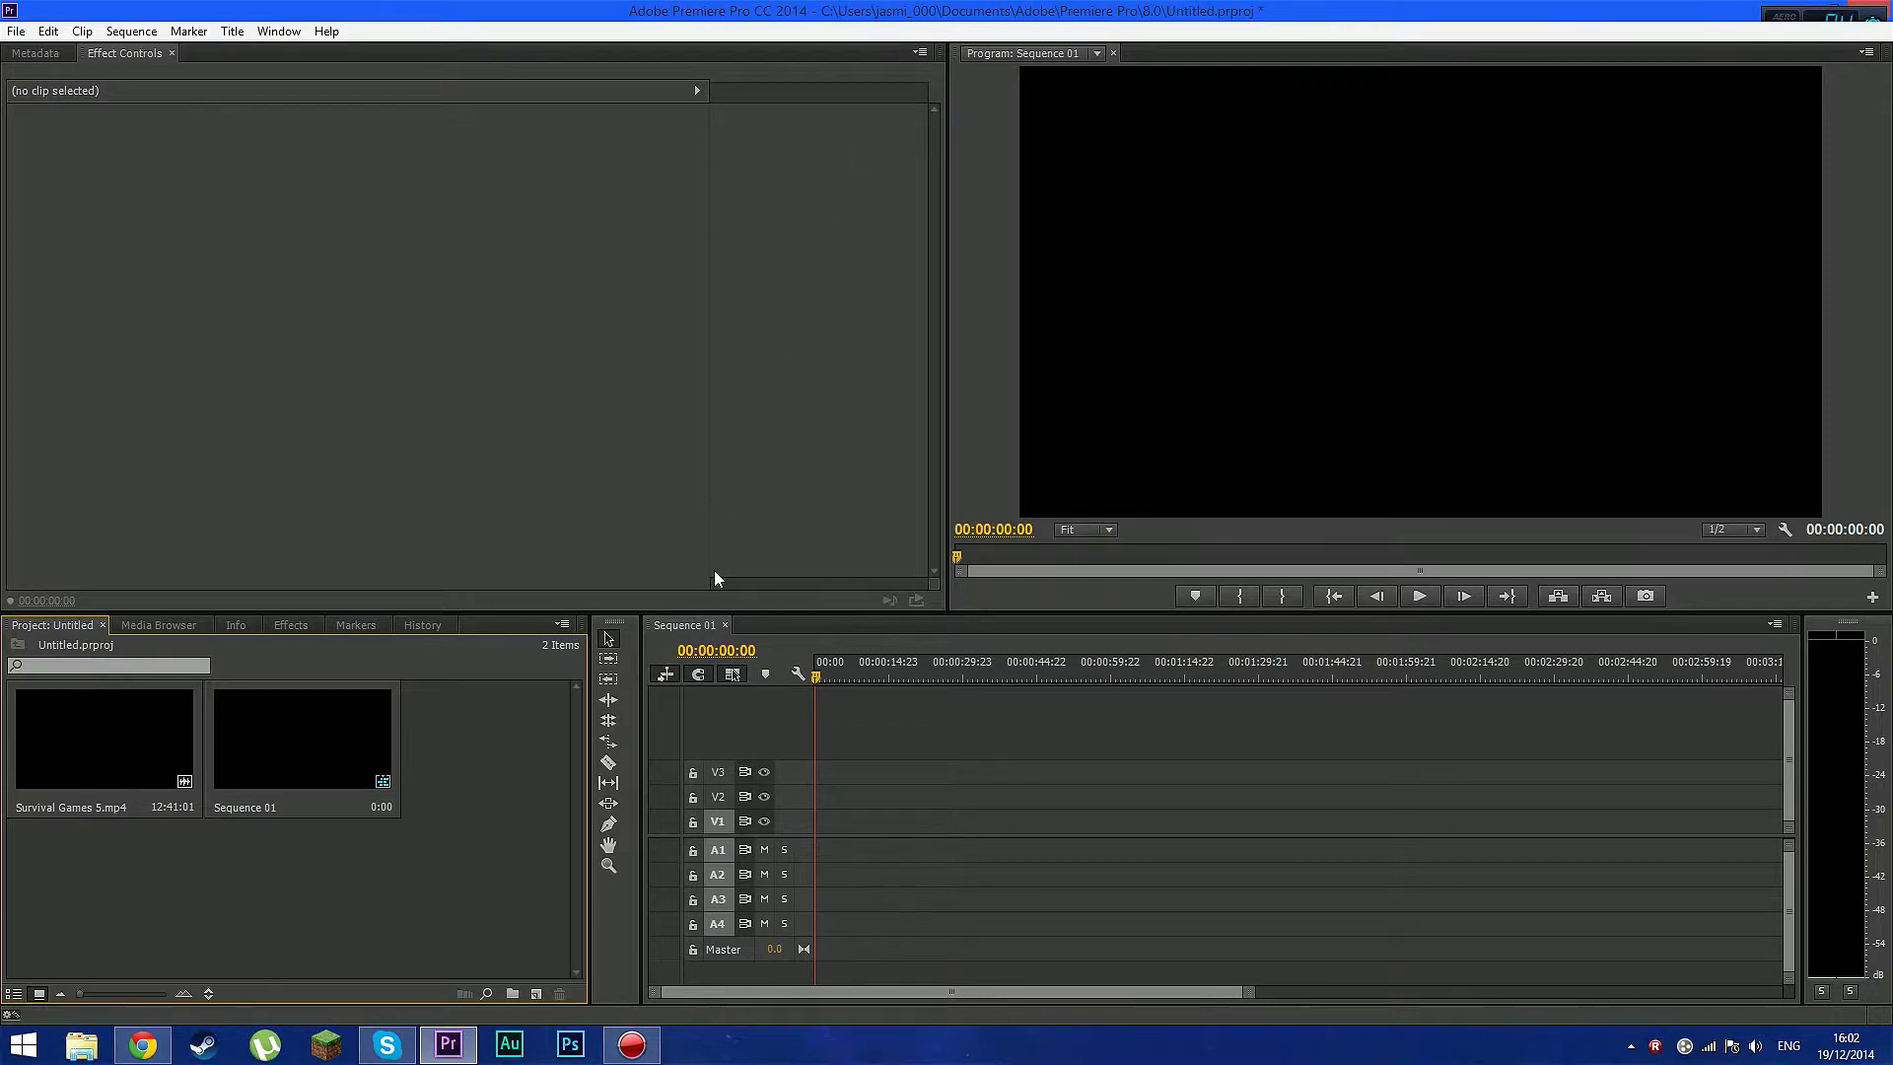
Drag Survival Games 5.mp4 into Sequence 01 and accept the Clip Mismatch Warning
drag(104, 736, 917, 832)
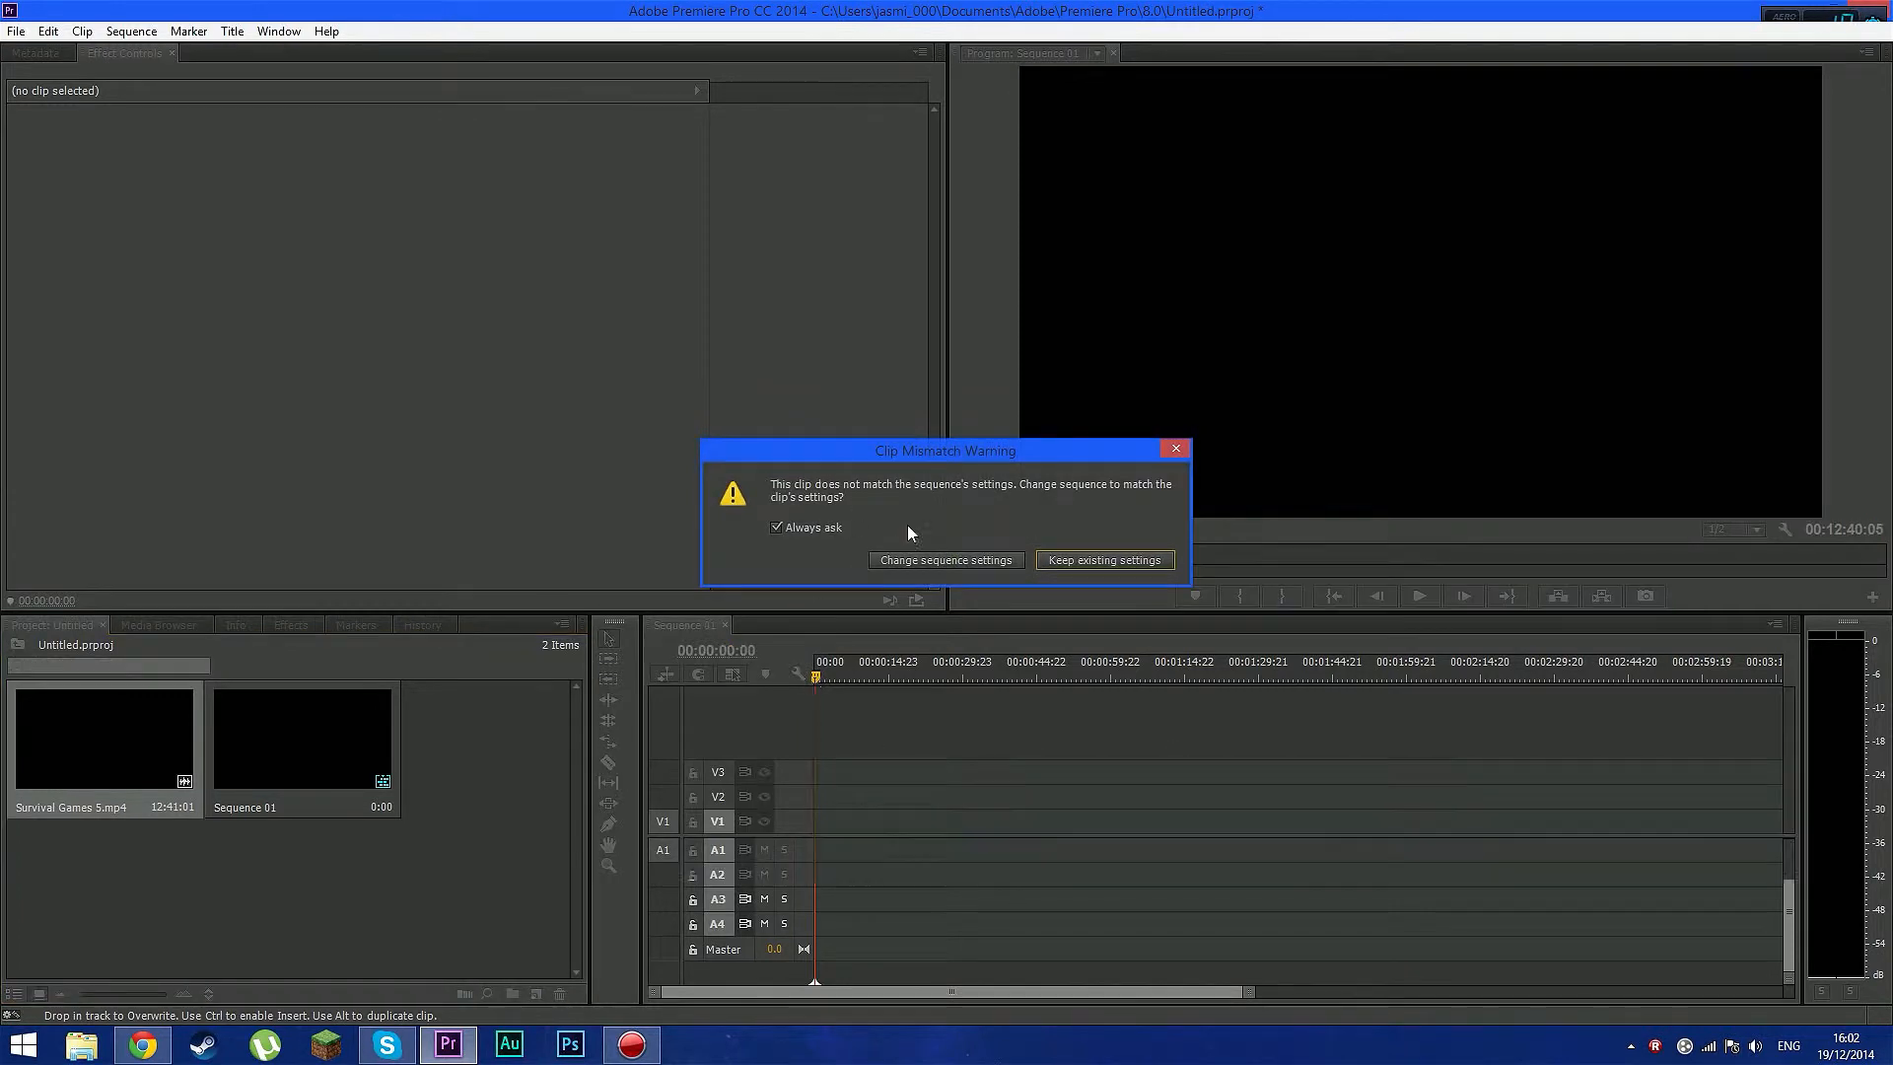
click(1104, 560)
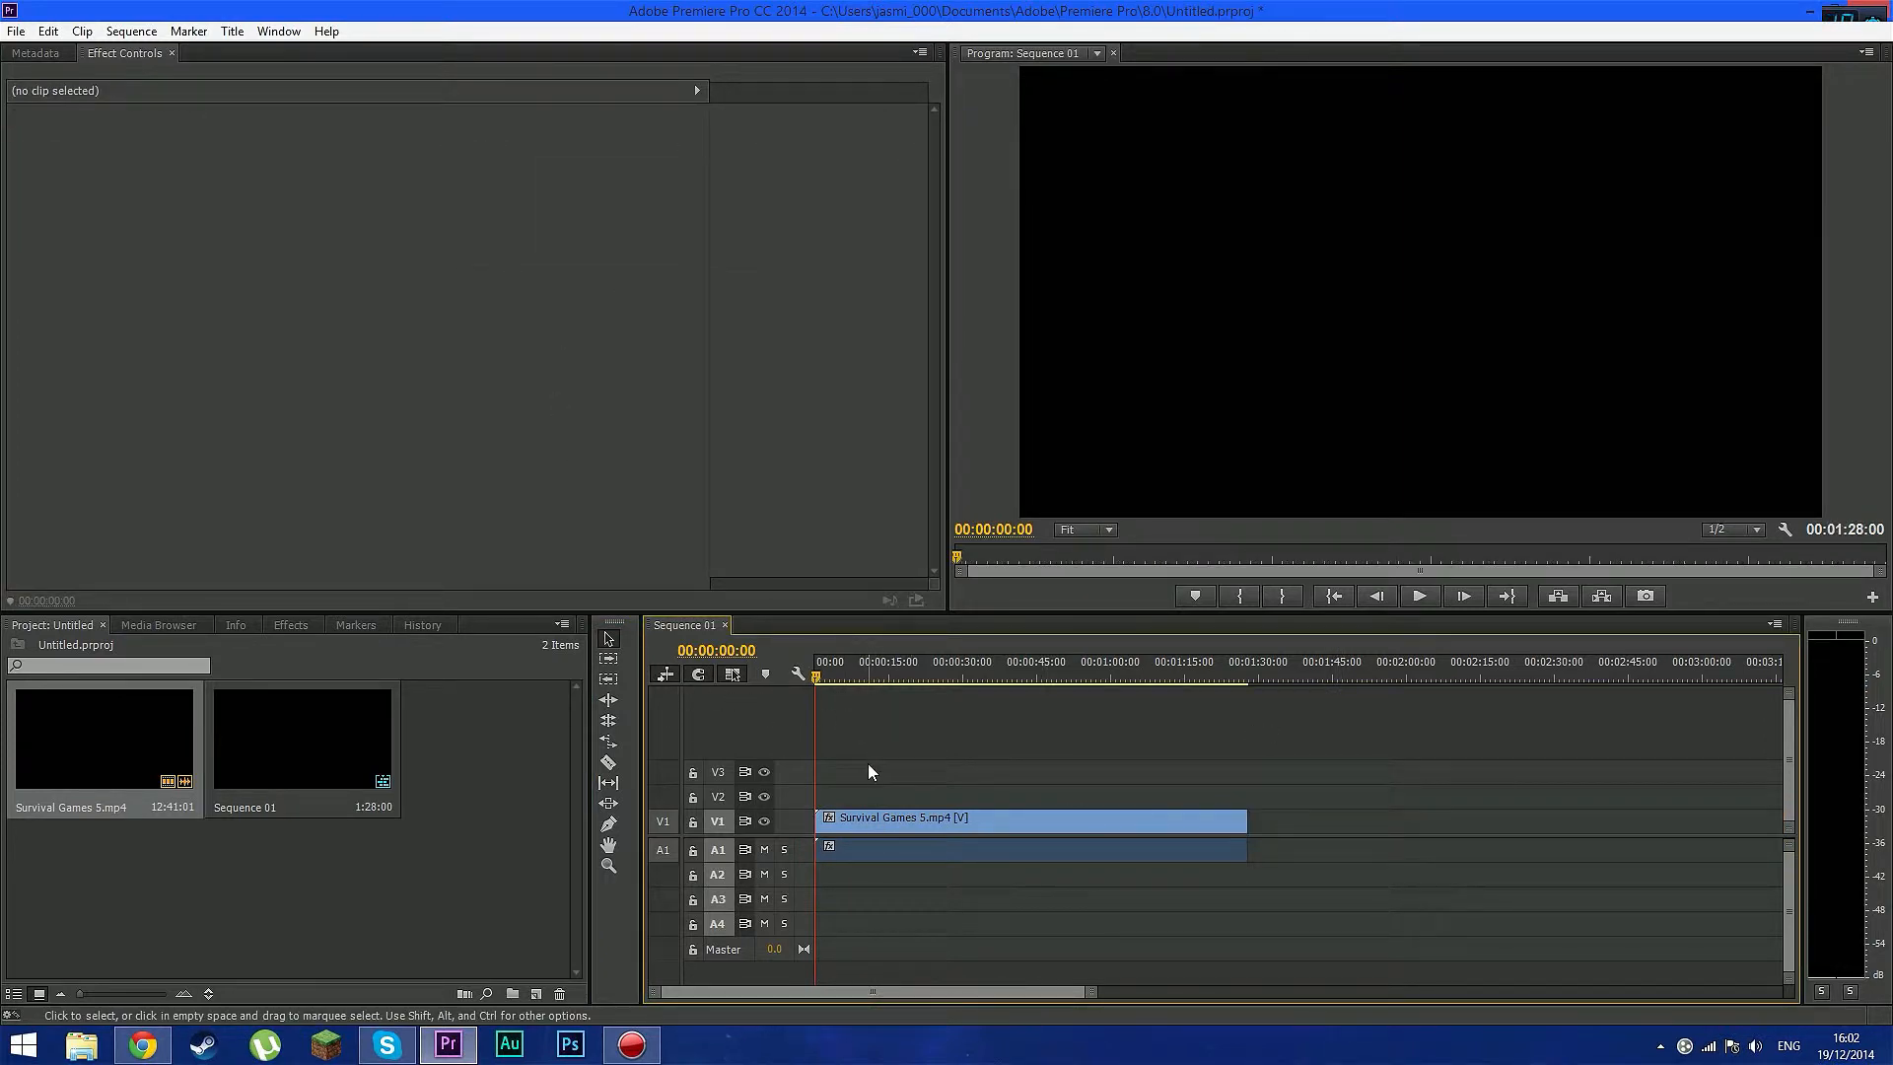
mouse_move(930, 789)
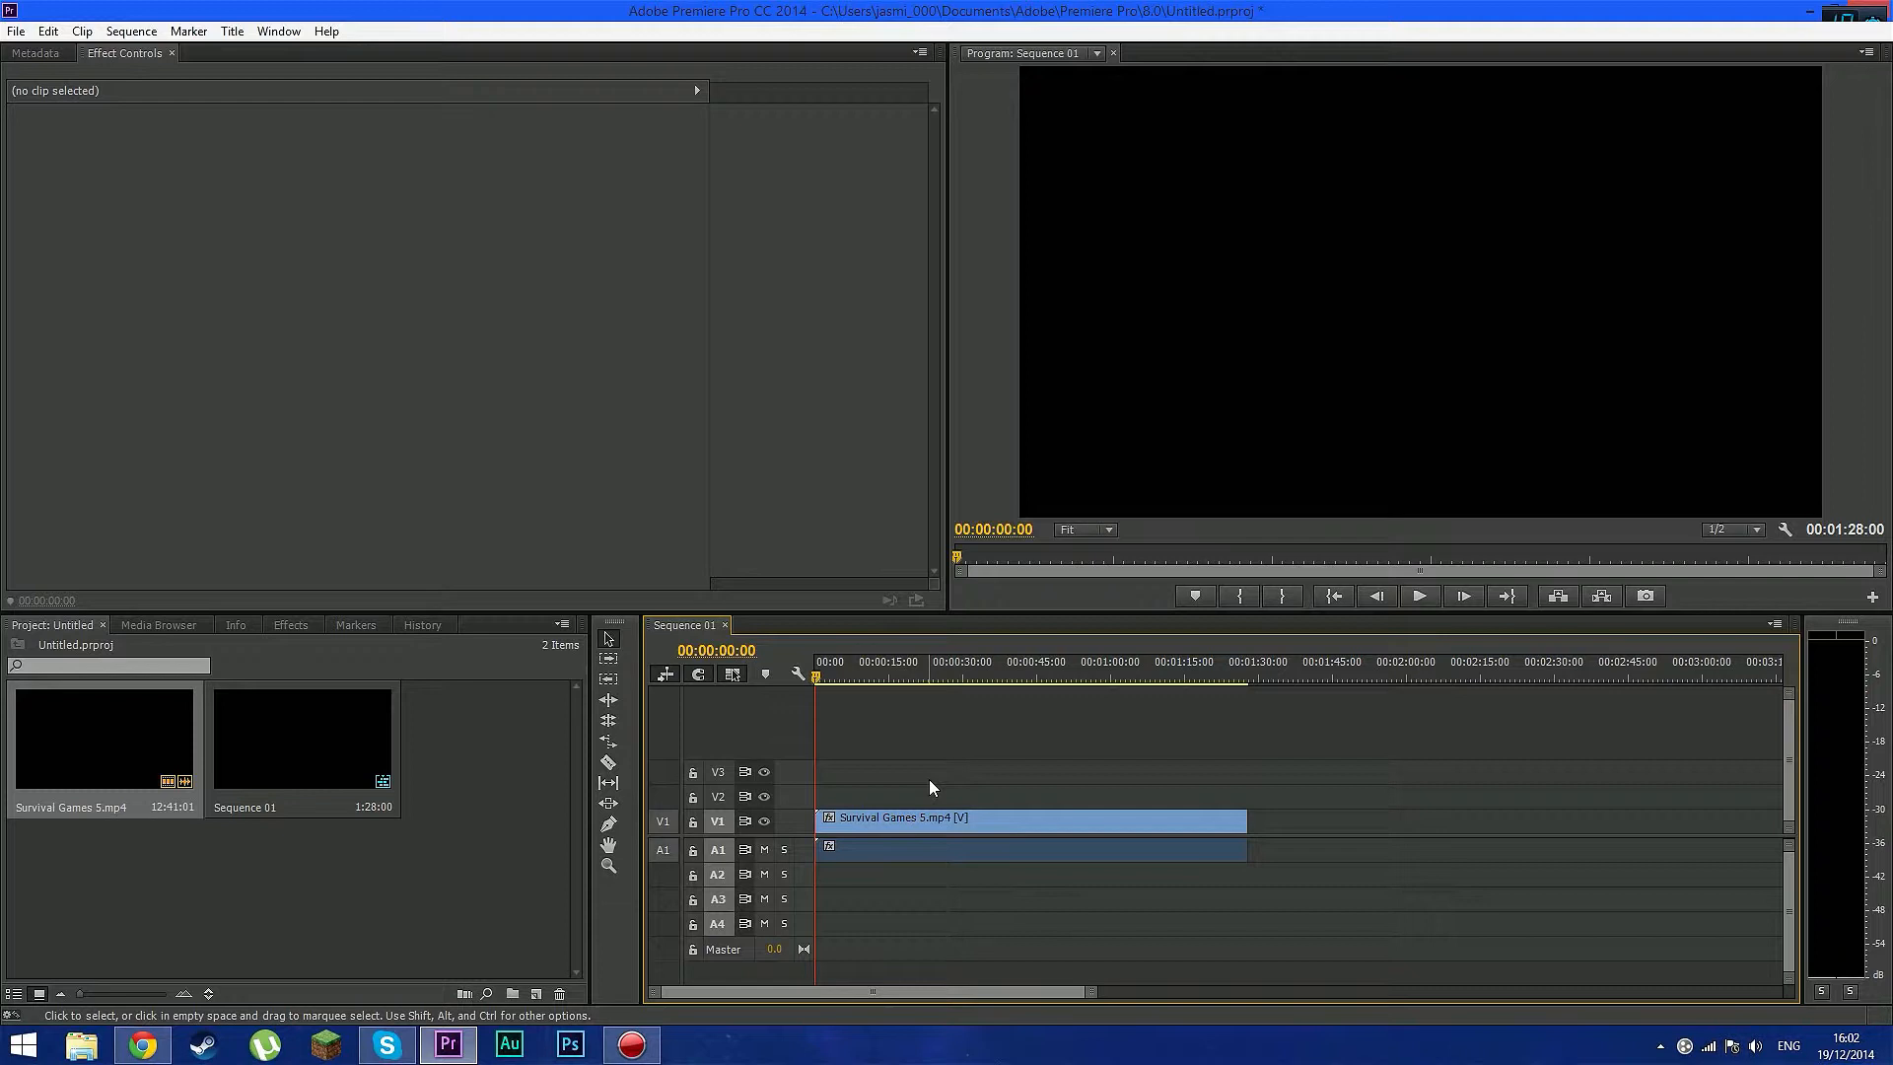
click(18, 32)
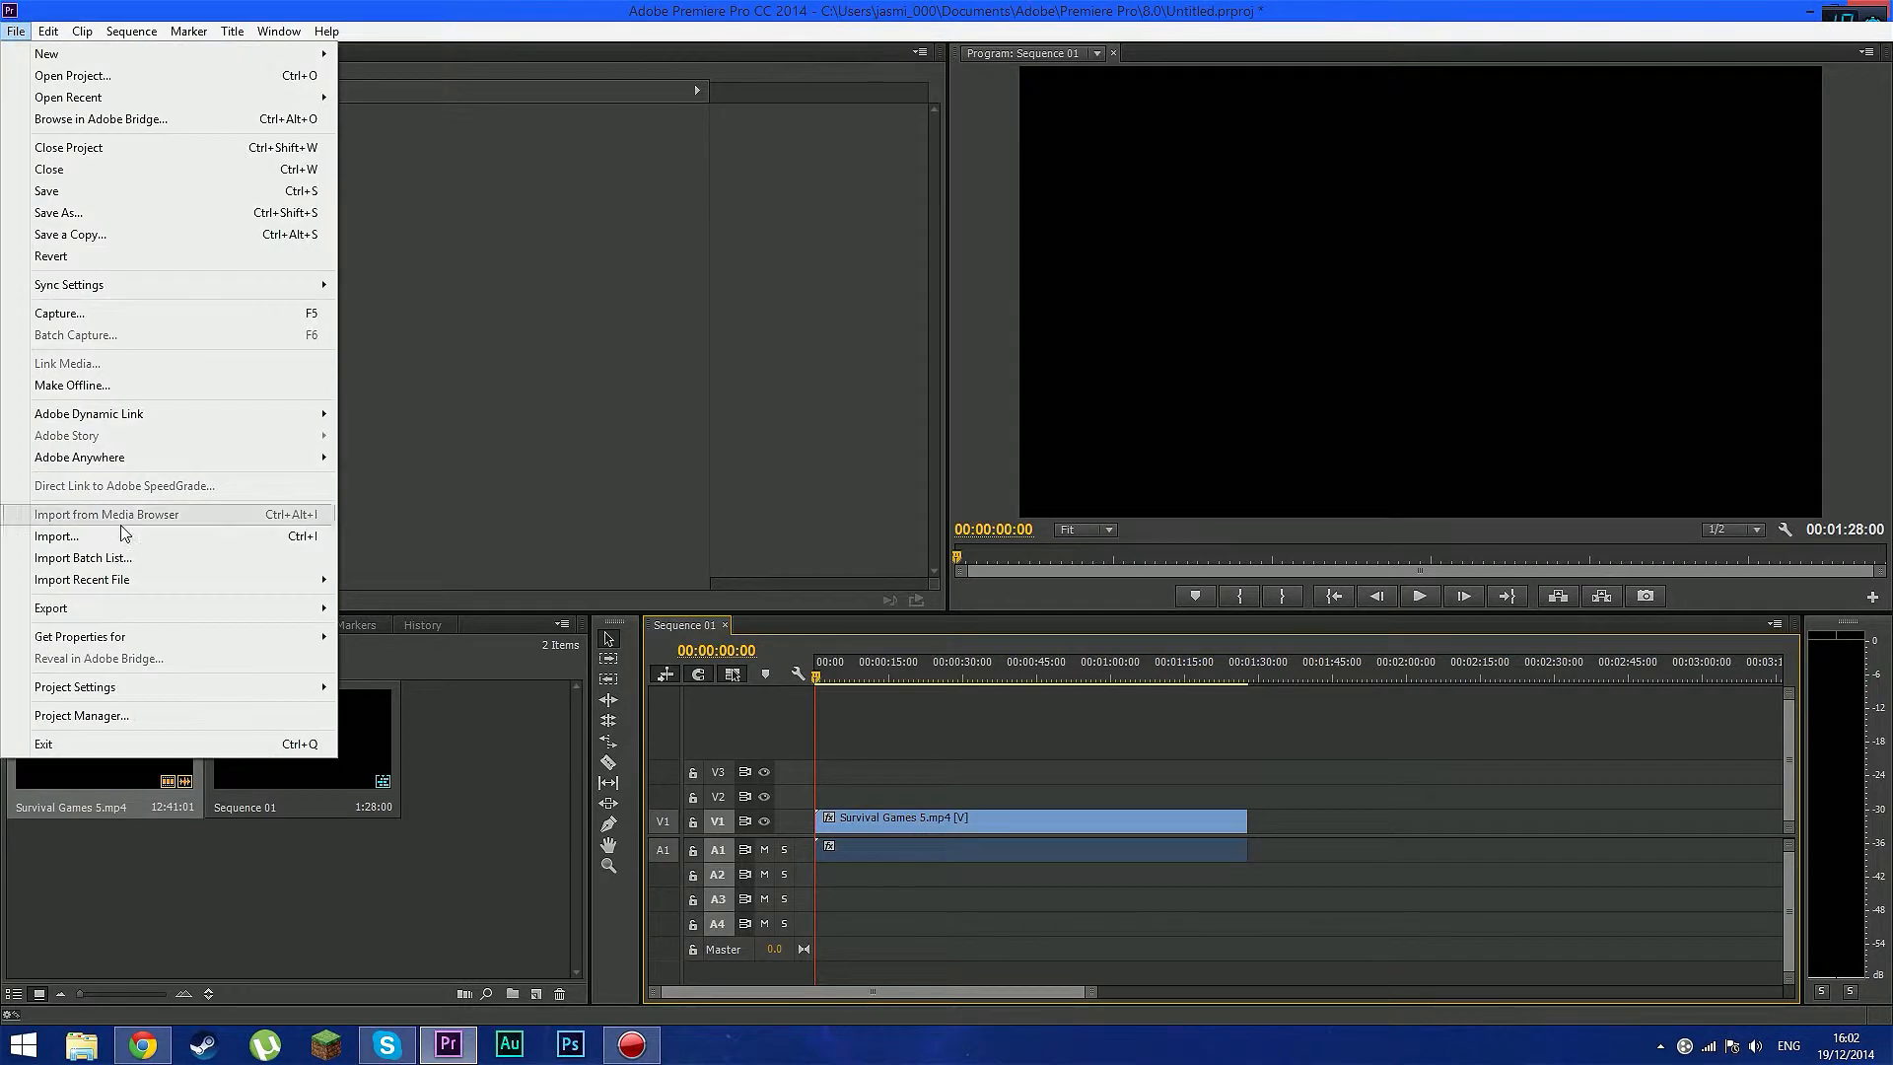
mouse_move(51, 608)
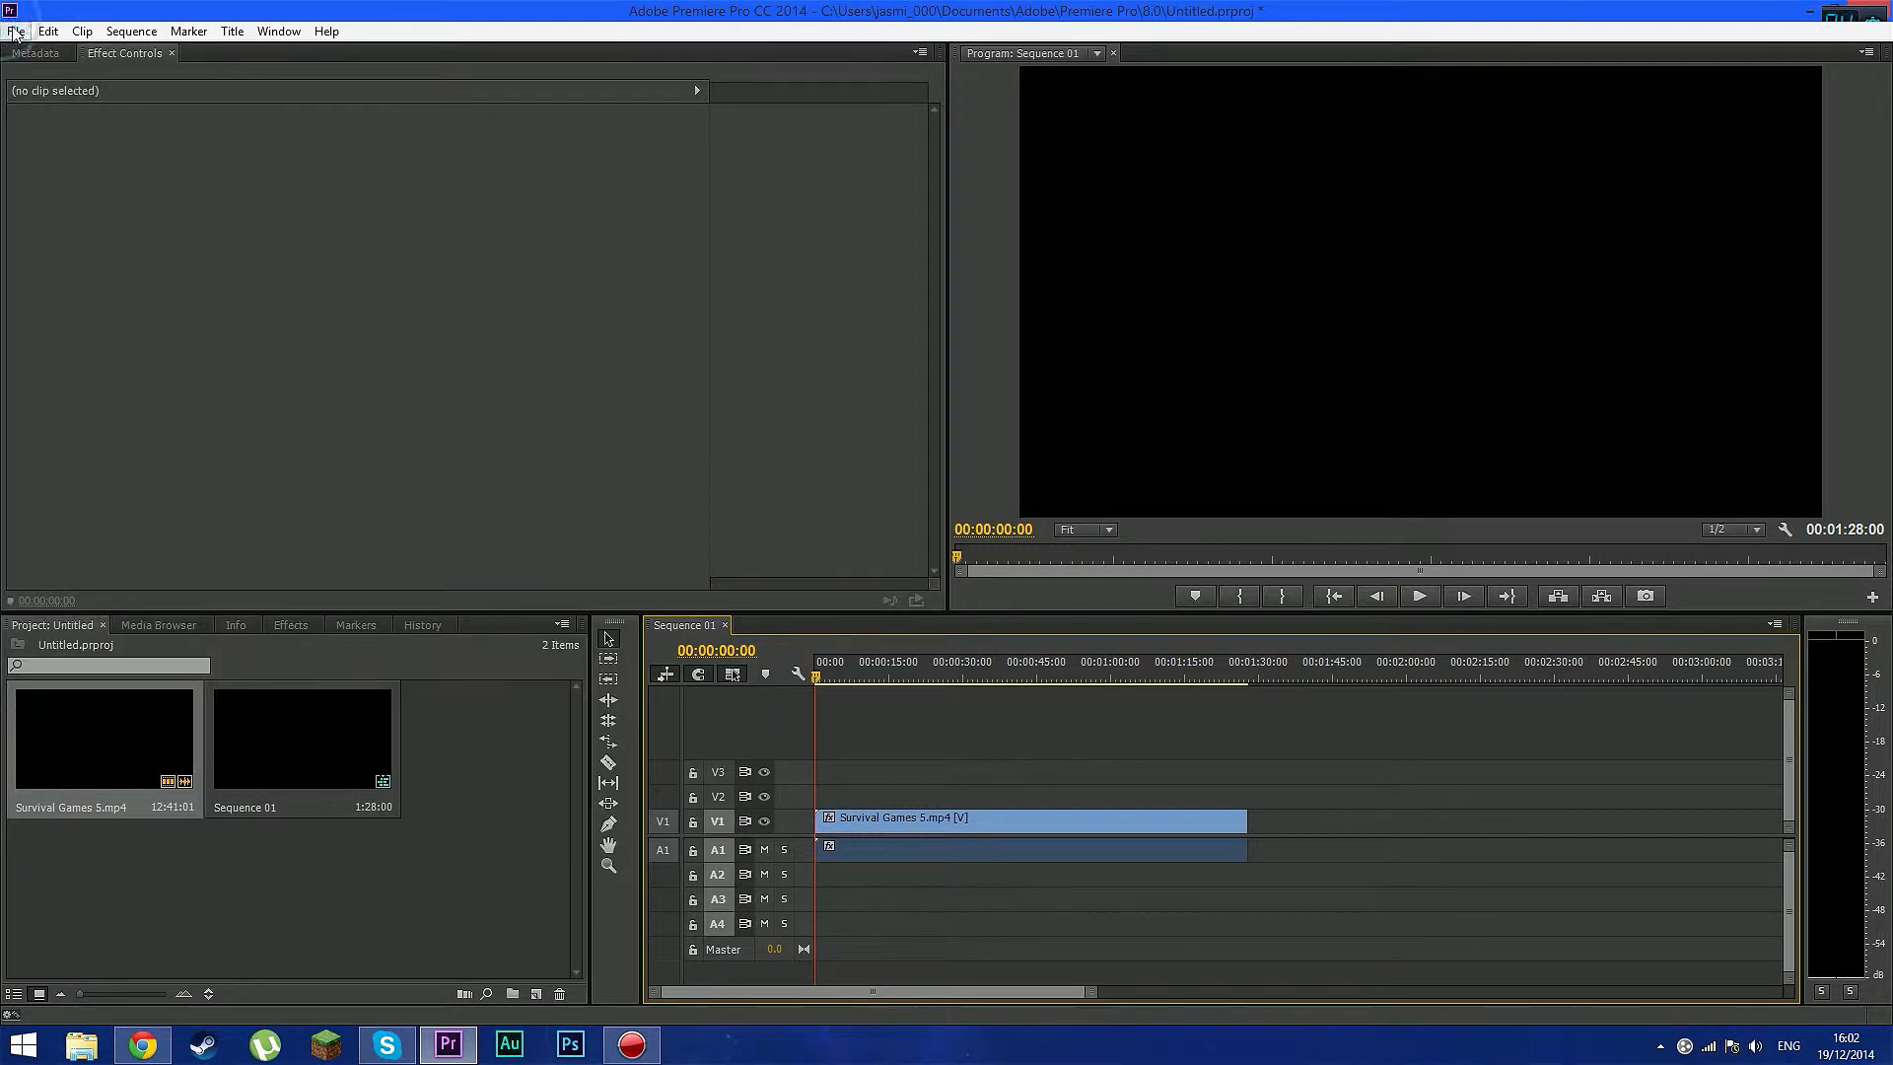
mouse_move(458, 650)
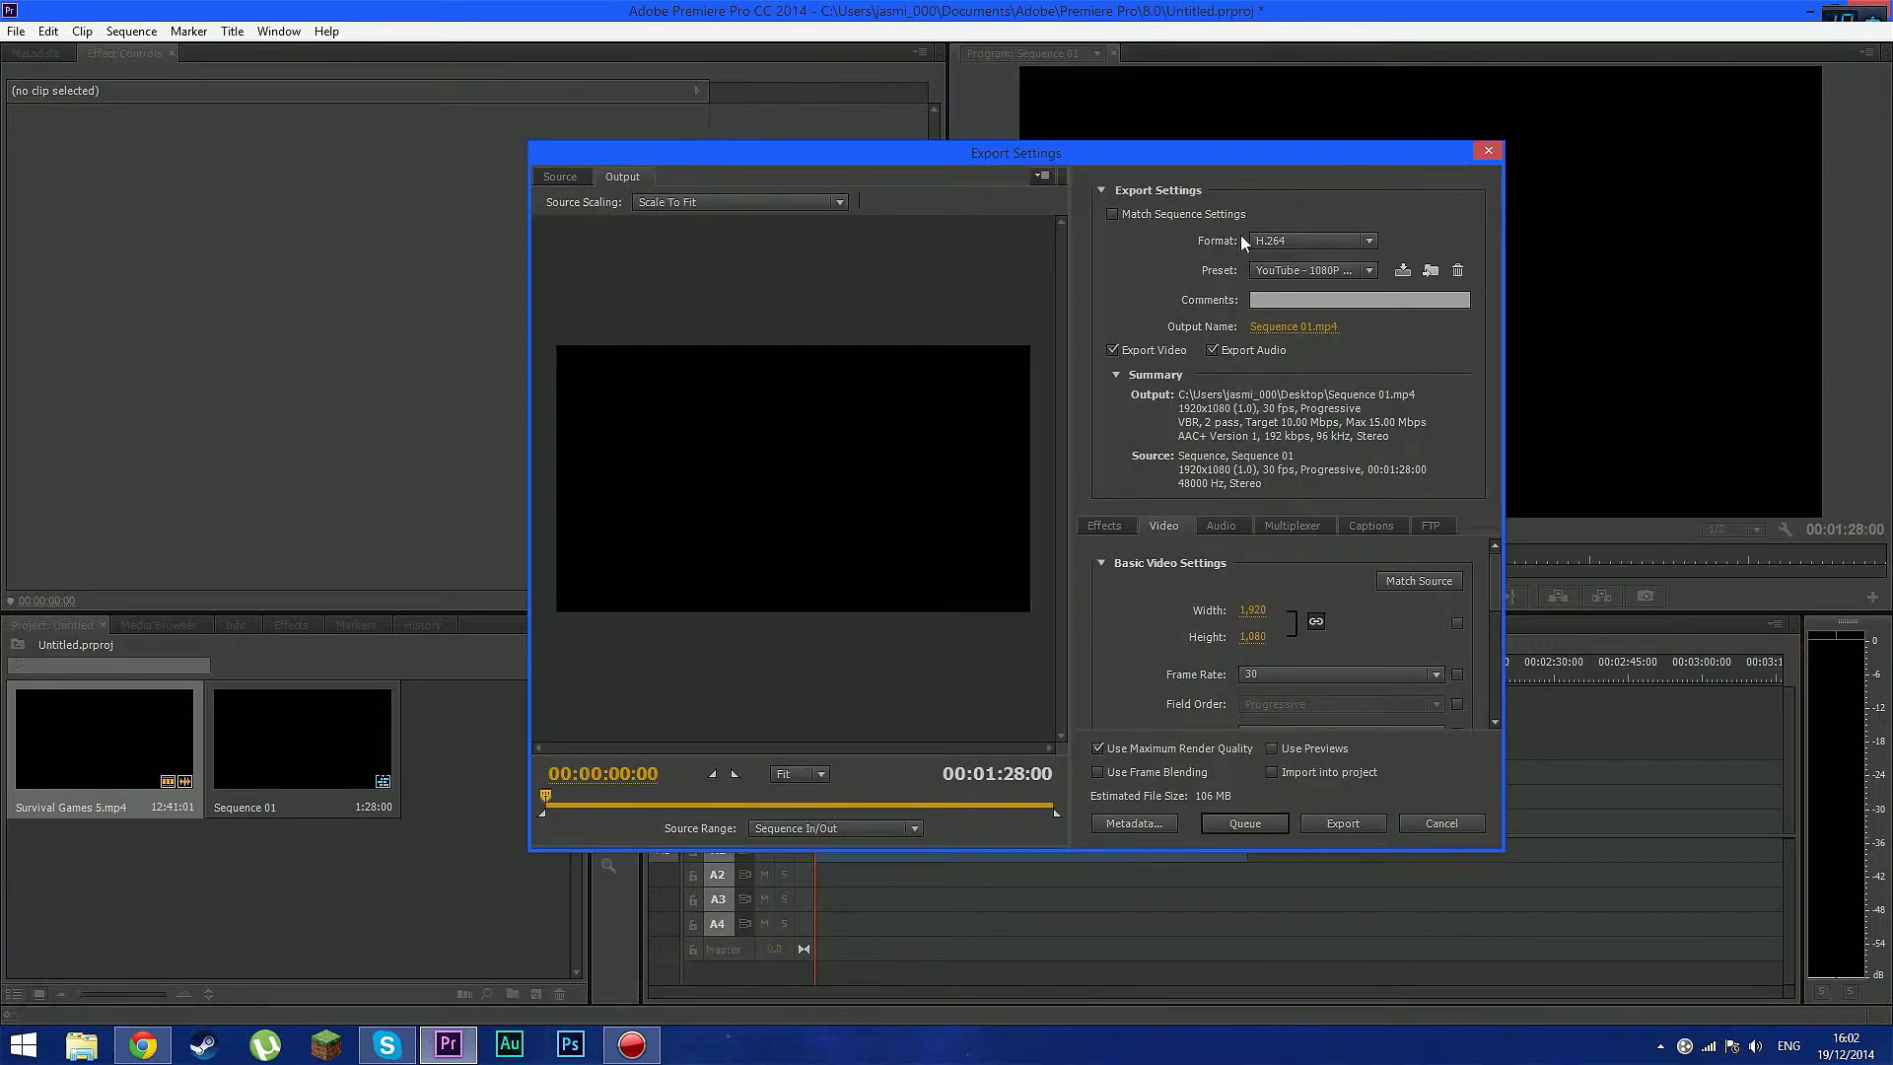
mouse_move(1126, 227)
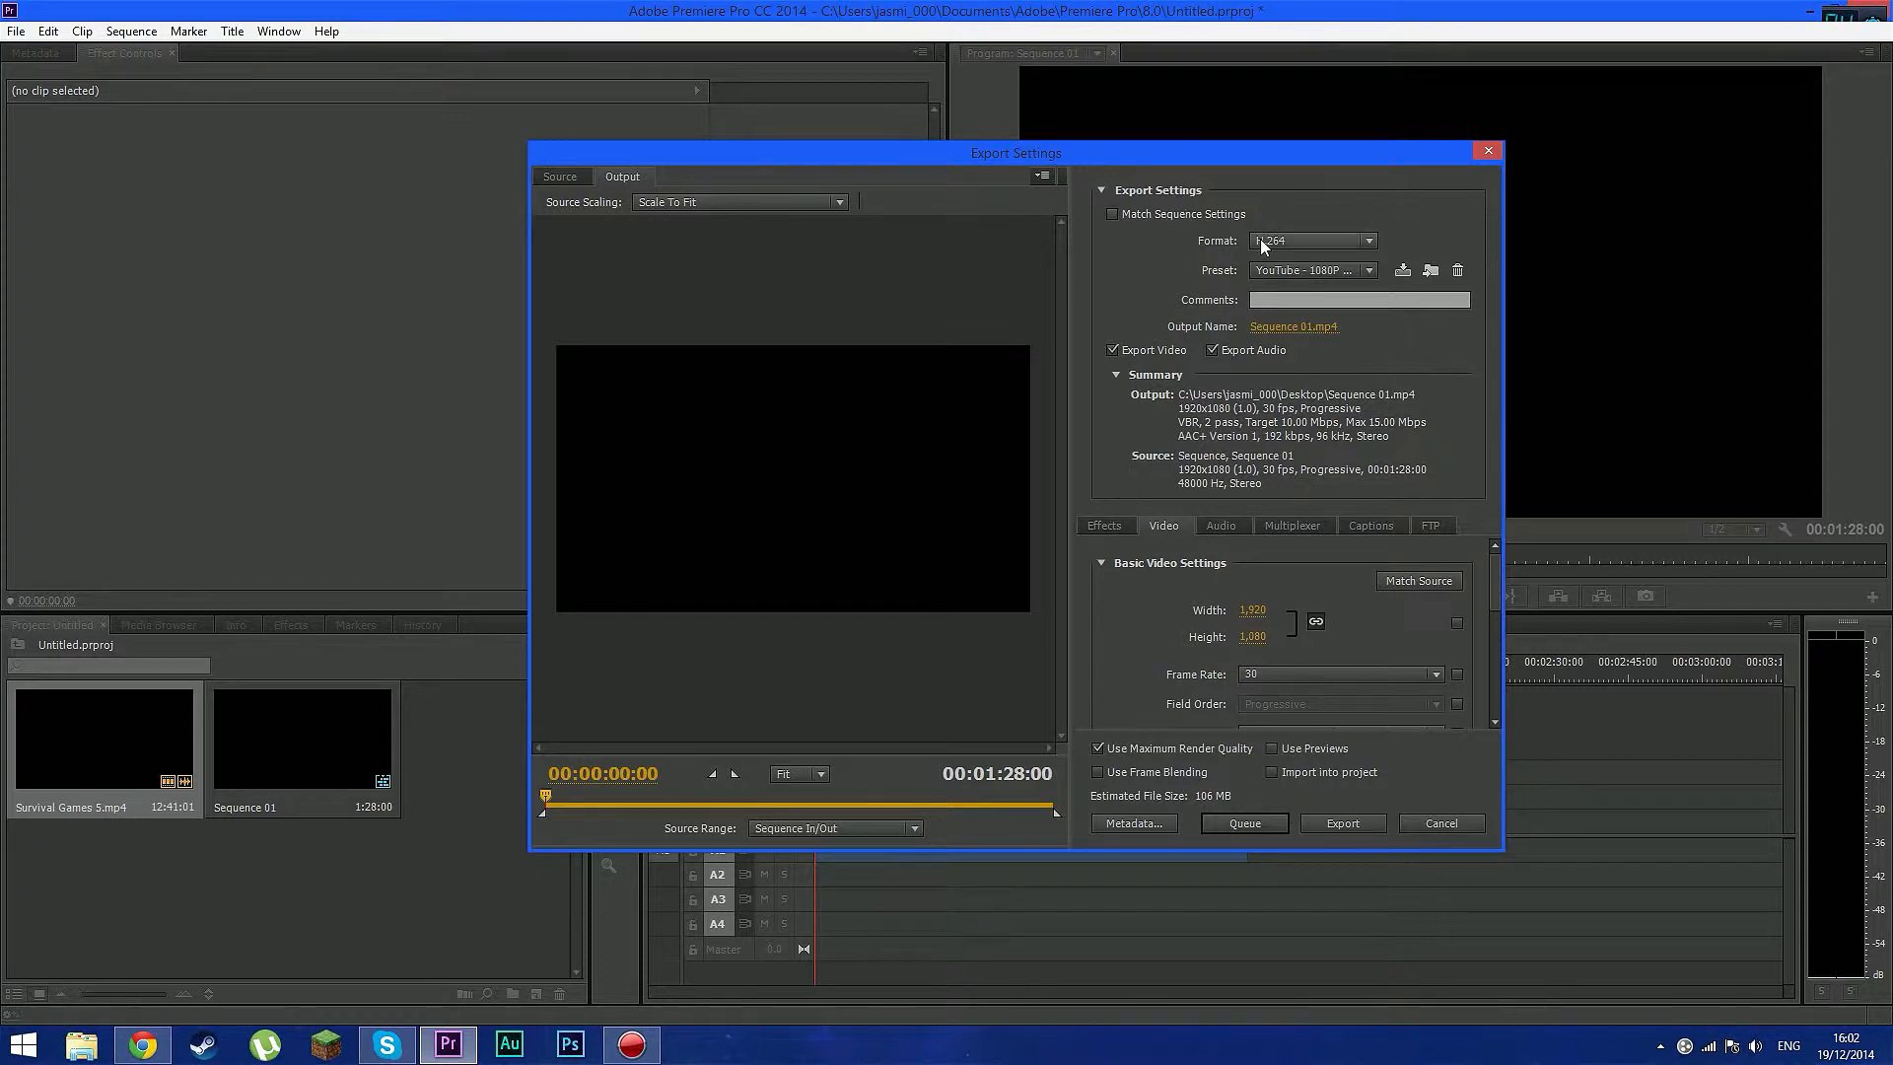
Show the export Format list with H.264 as the chosen format
click(1313, 241)
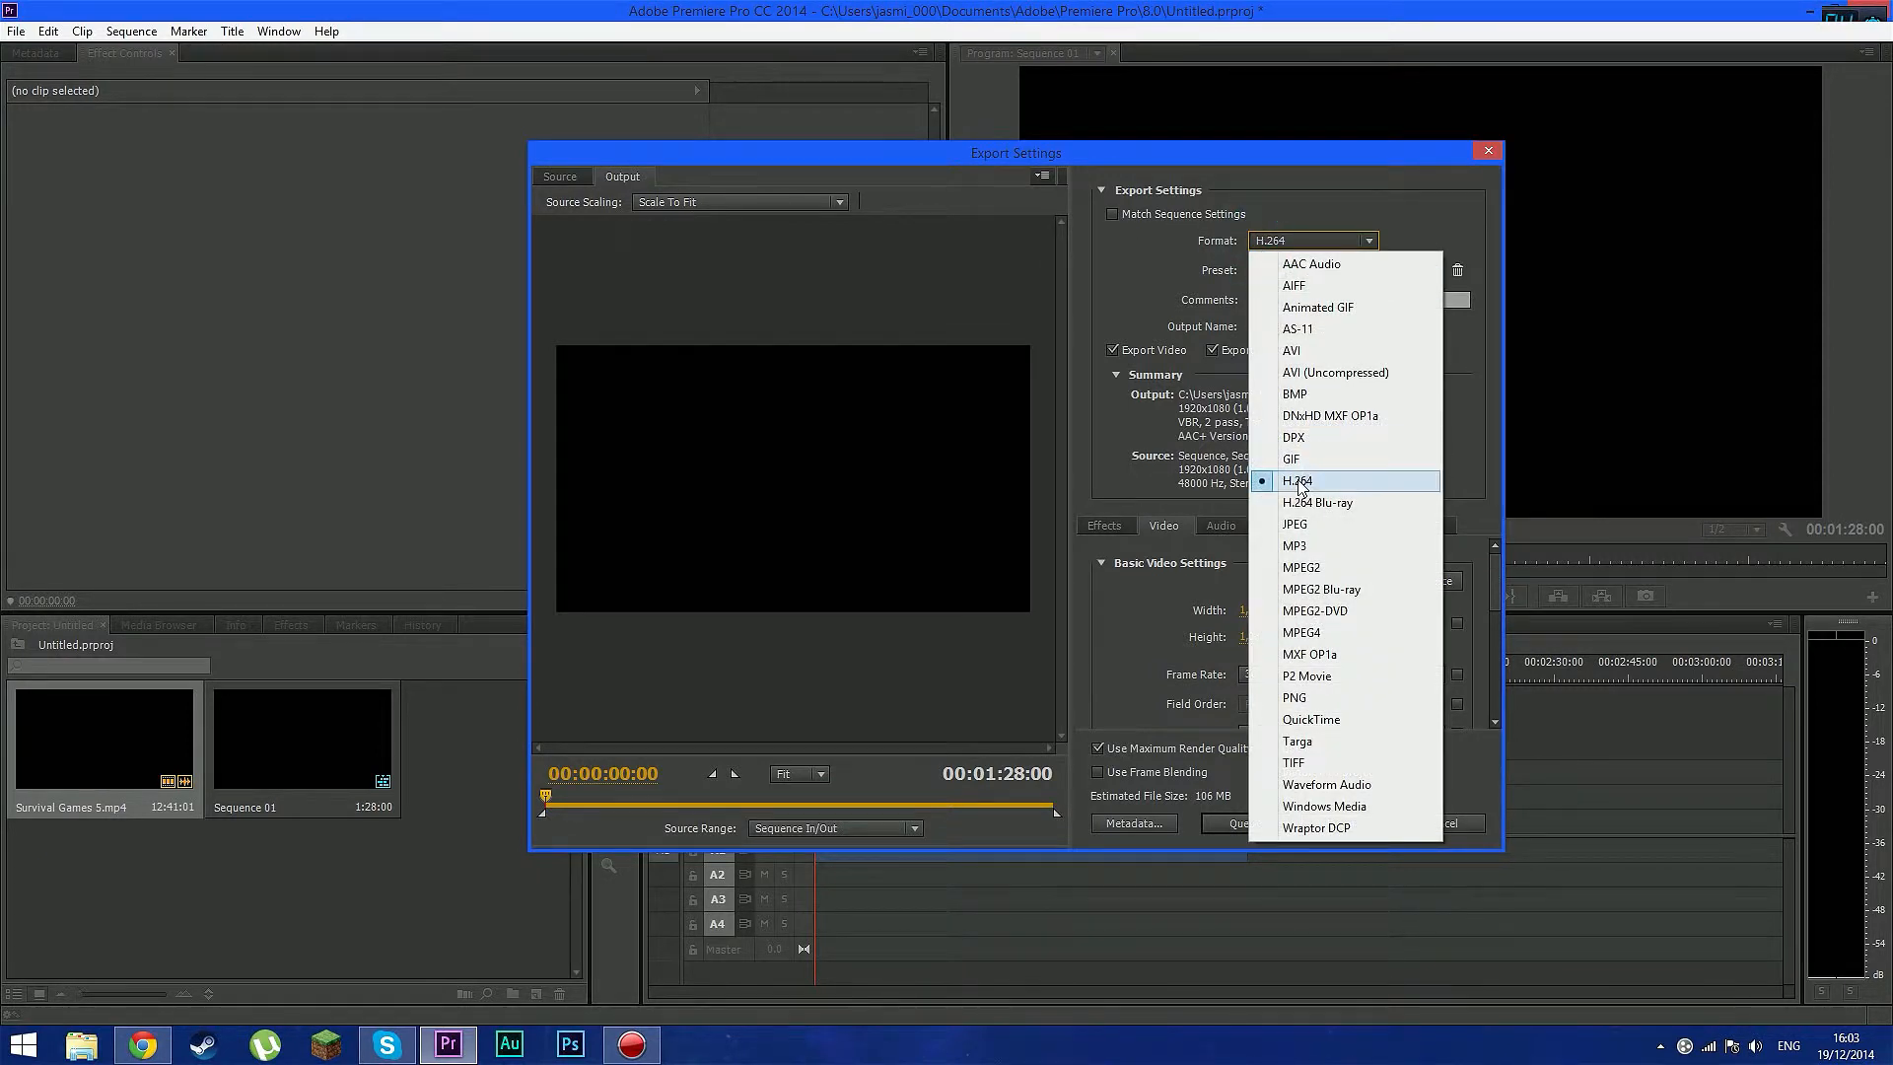
mouse_move(1311, 493)
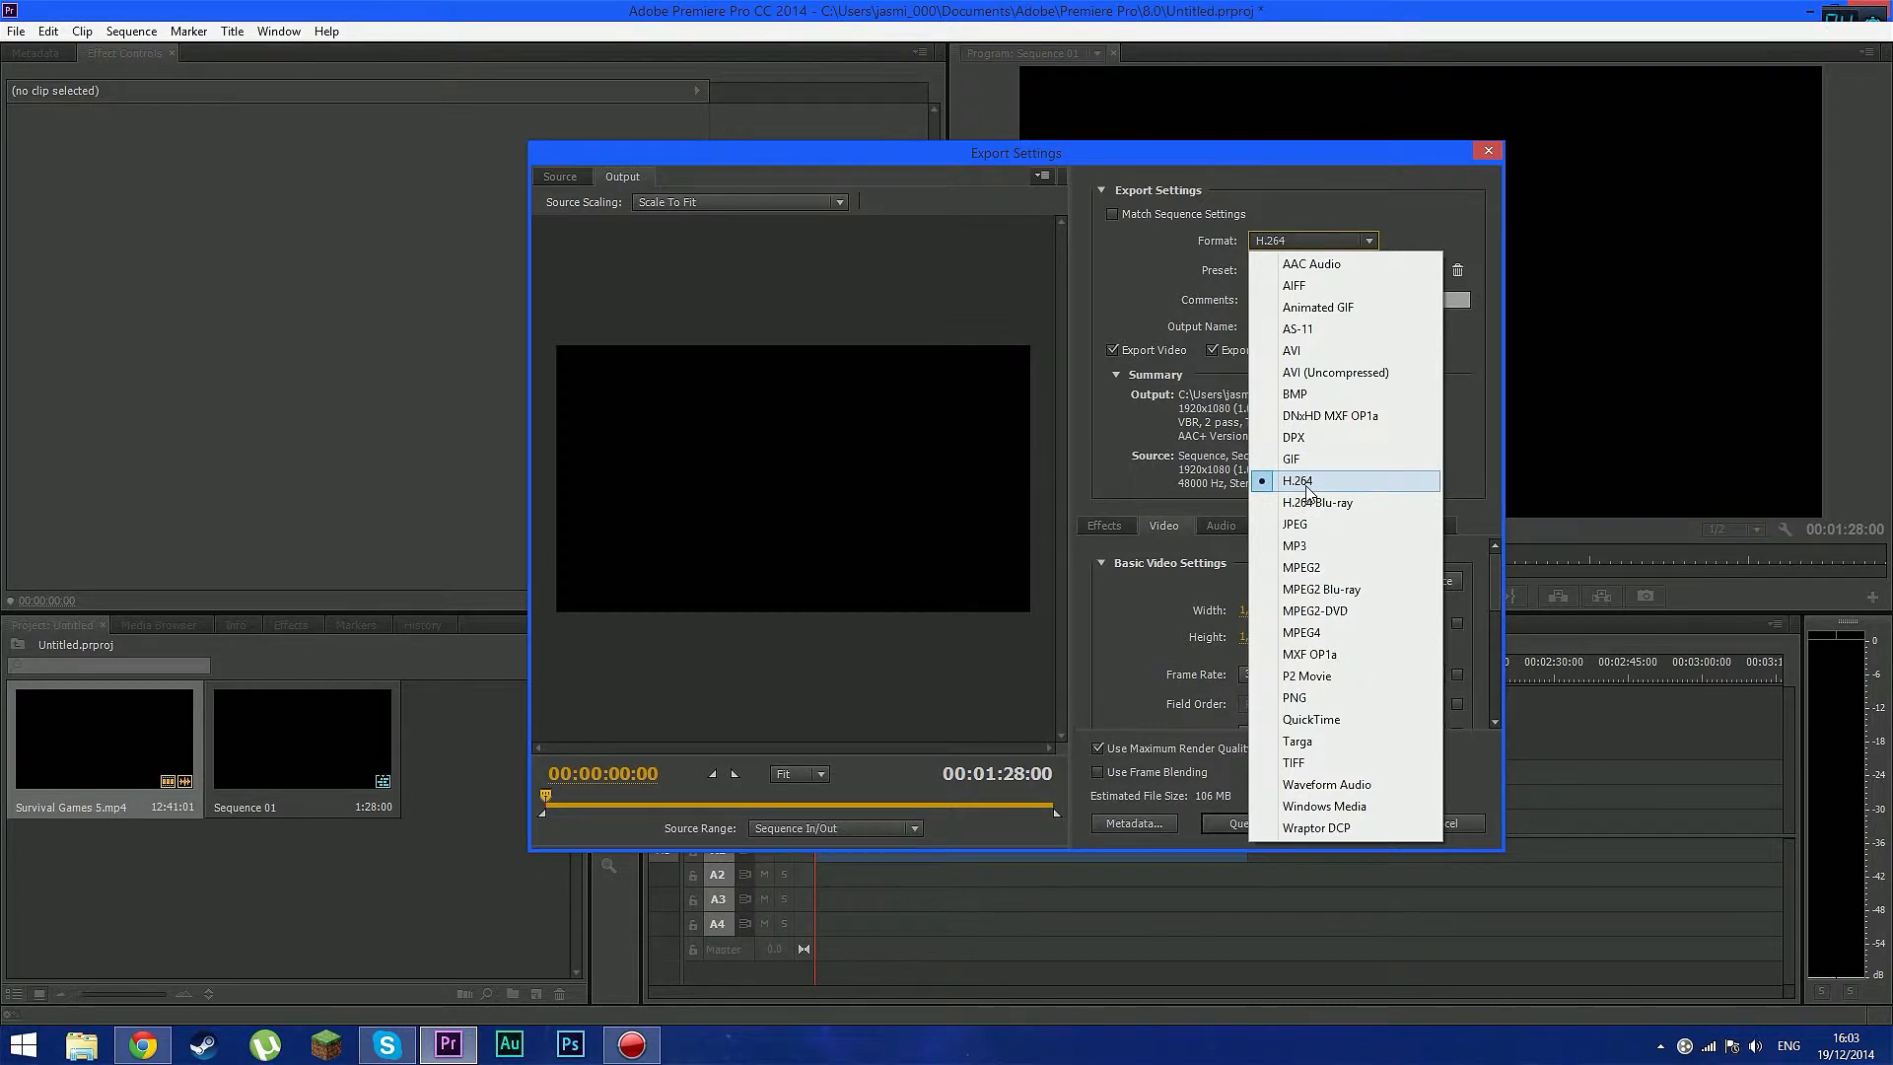
mouse_move(1321, 524)
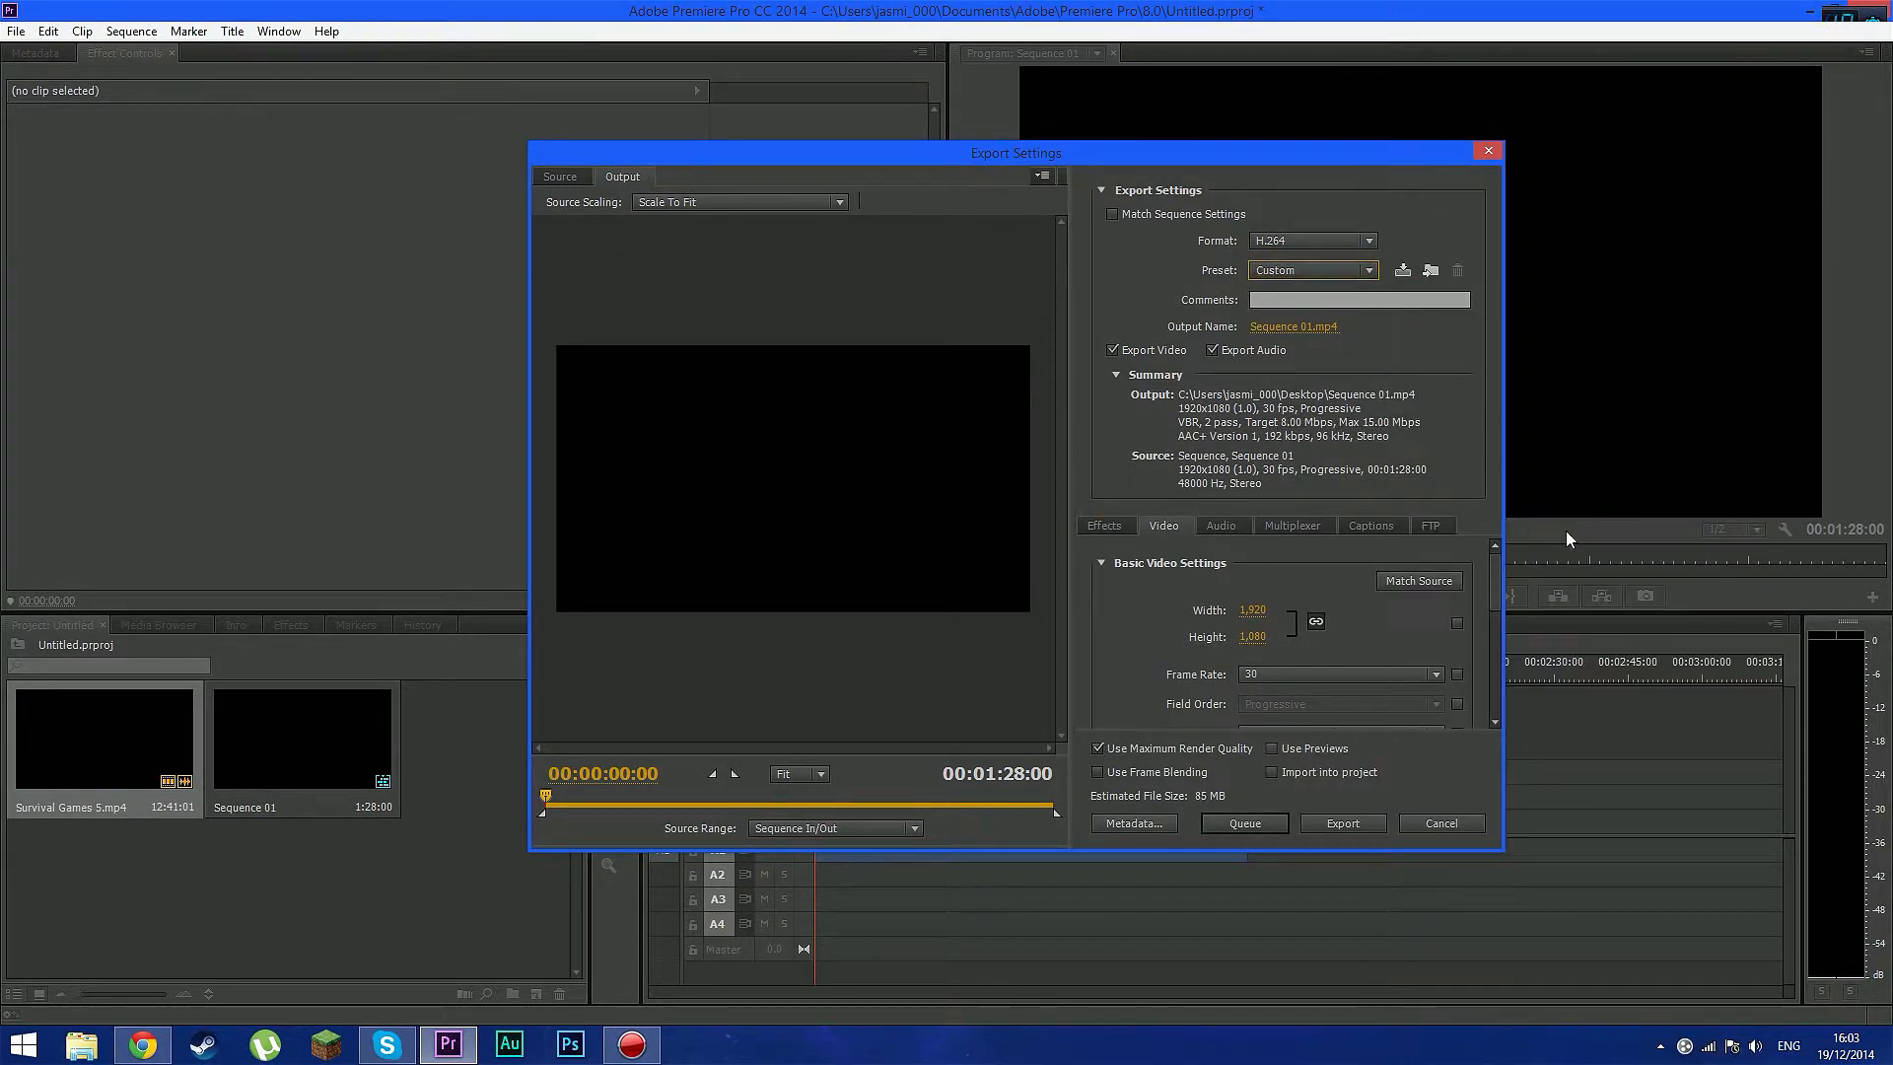
mouse_move(1203, 556)
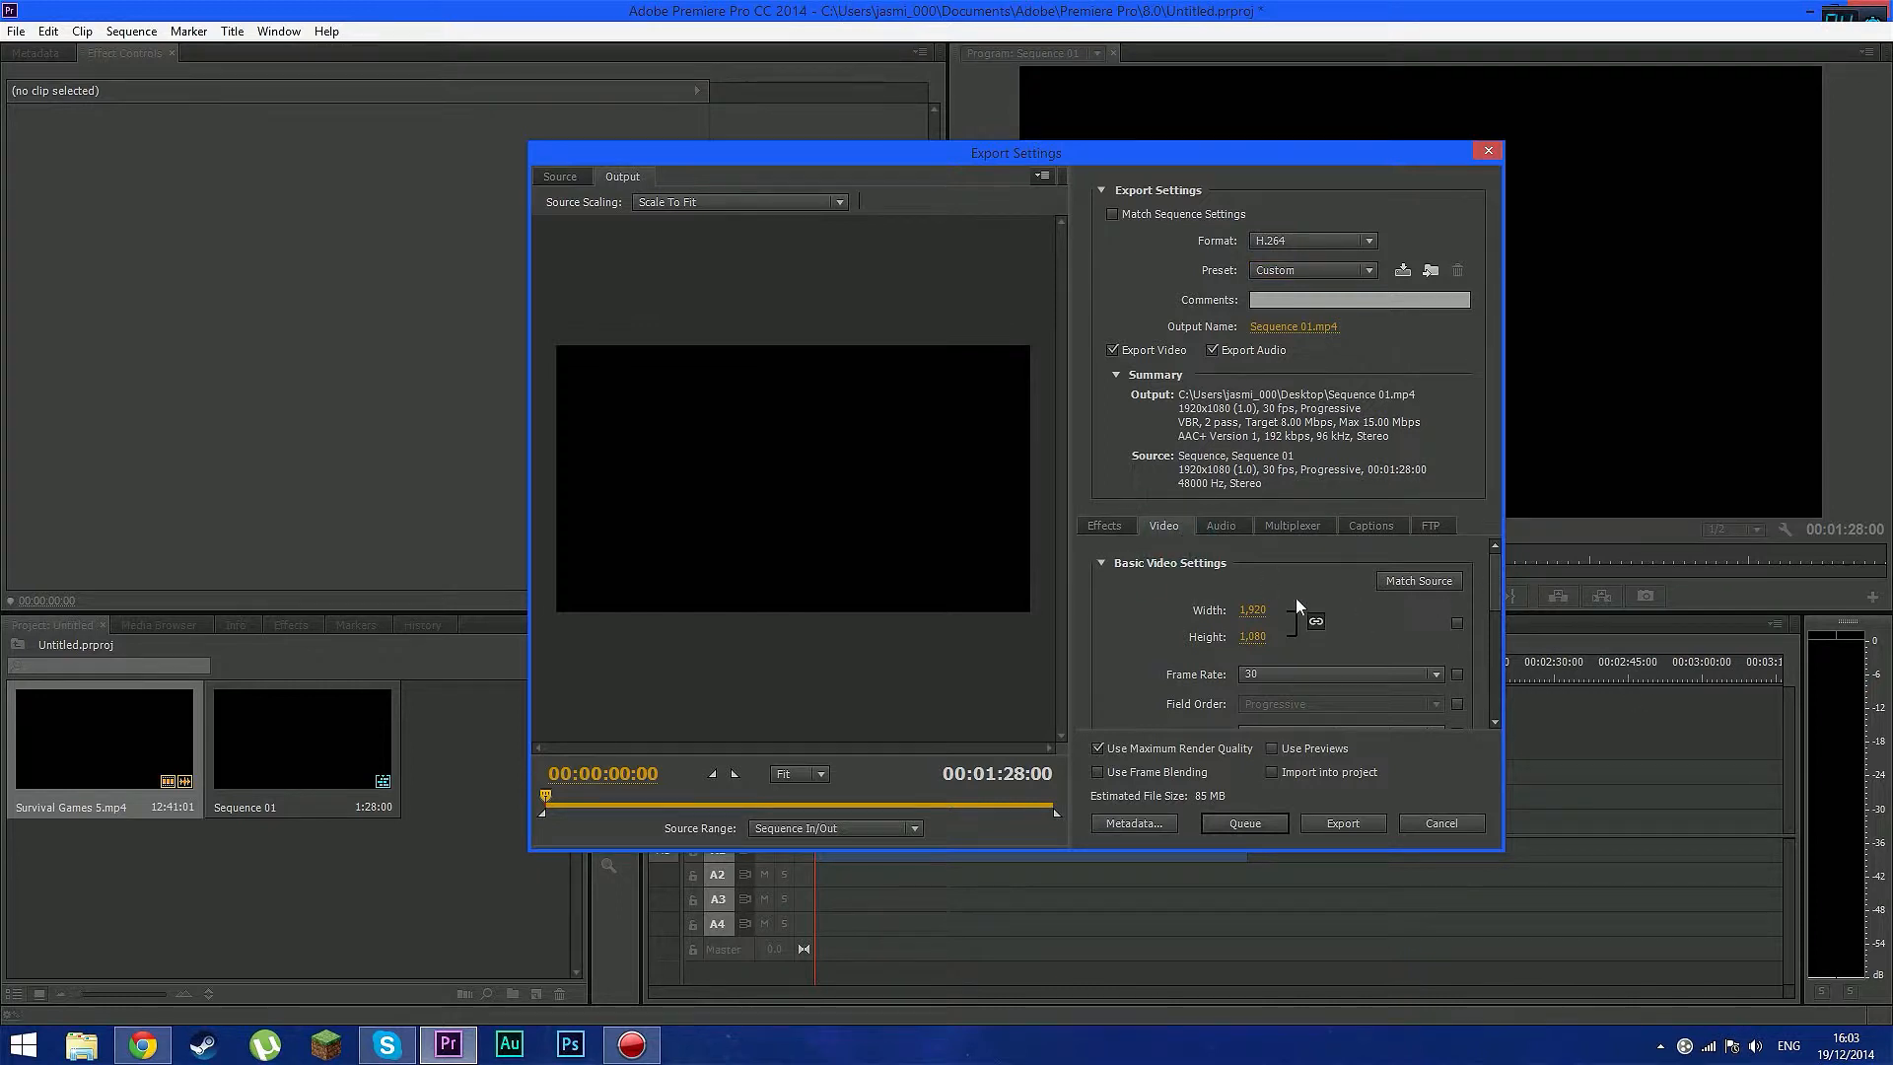
mouse_move(1270, 615)
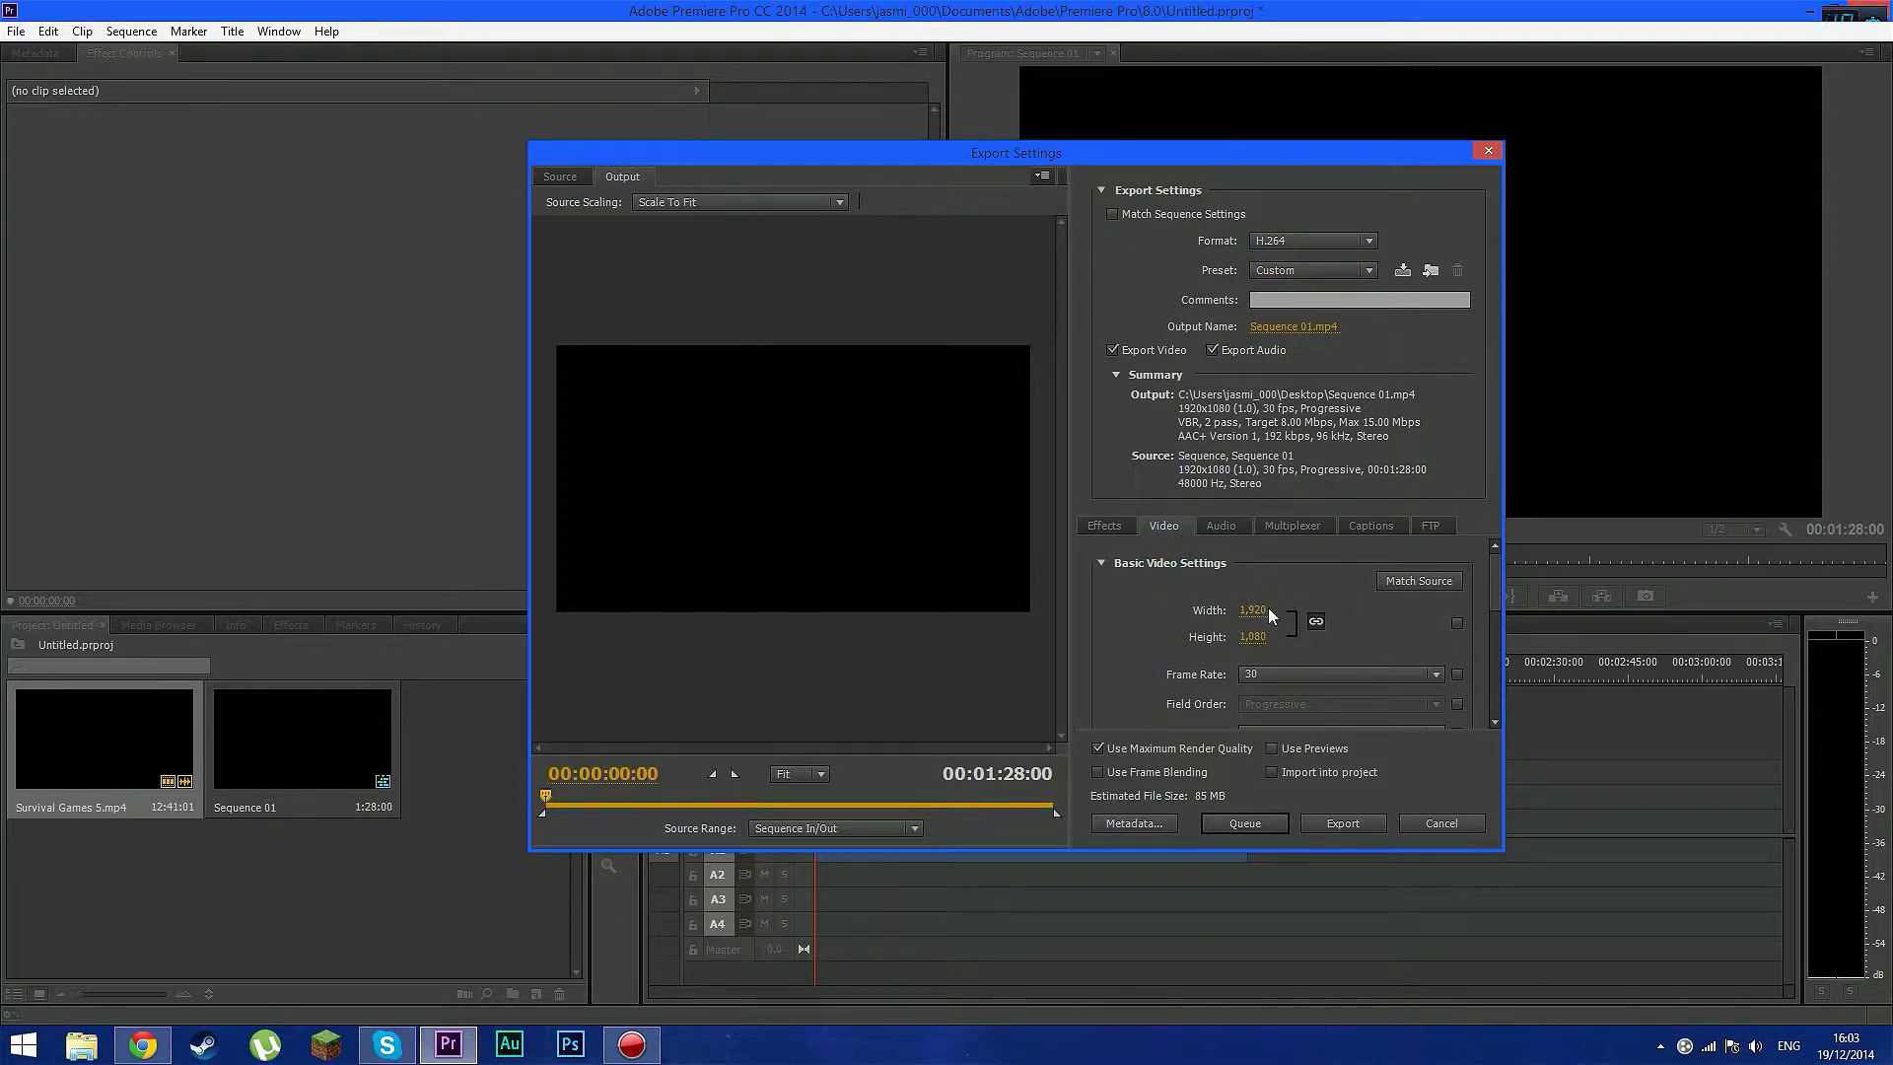
double_click(1254, 637)
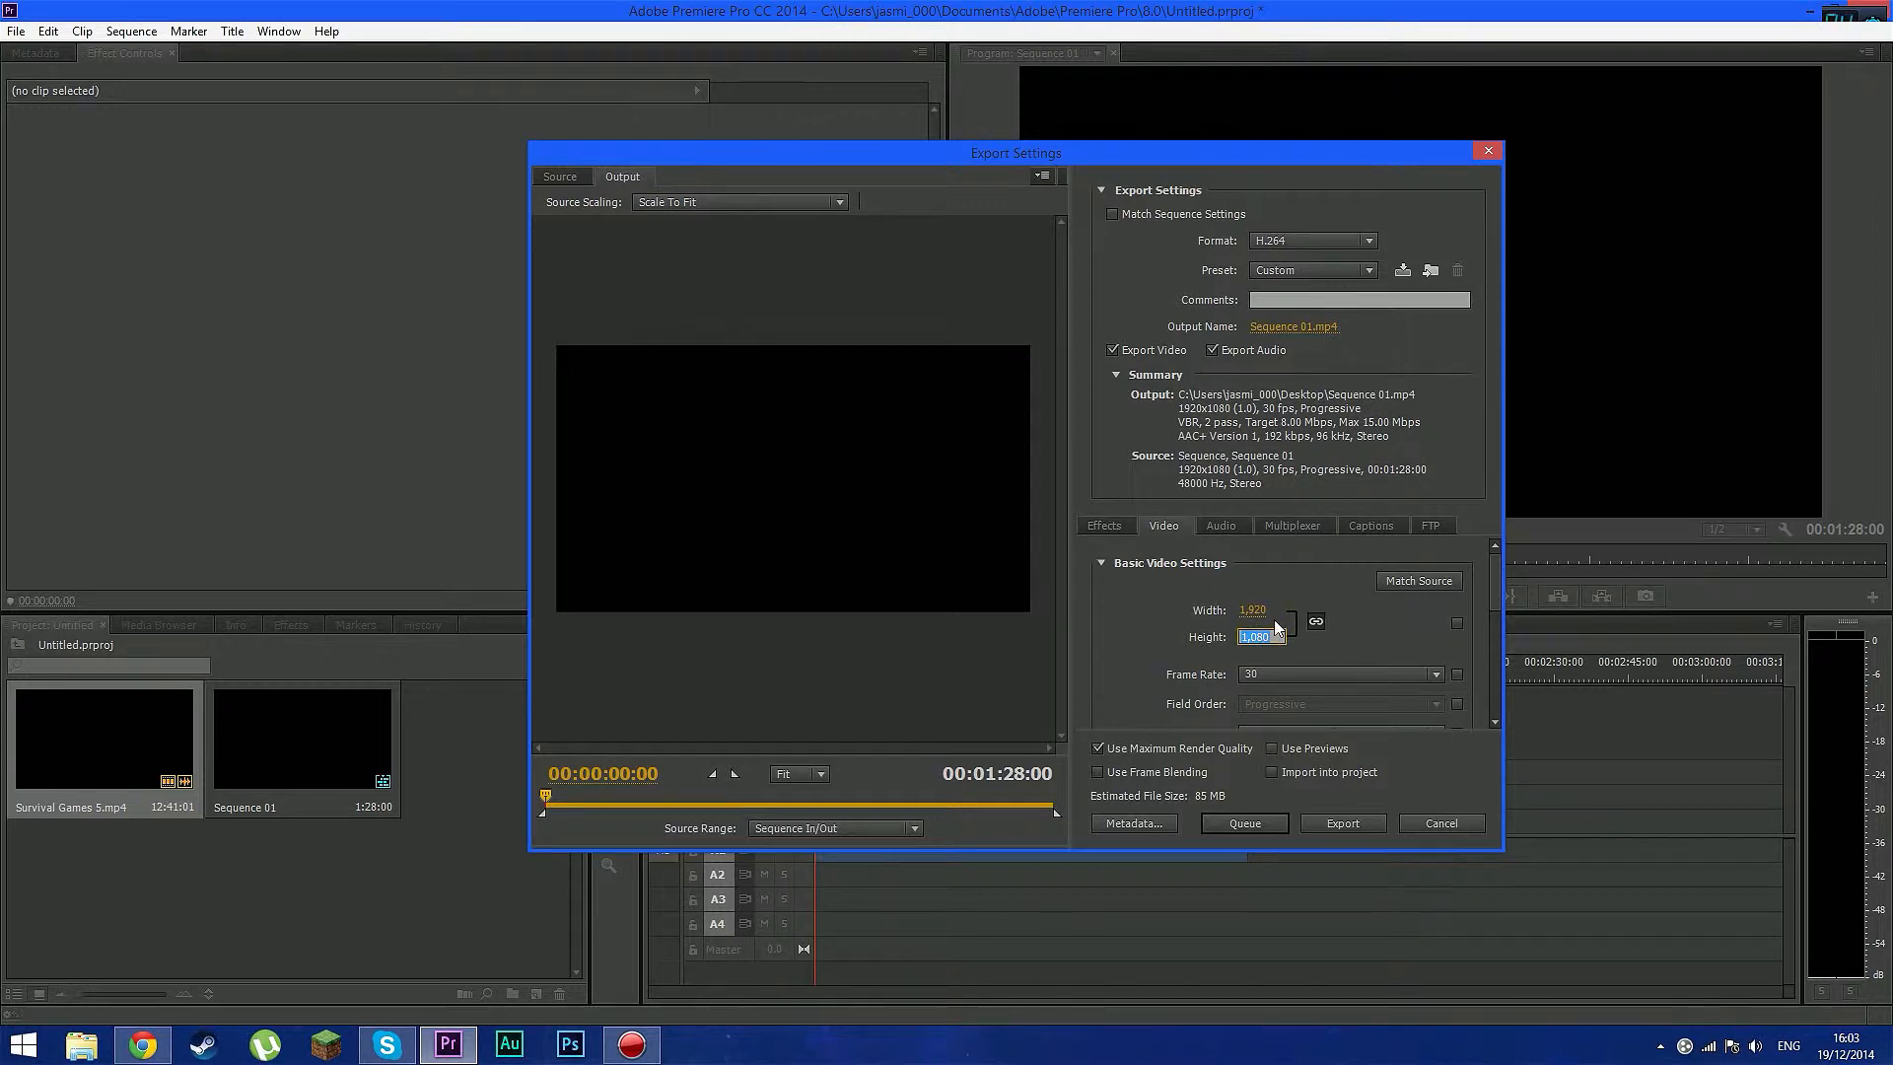
mouse_move(1262, 573)
text(714)
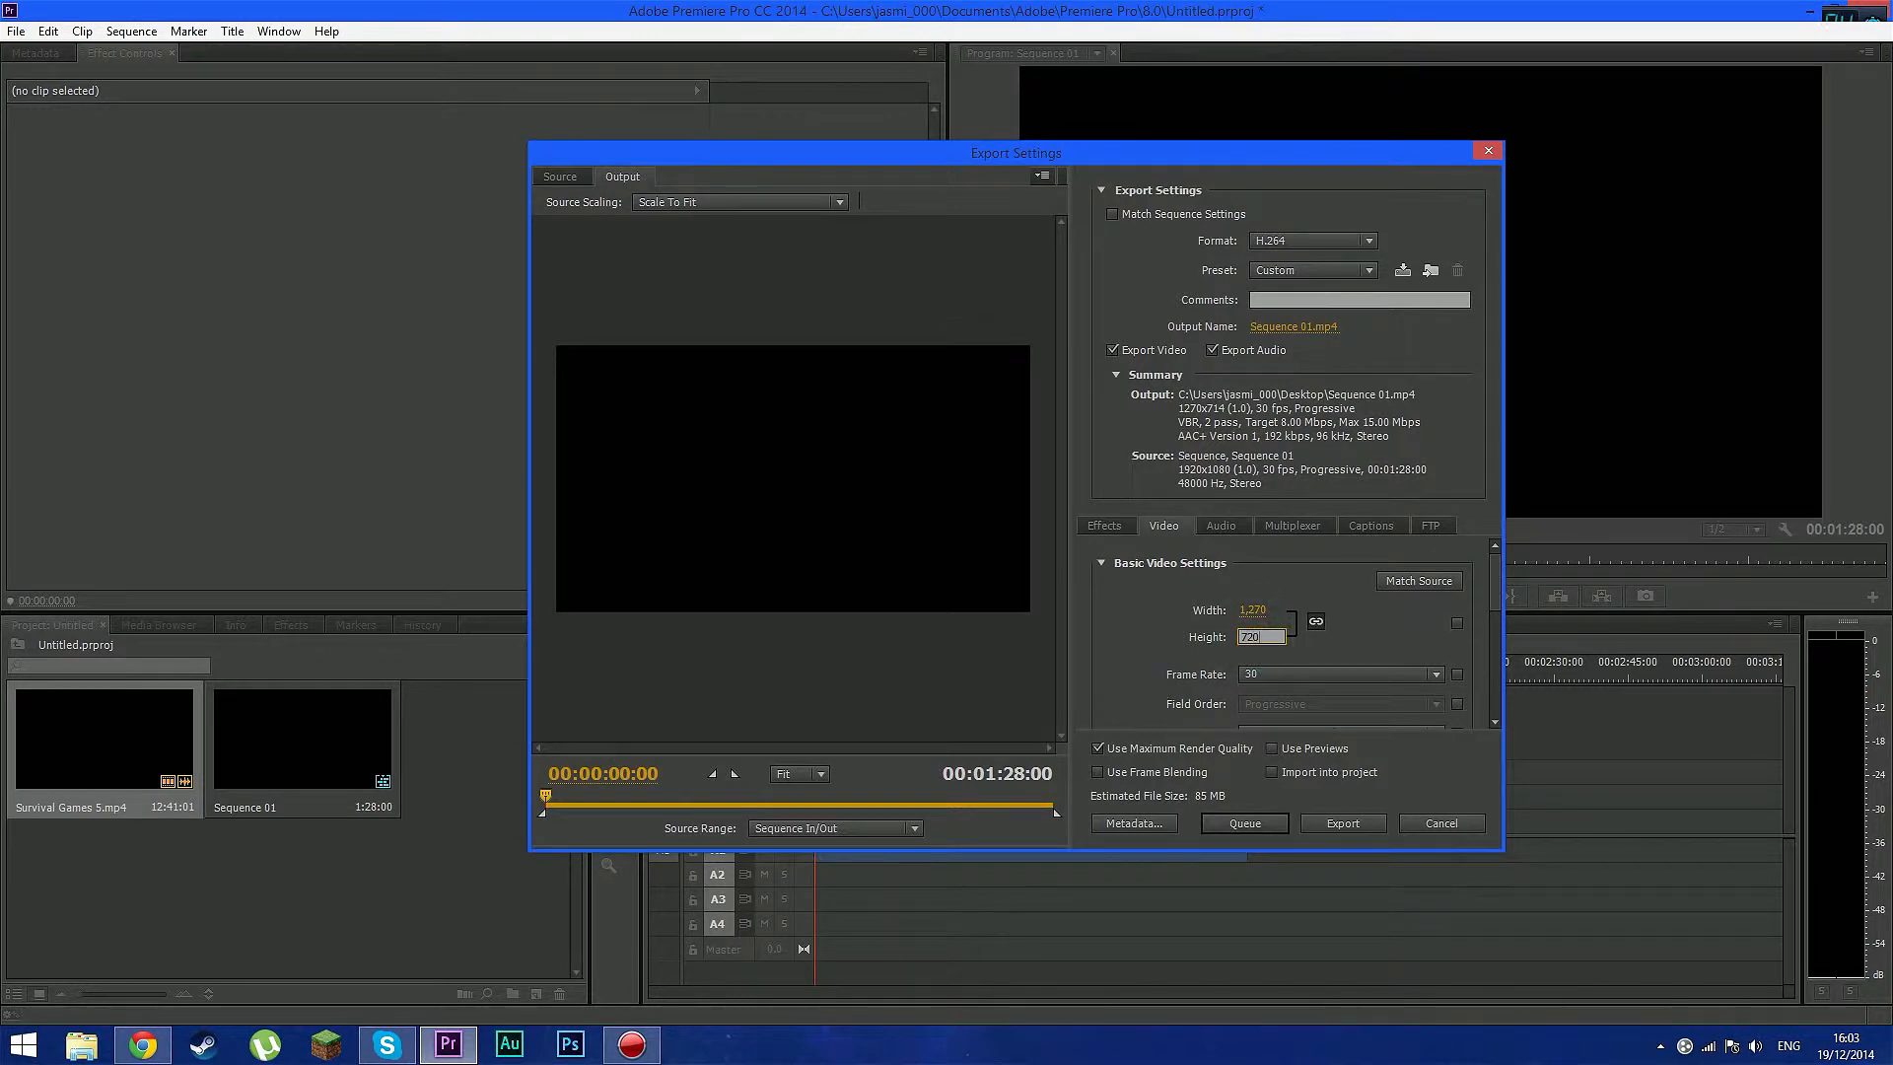
text(1280)
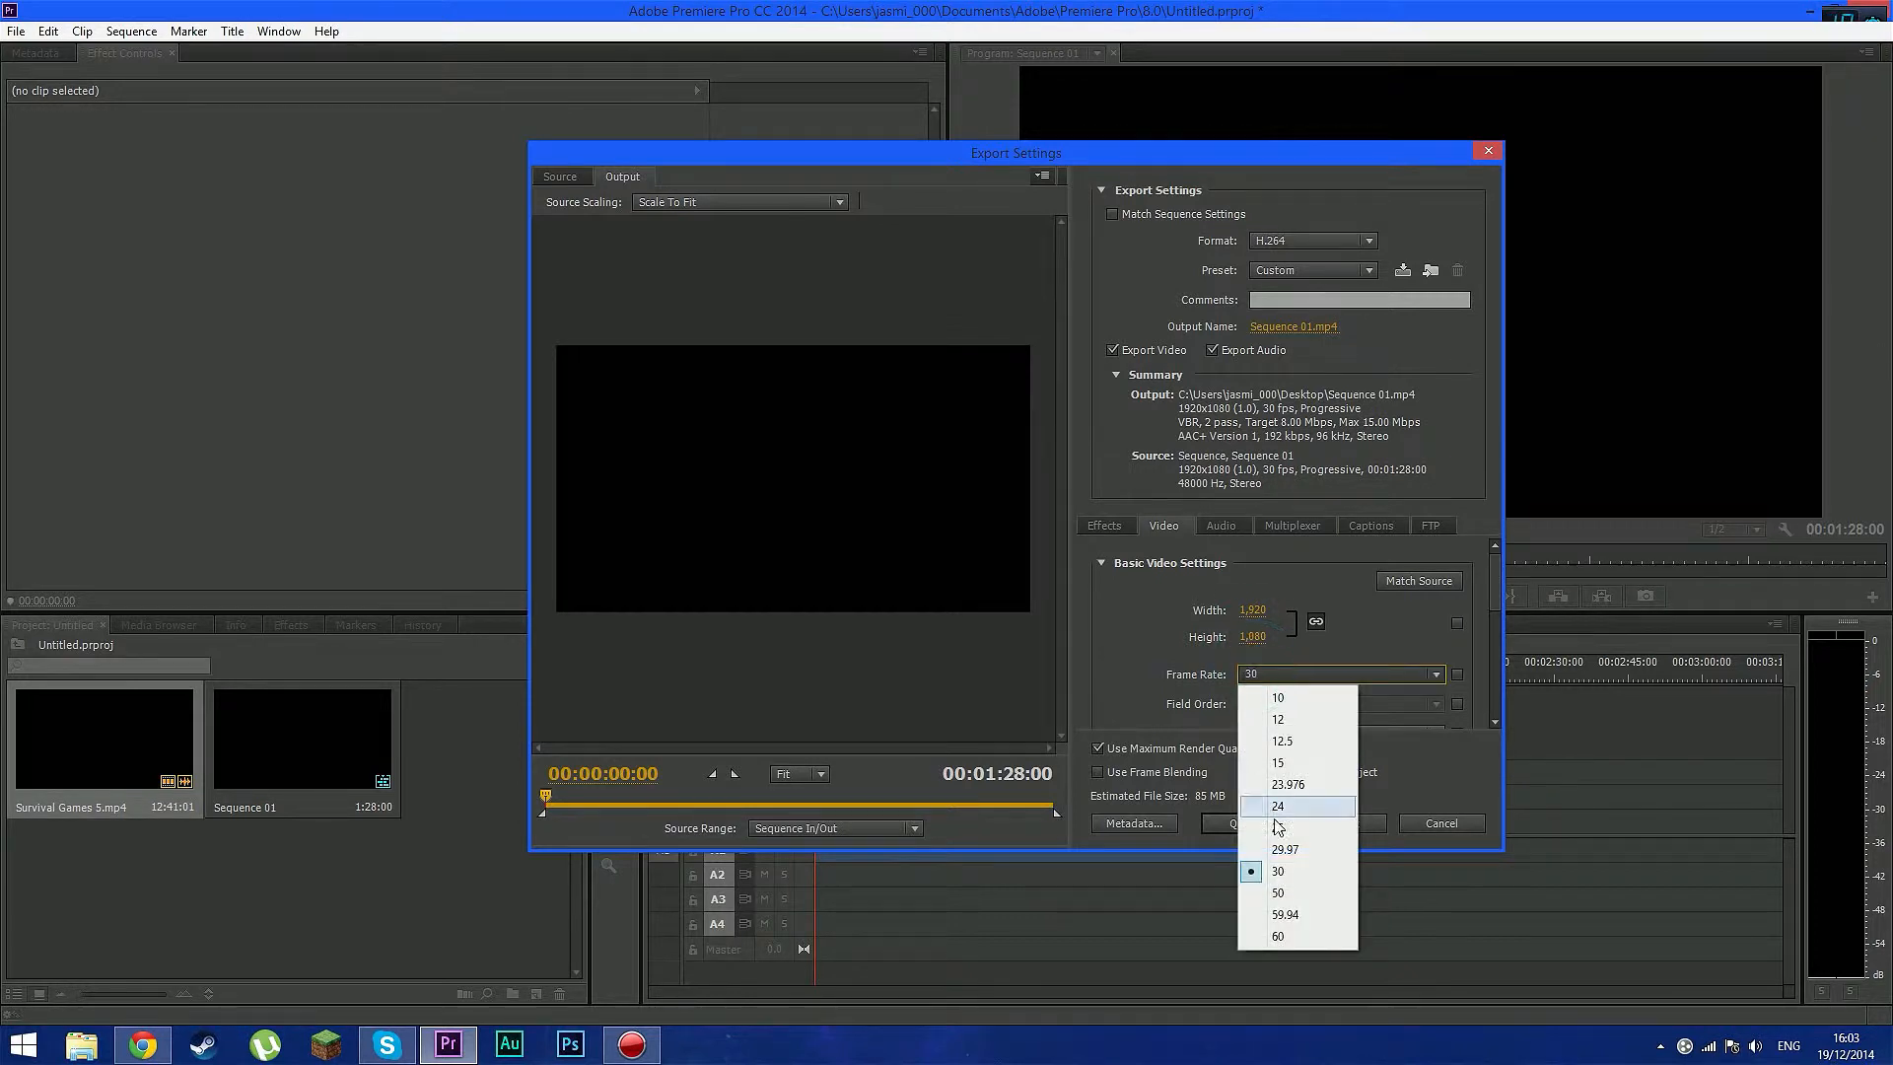
Keep the video at 30 fps with the High H.264 profile
click(1278, 872)
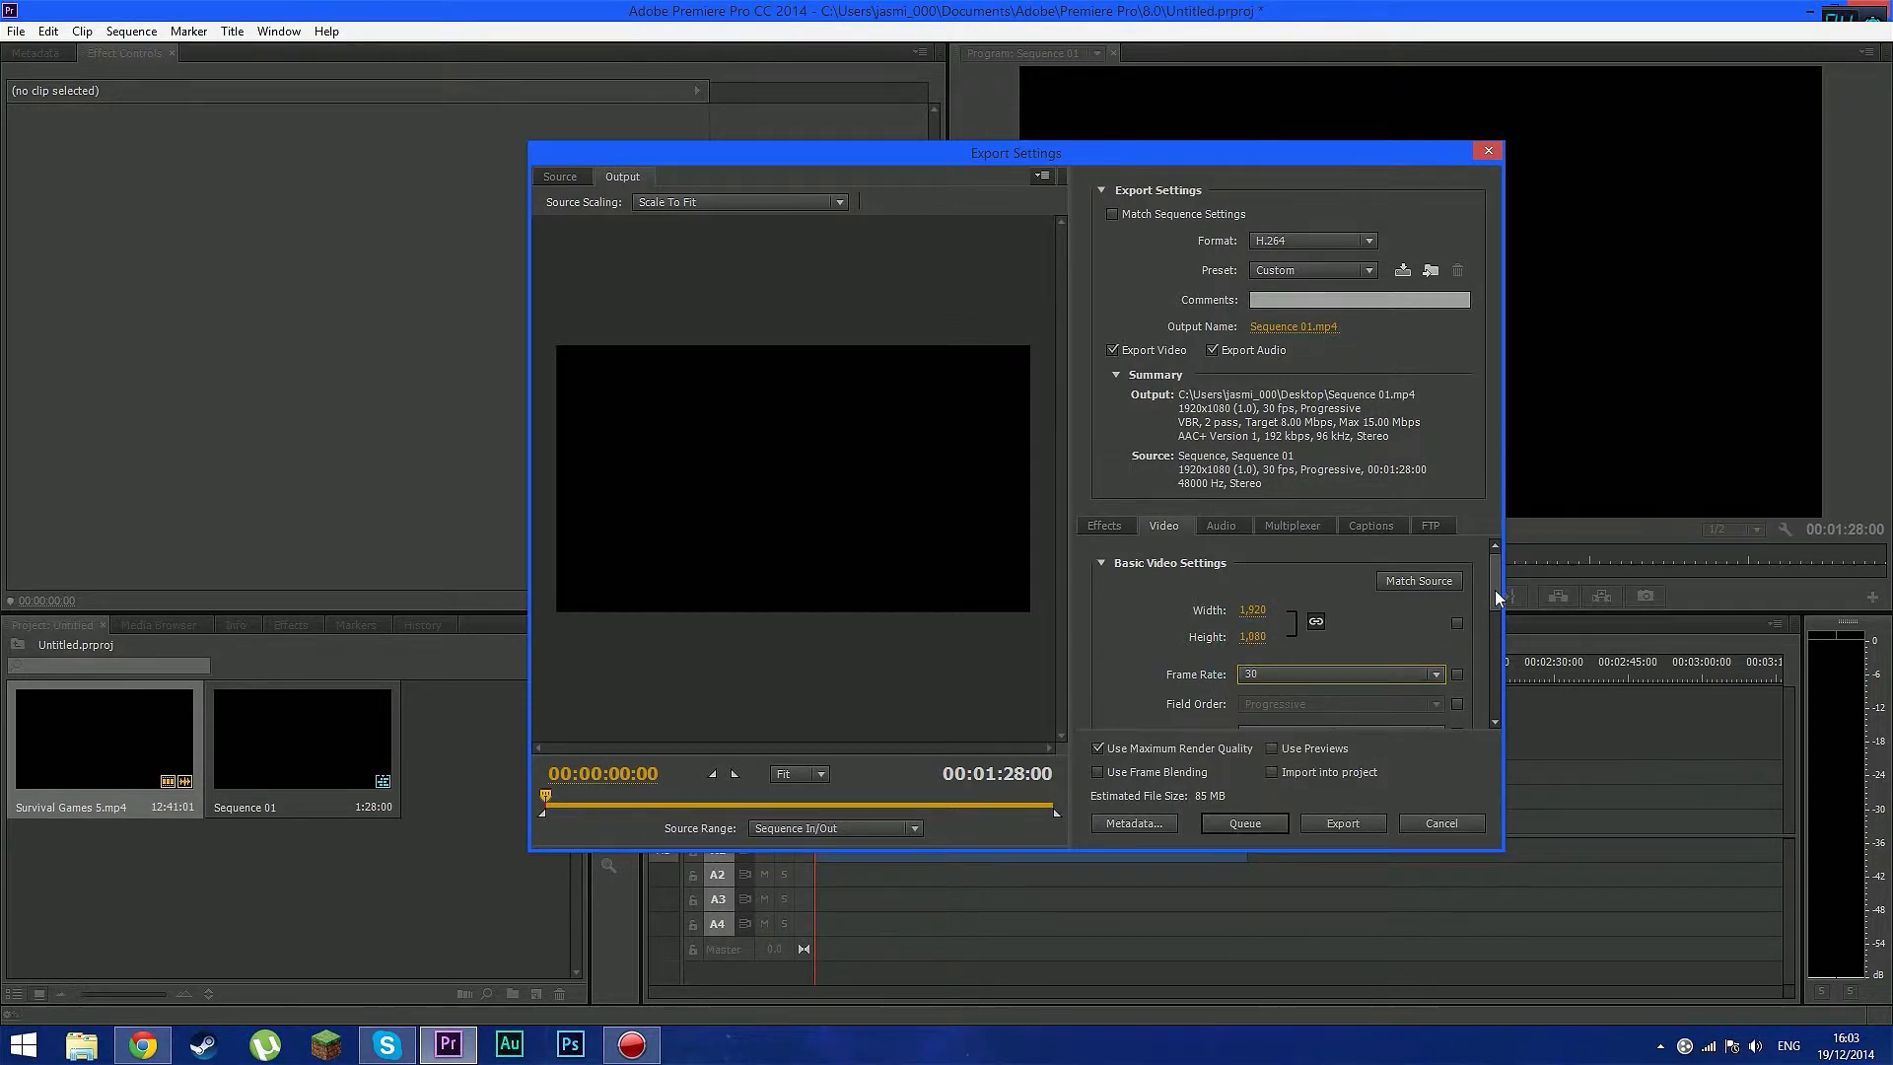
scroll(down, 3)
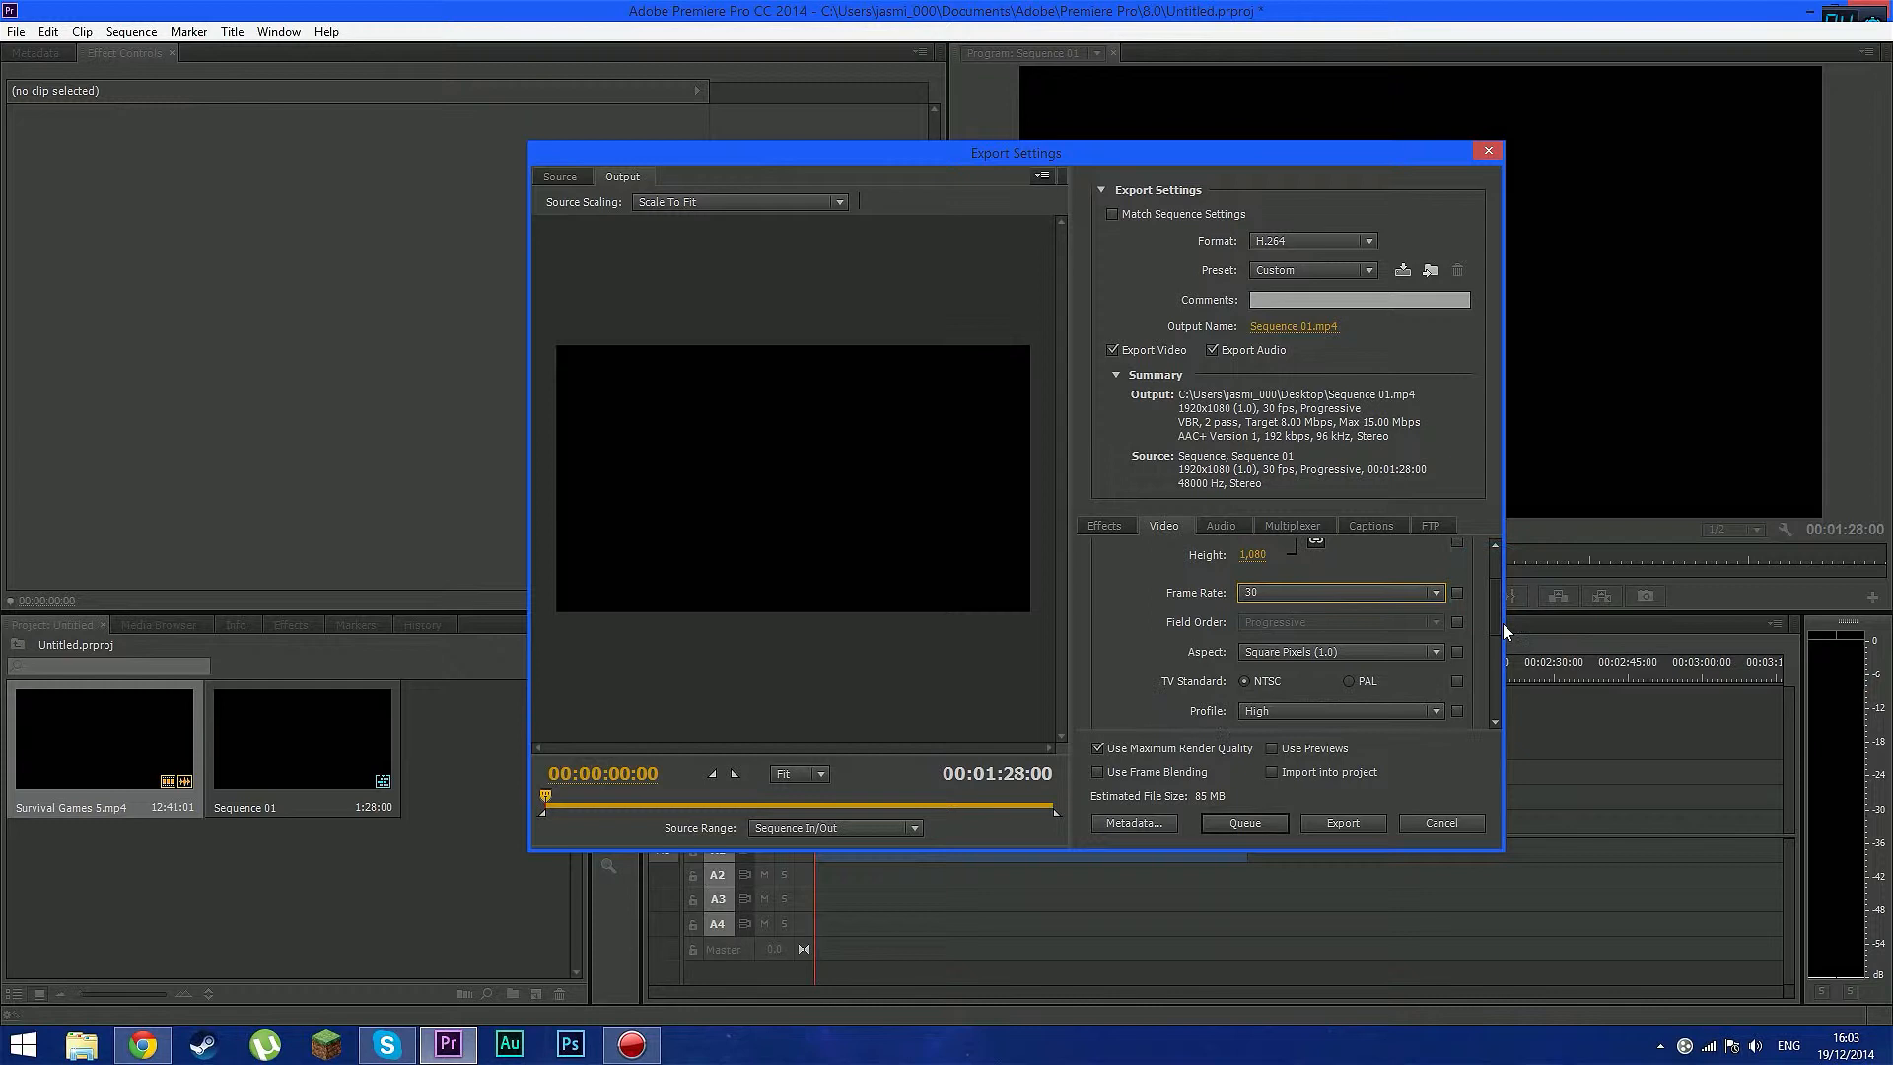
scroll(down, 3)
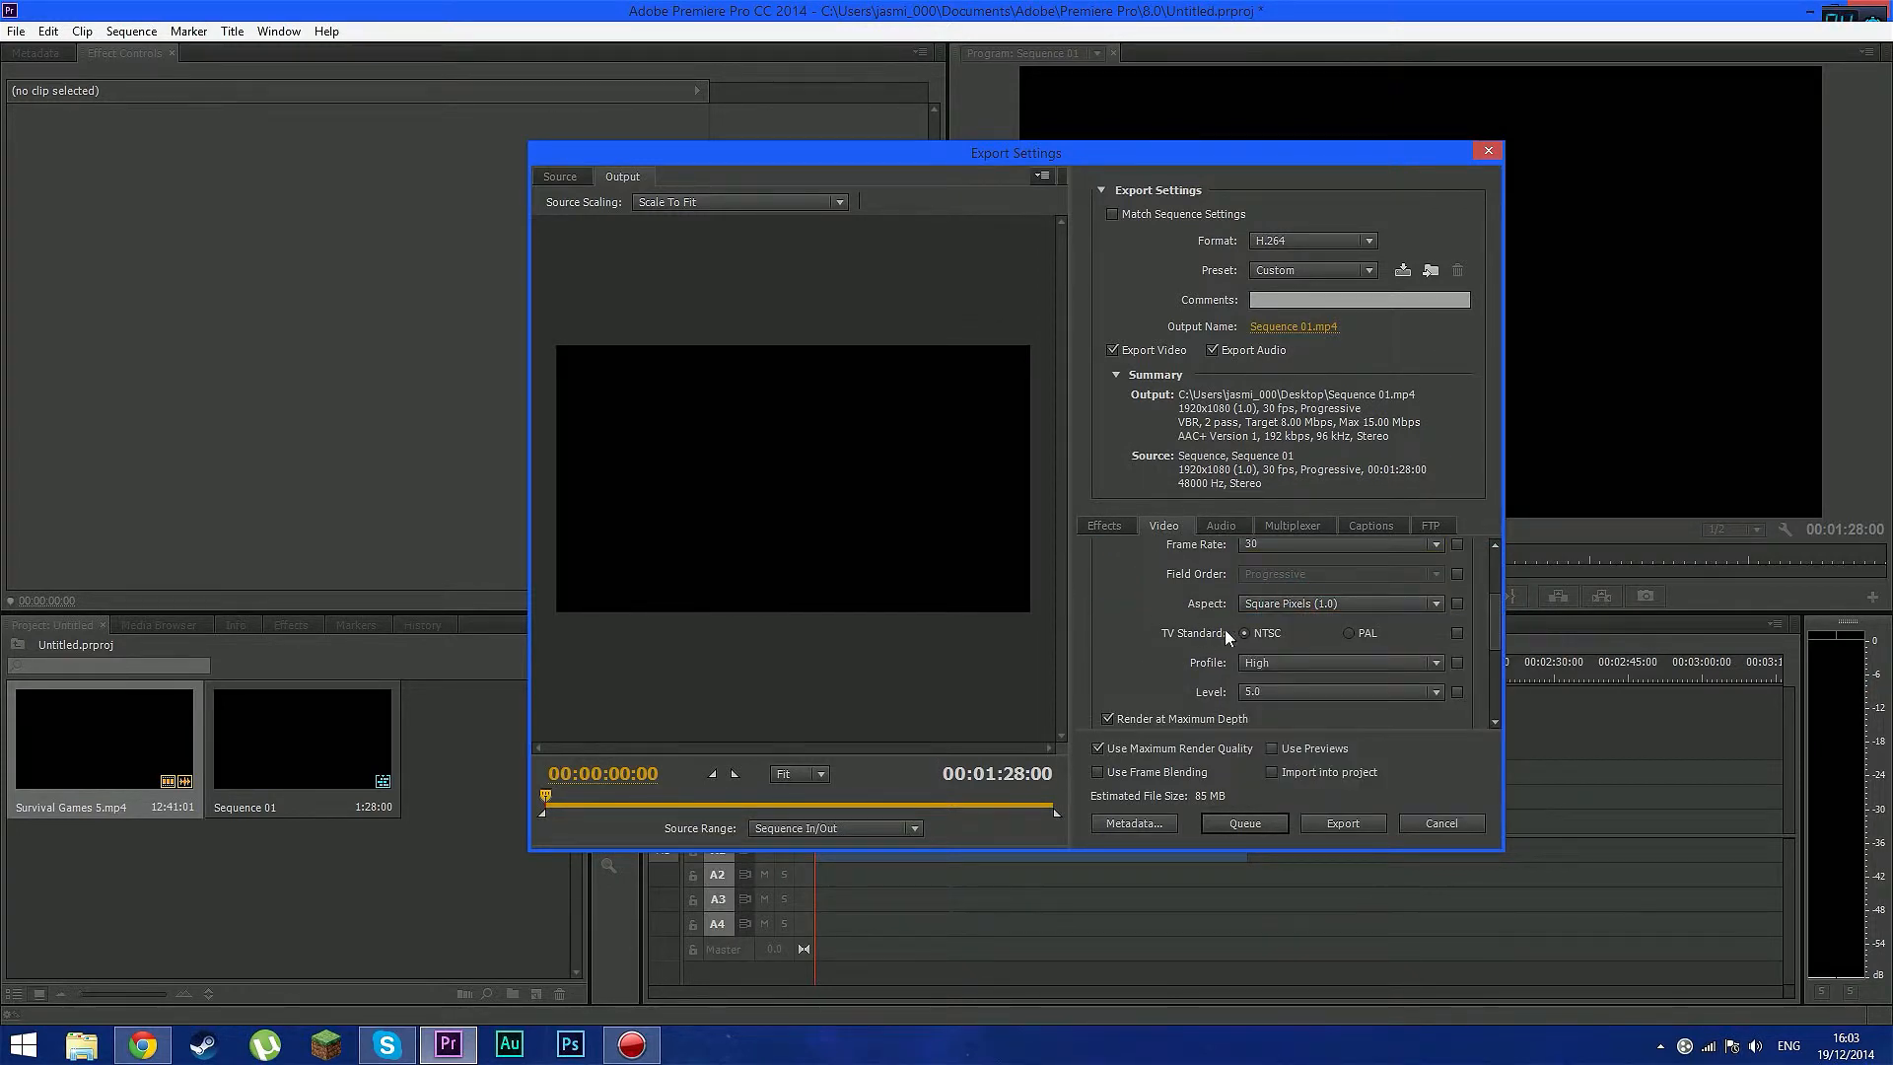
mouse_move(1246, 631)
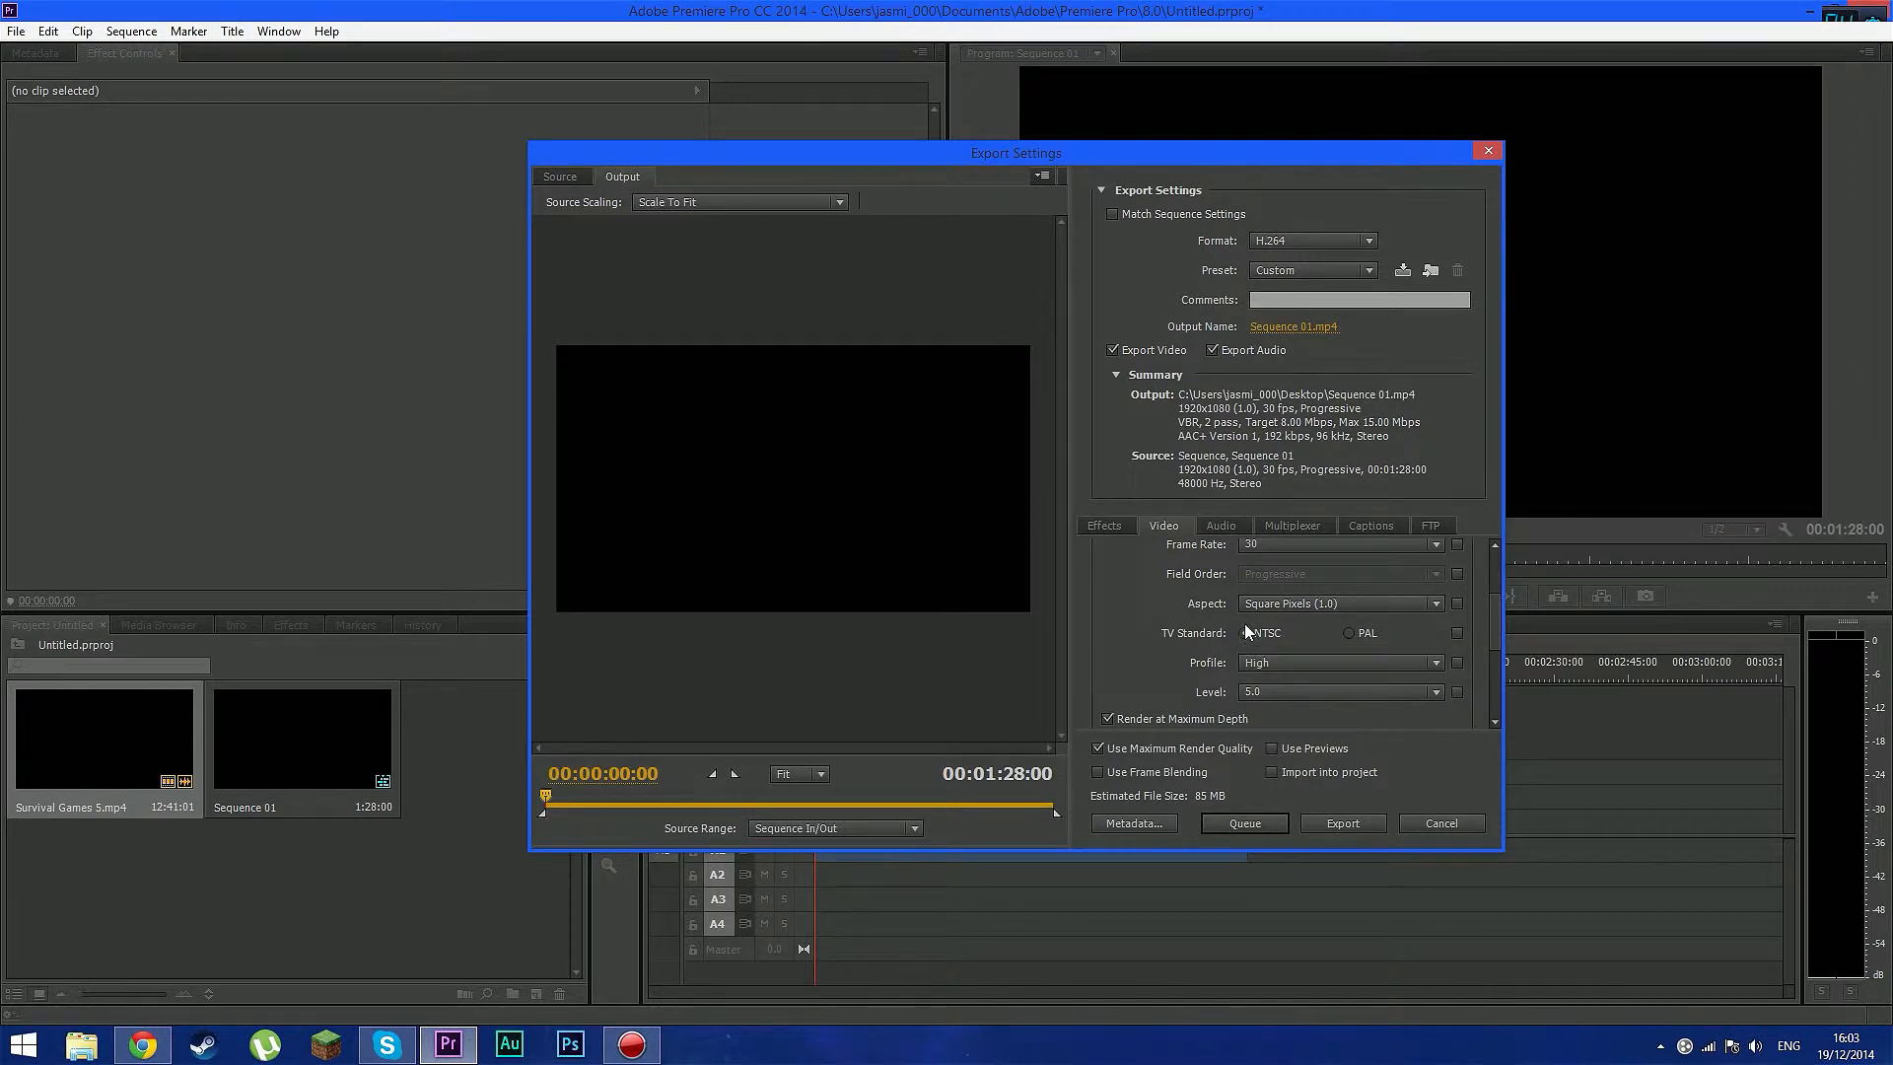
click(1339, 663)
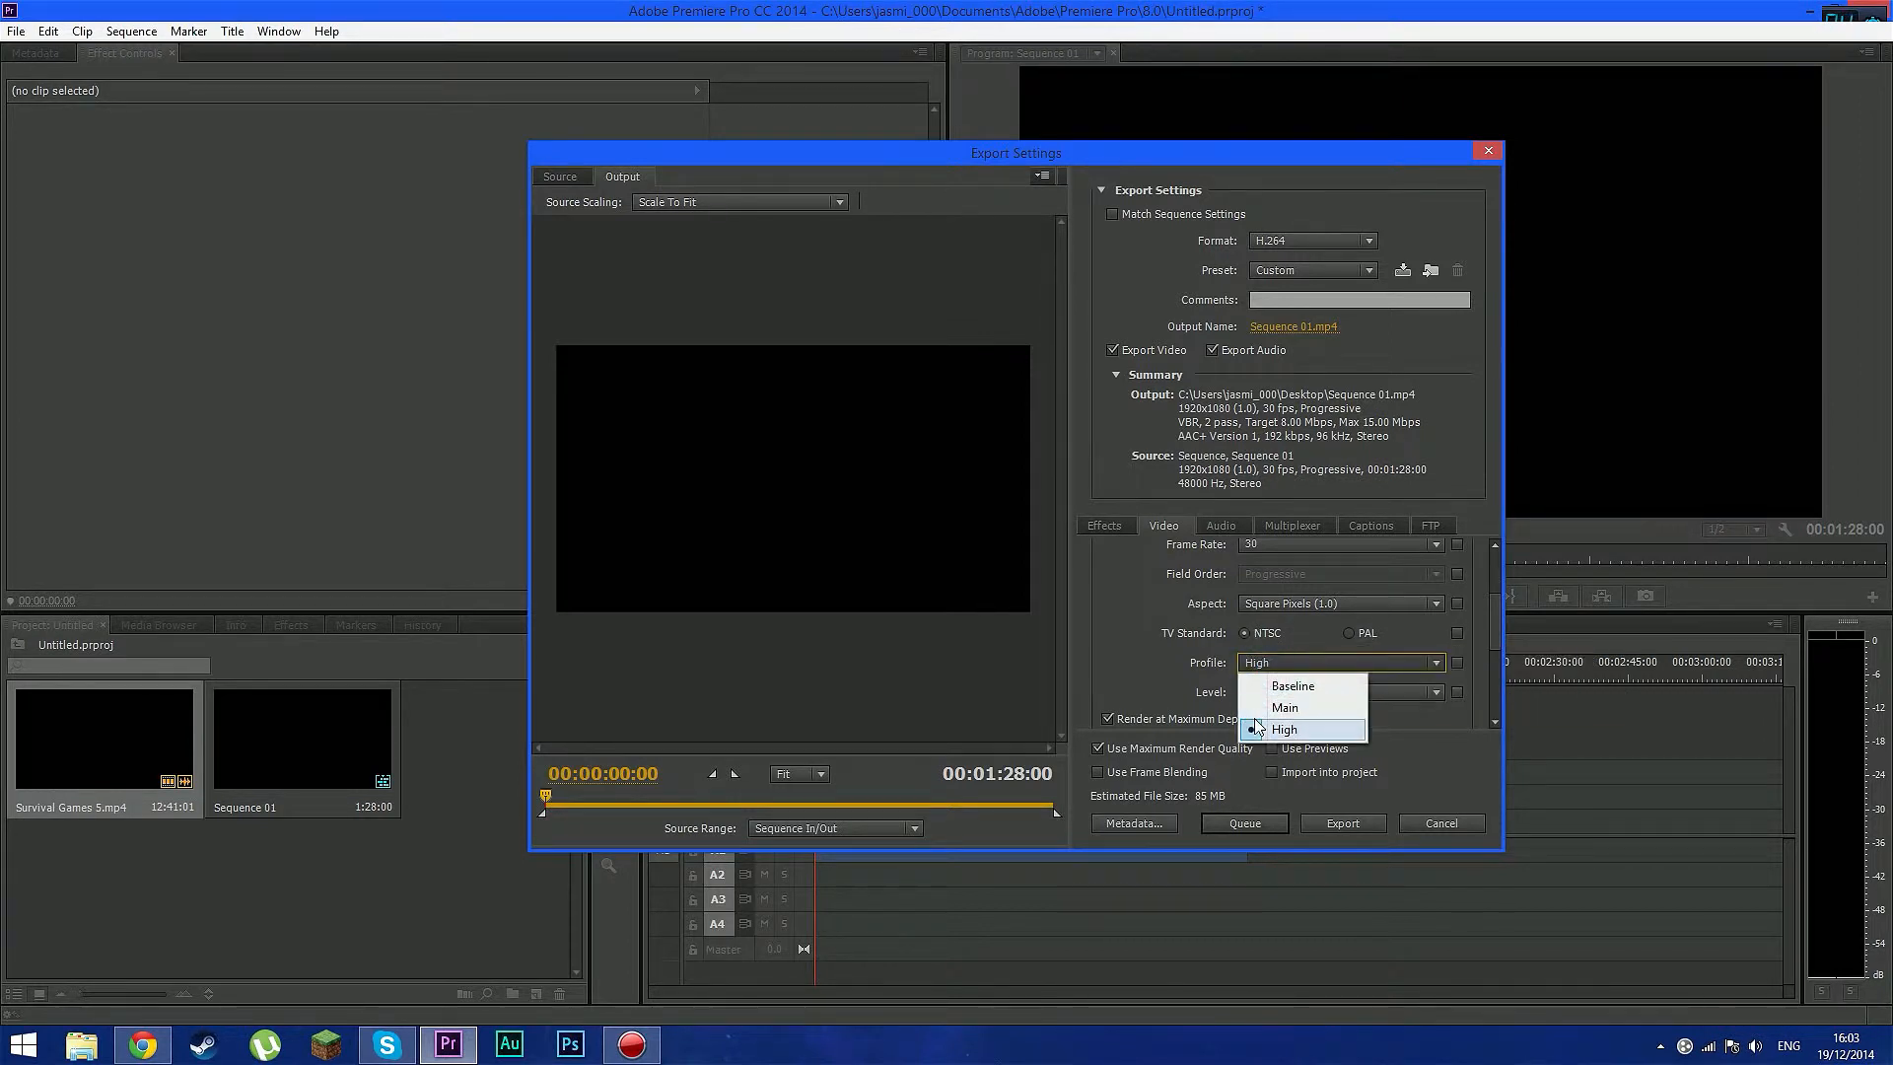
click(1341, 692)
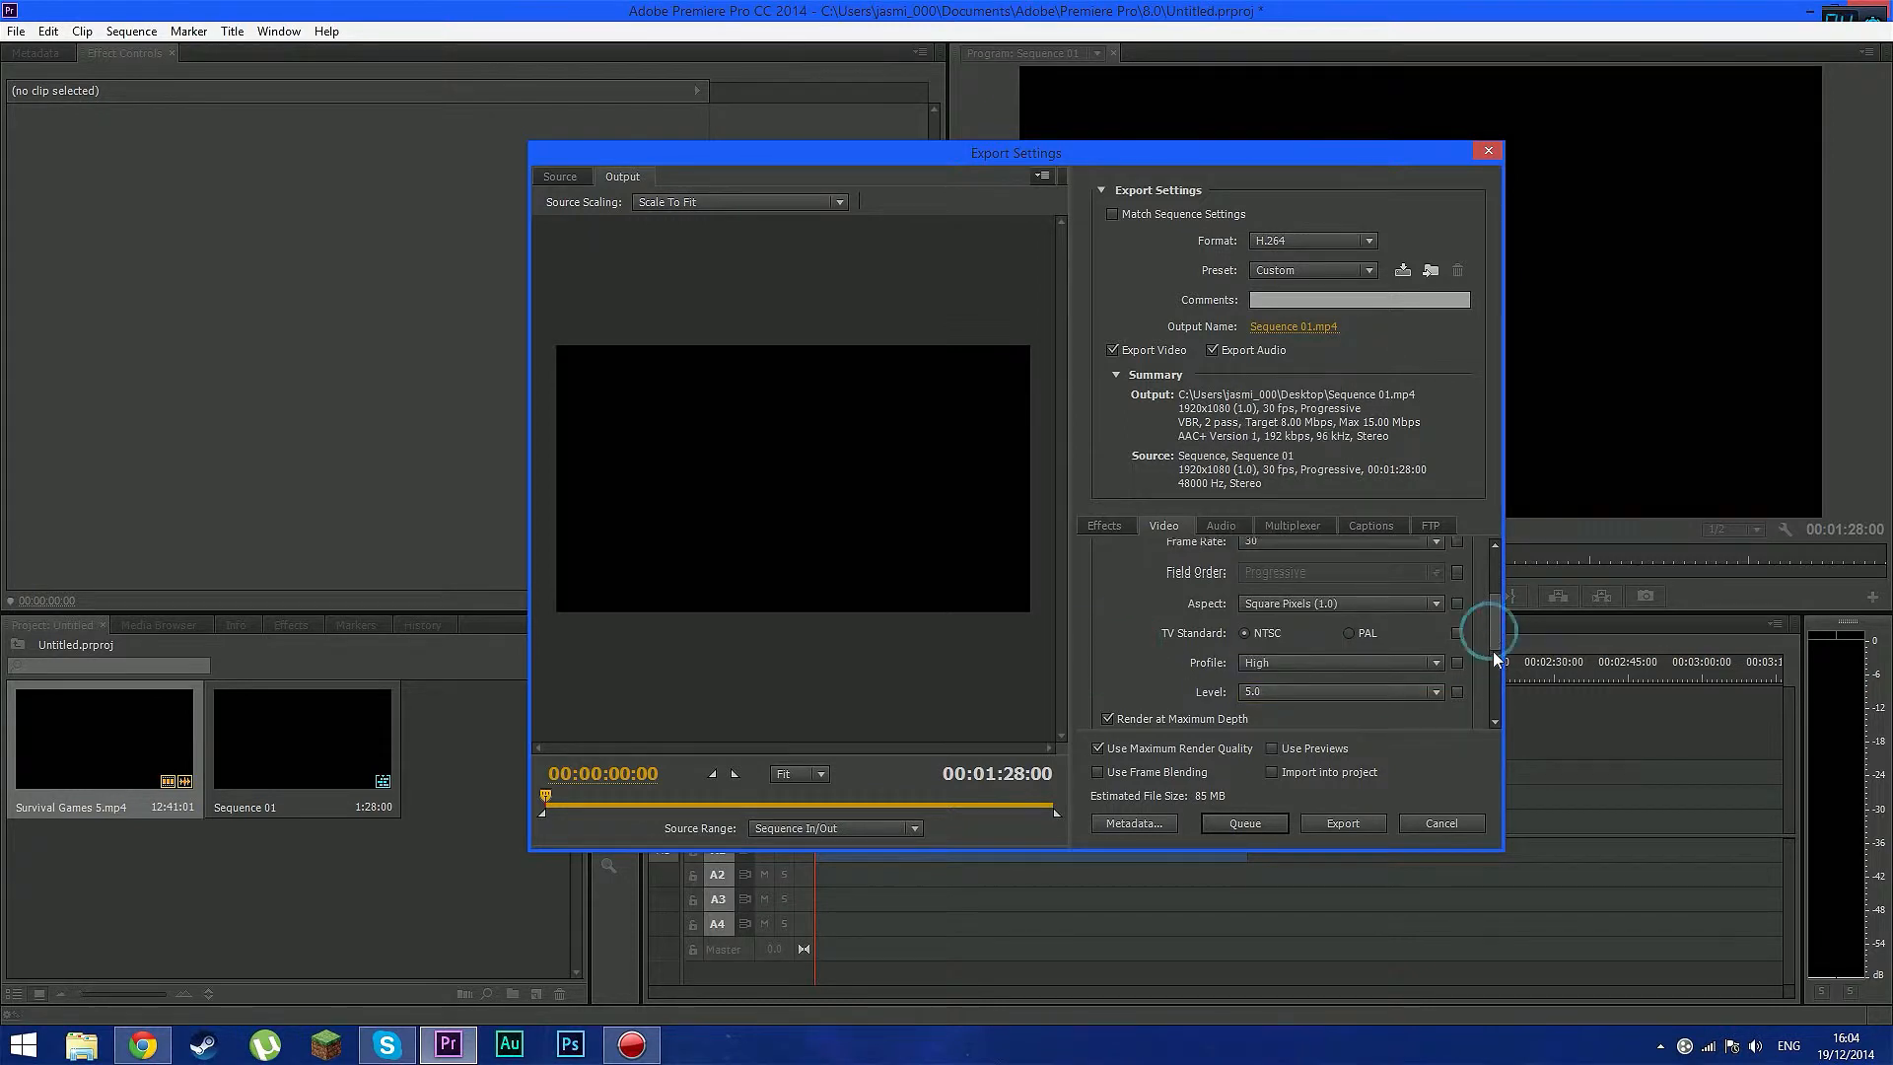
scroll(down, 3)
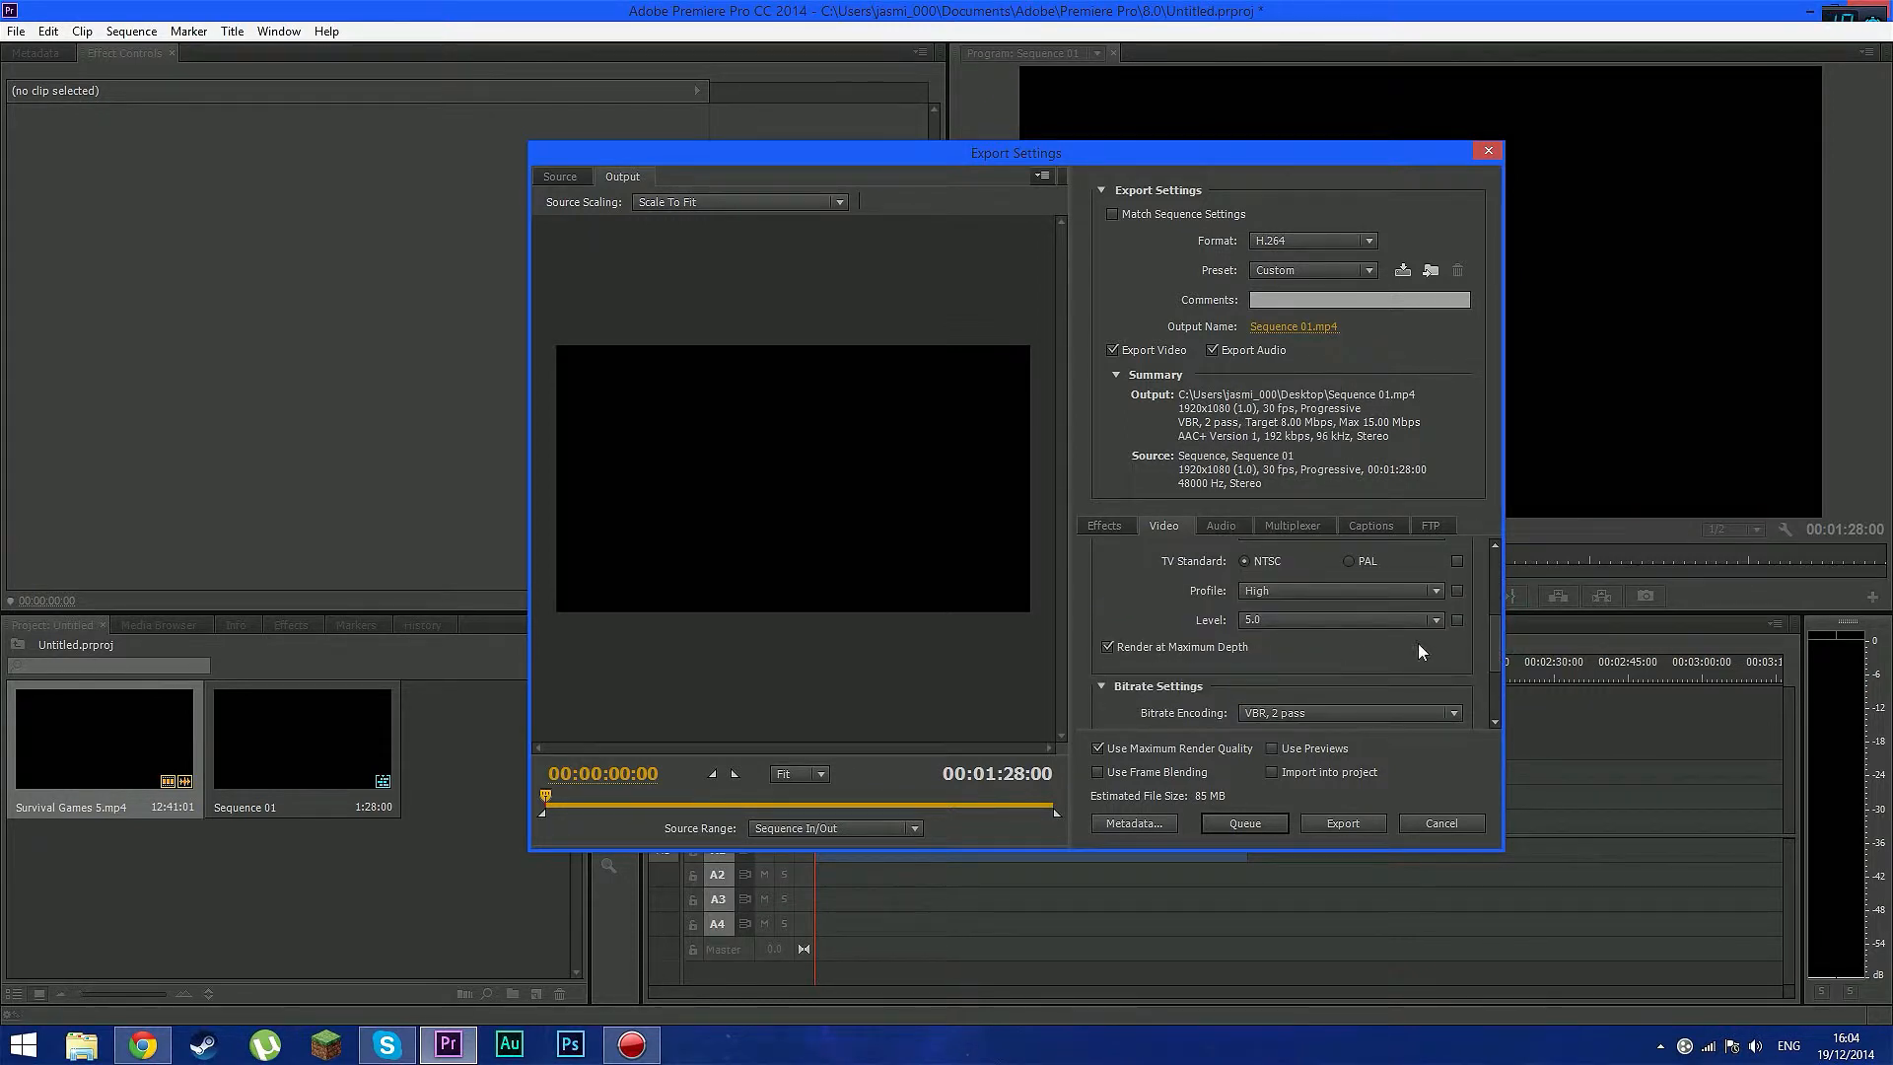
scroll(down, 3)
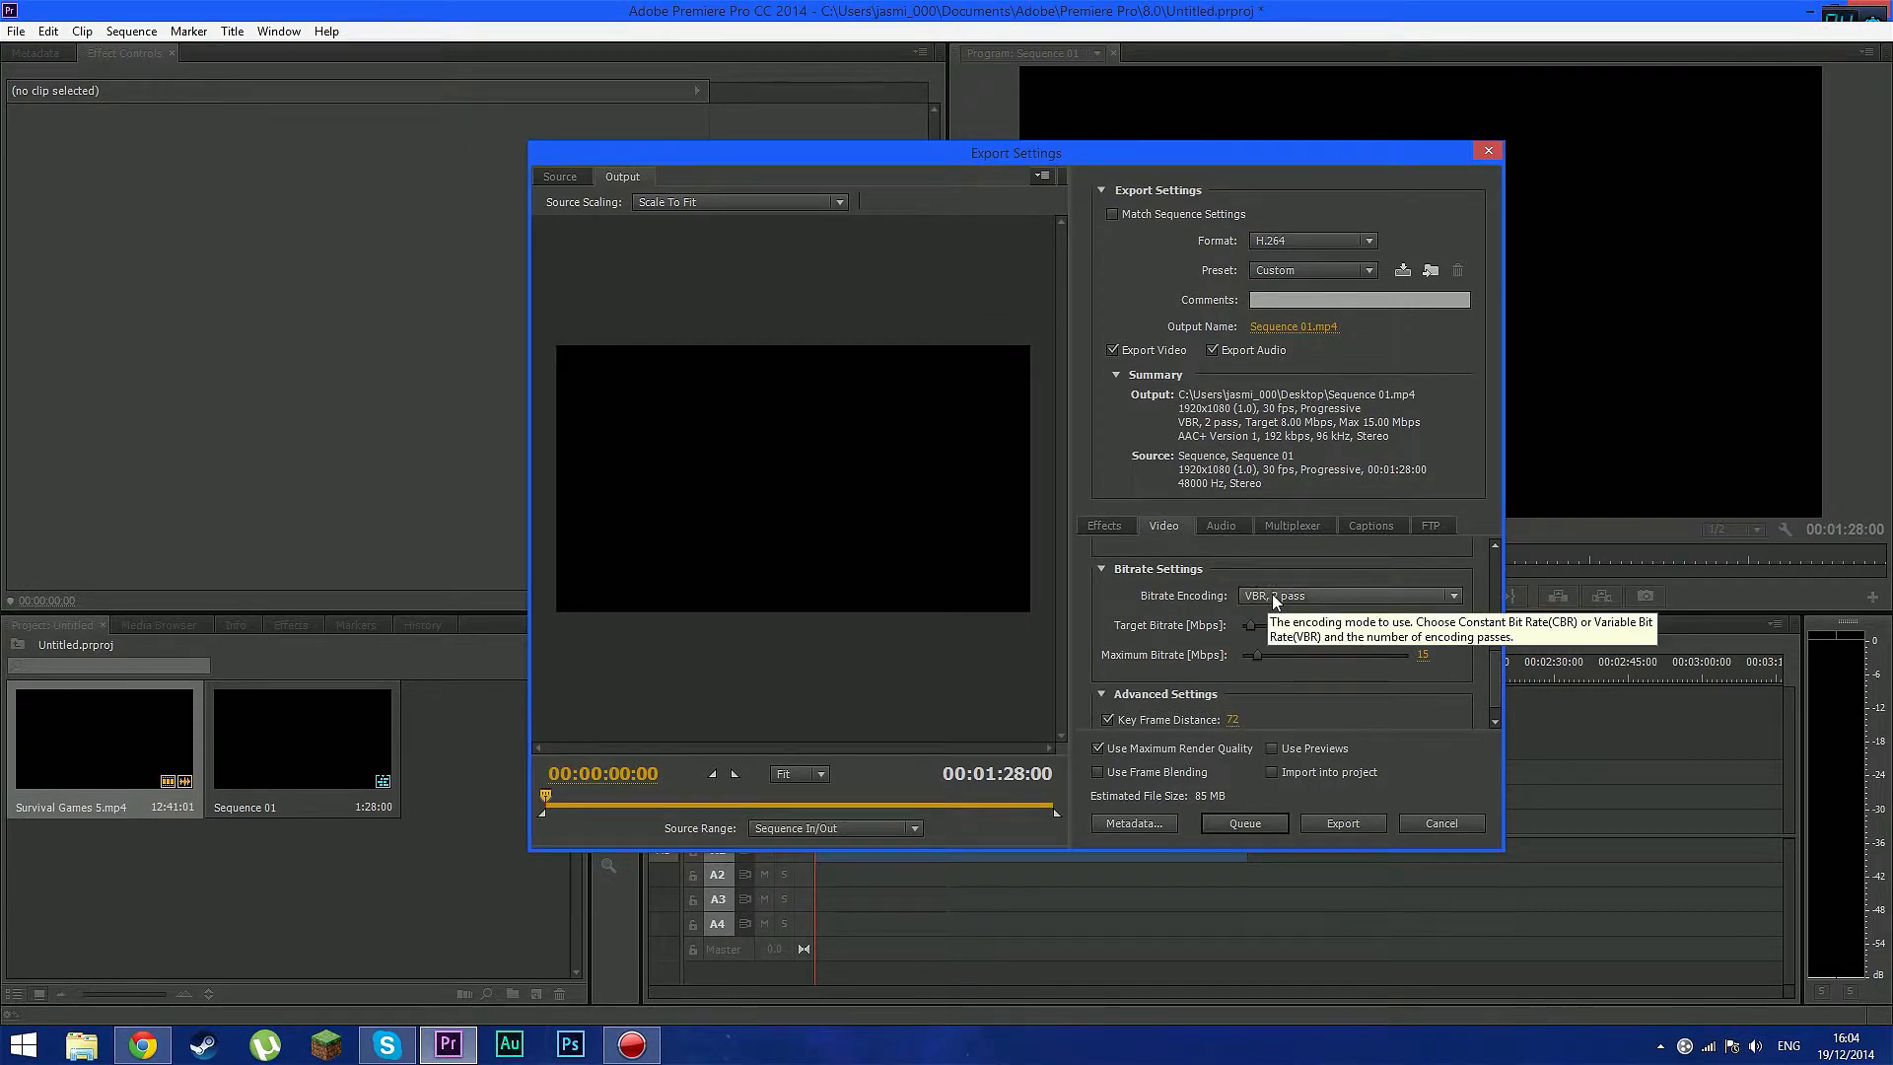
Set VBR 2-pass encoding with 10 Mbps target and 20 Mbps maximum bitrate
click(1349, 596)
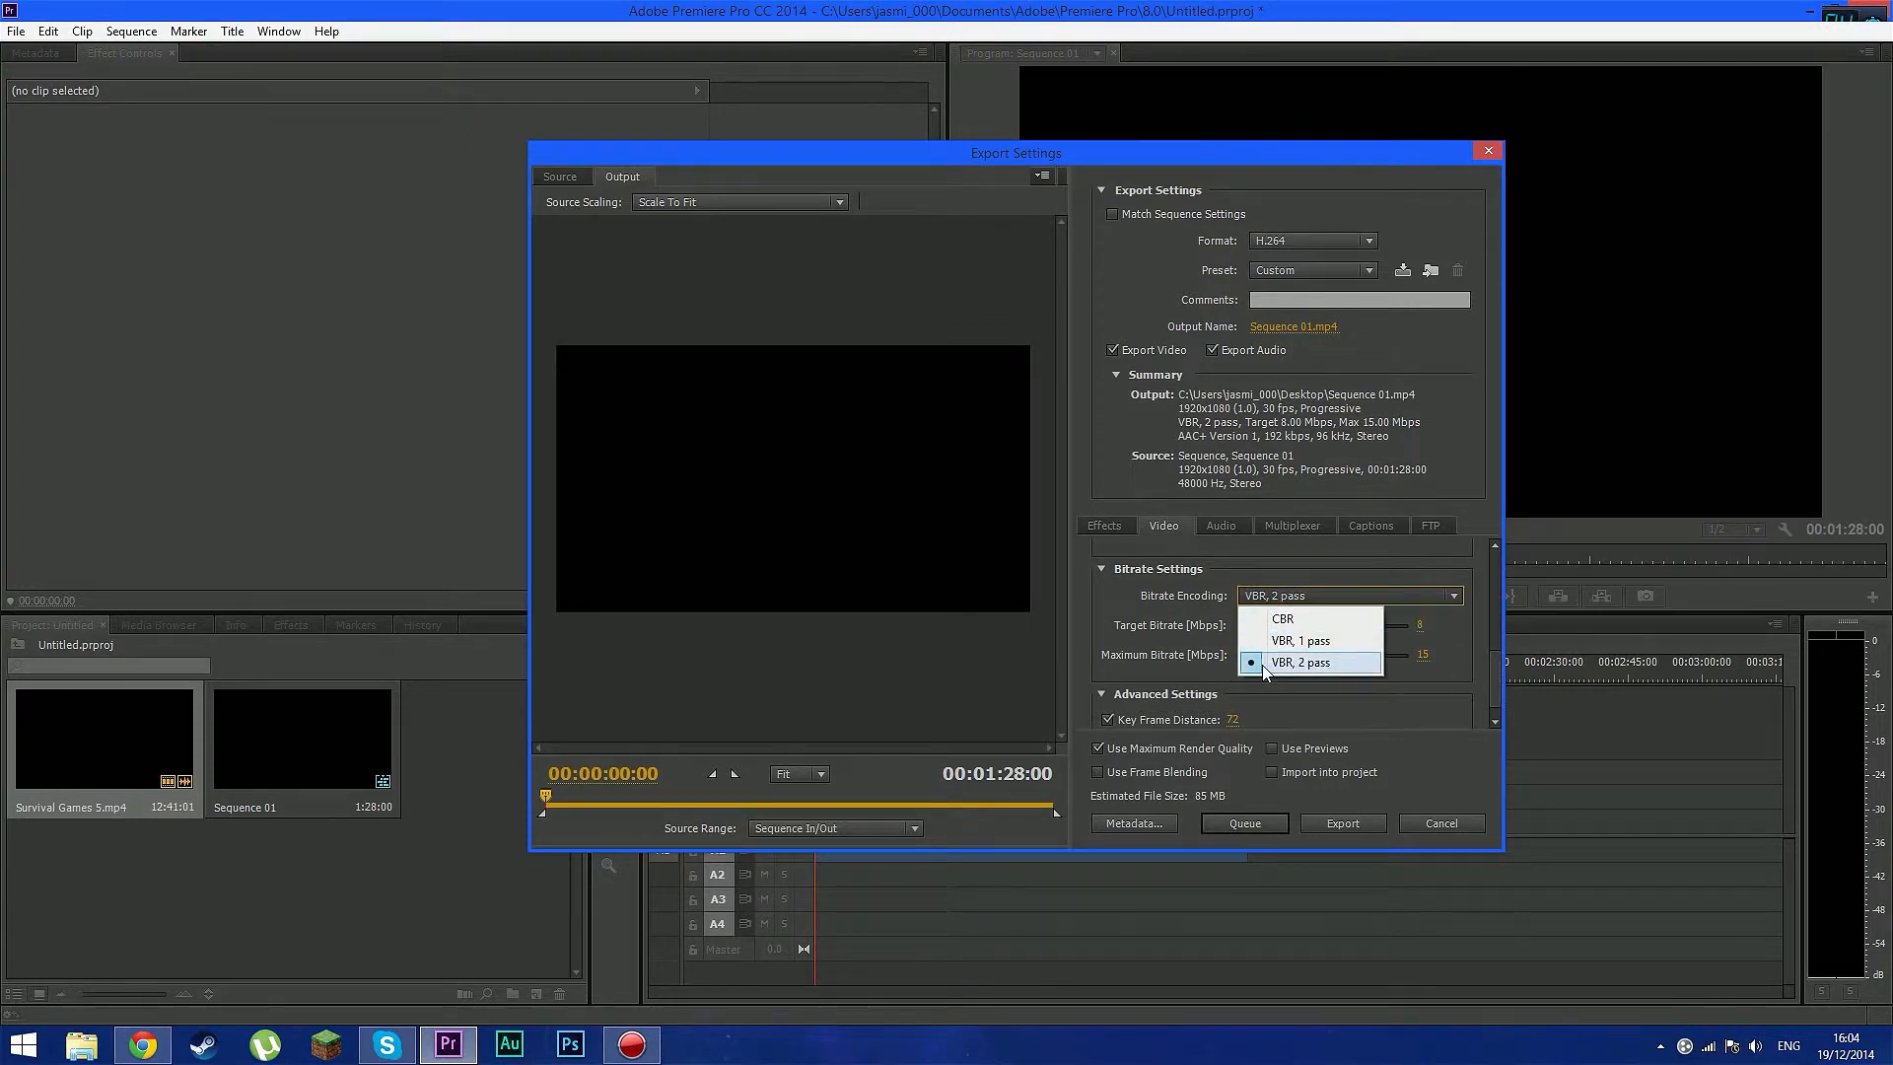
click(1299, 663)
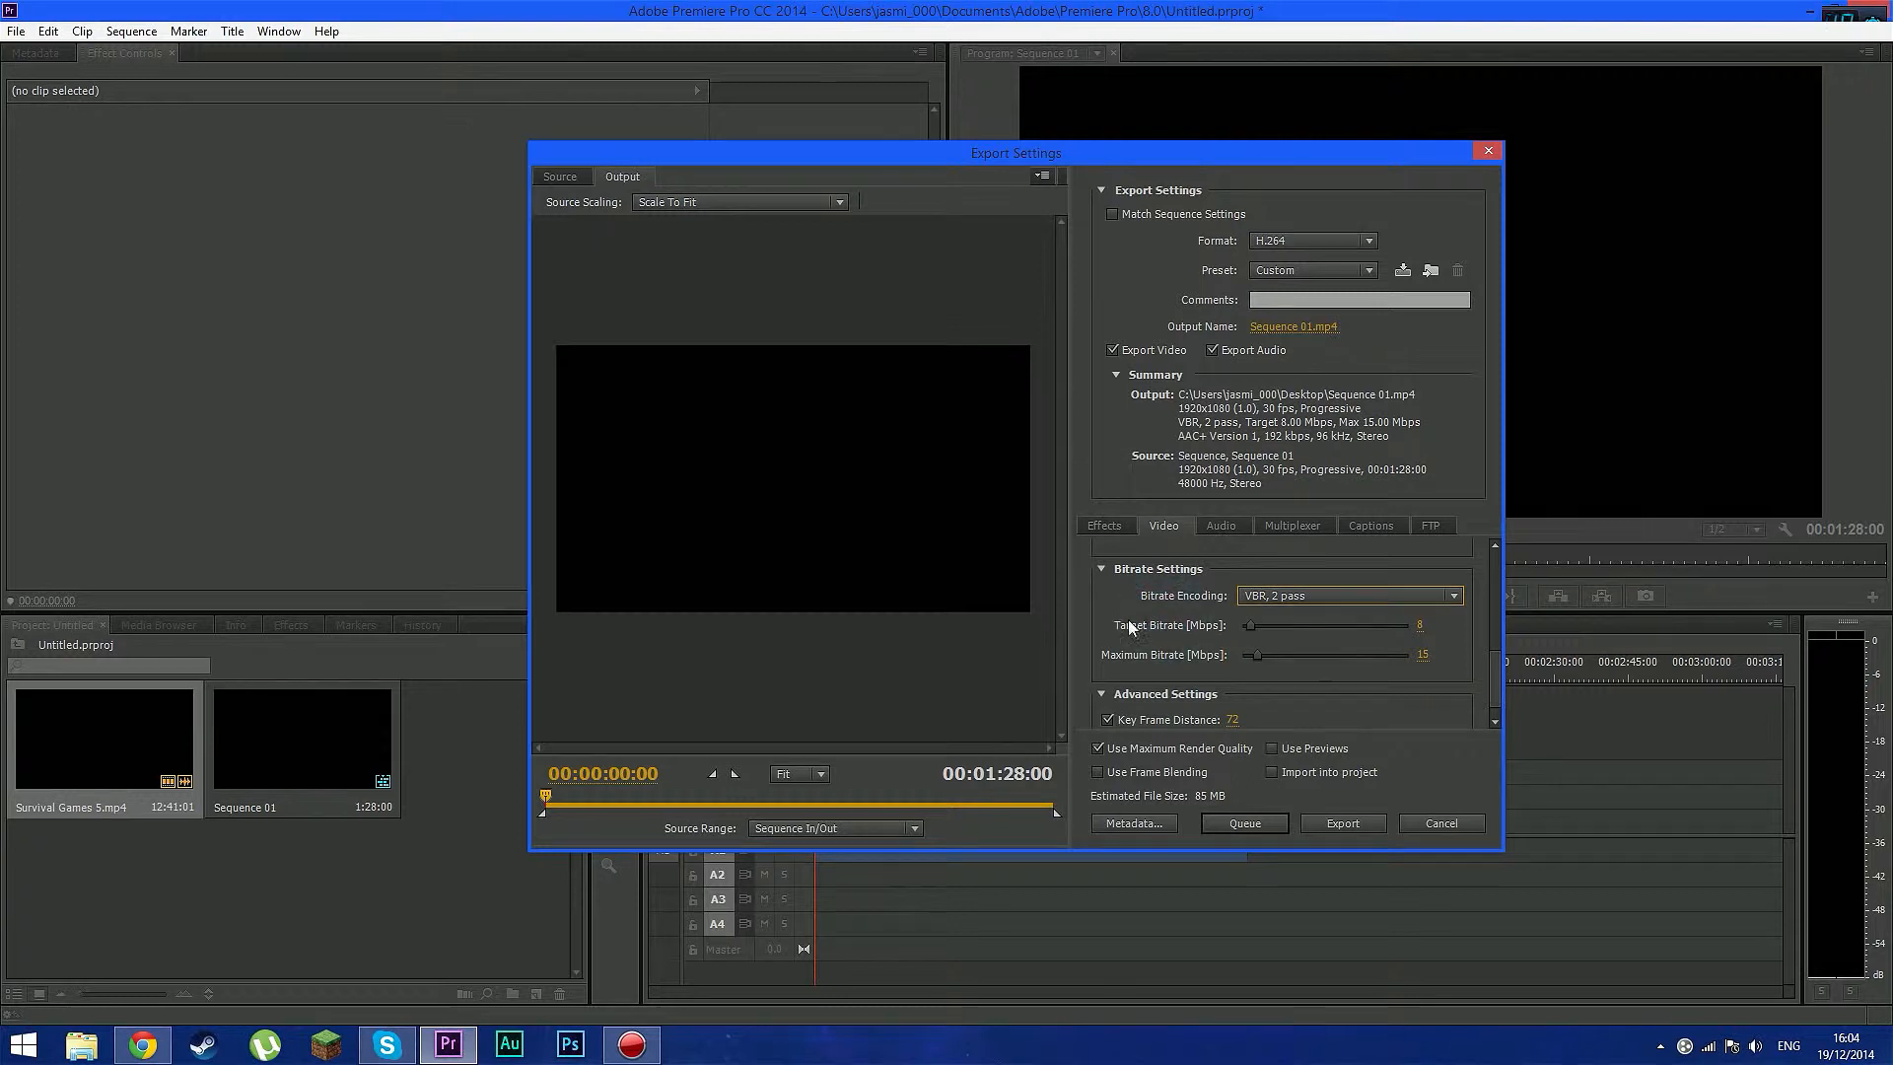
mouse_move(1135, 637)
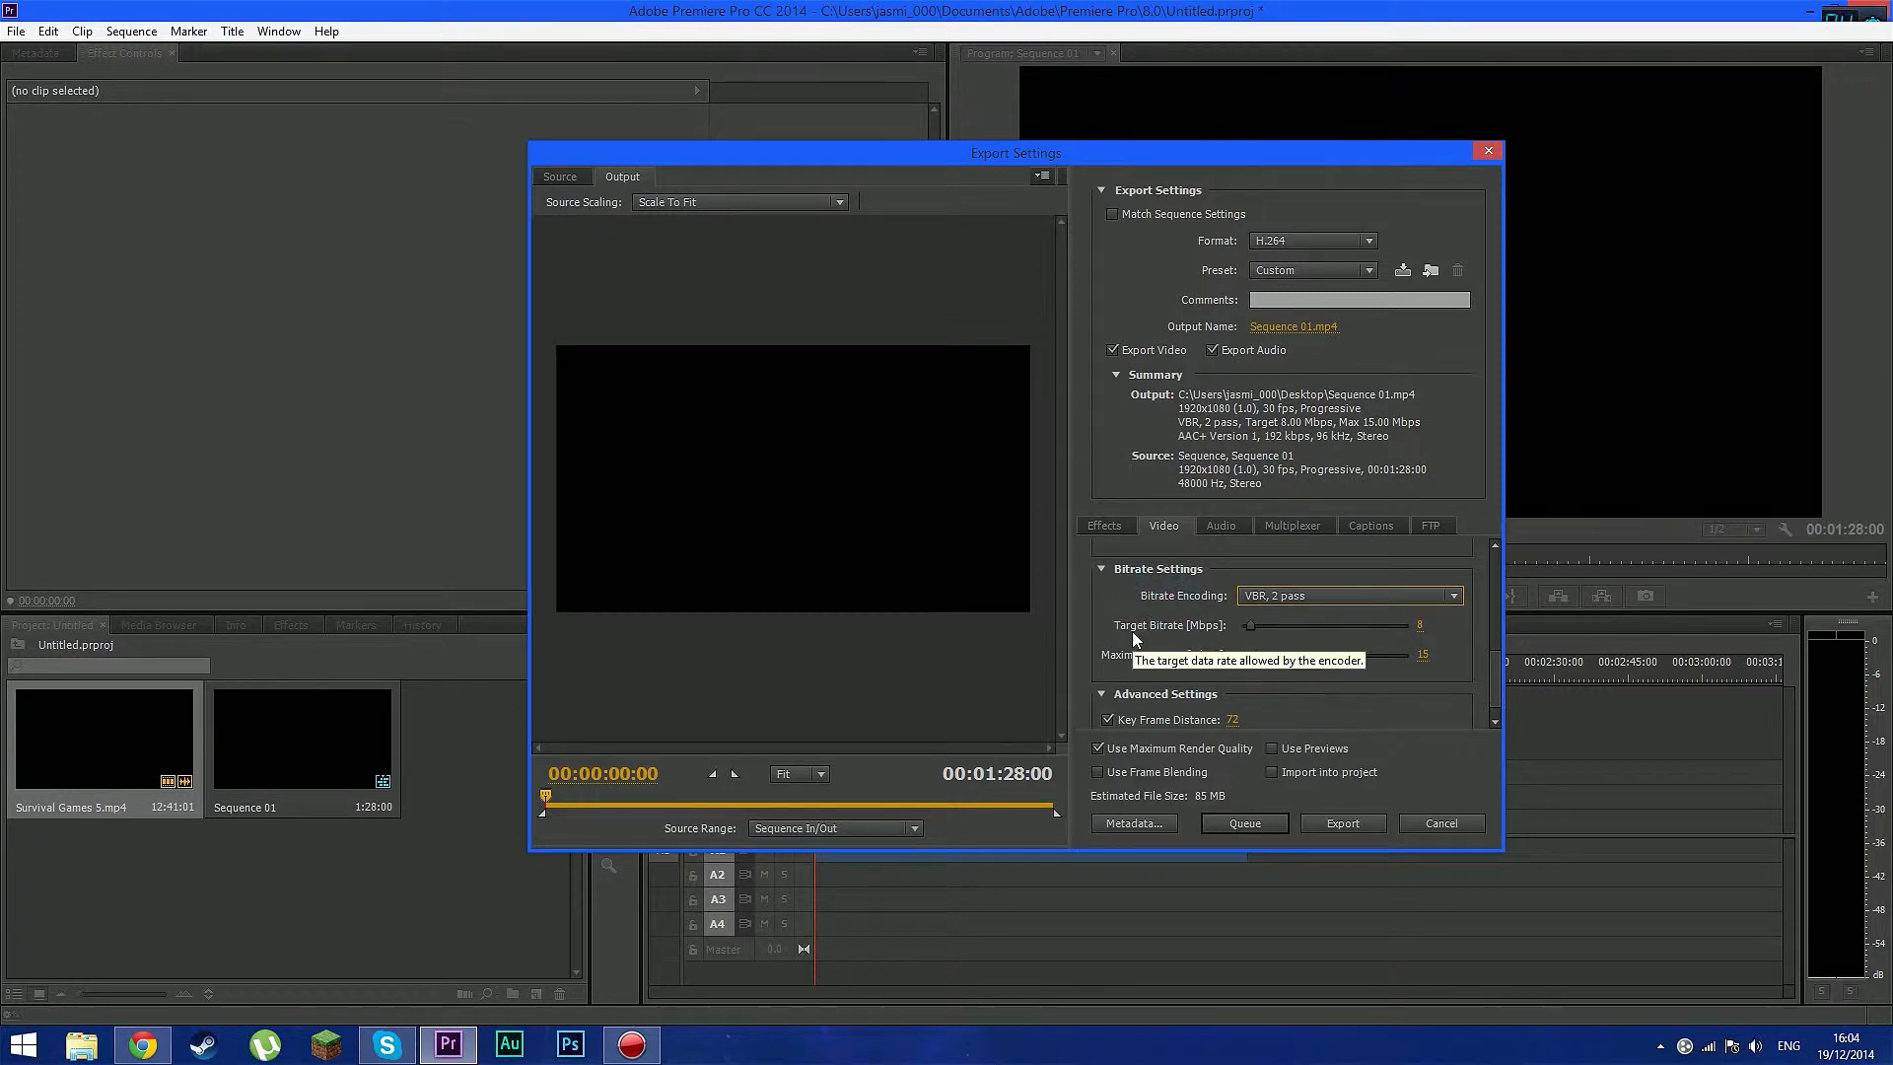
mouse_move(1416, 635)
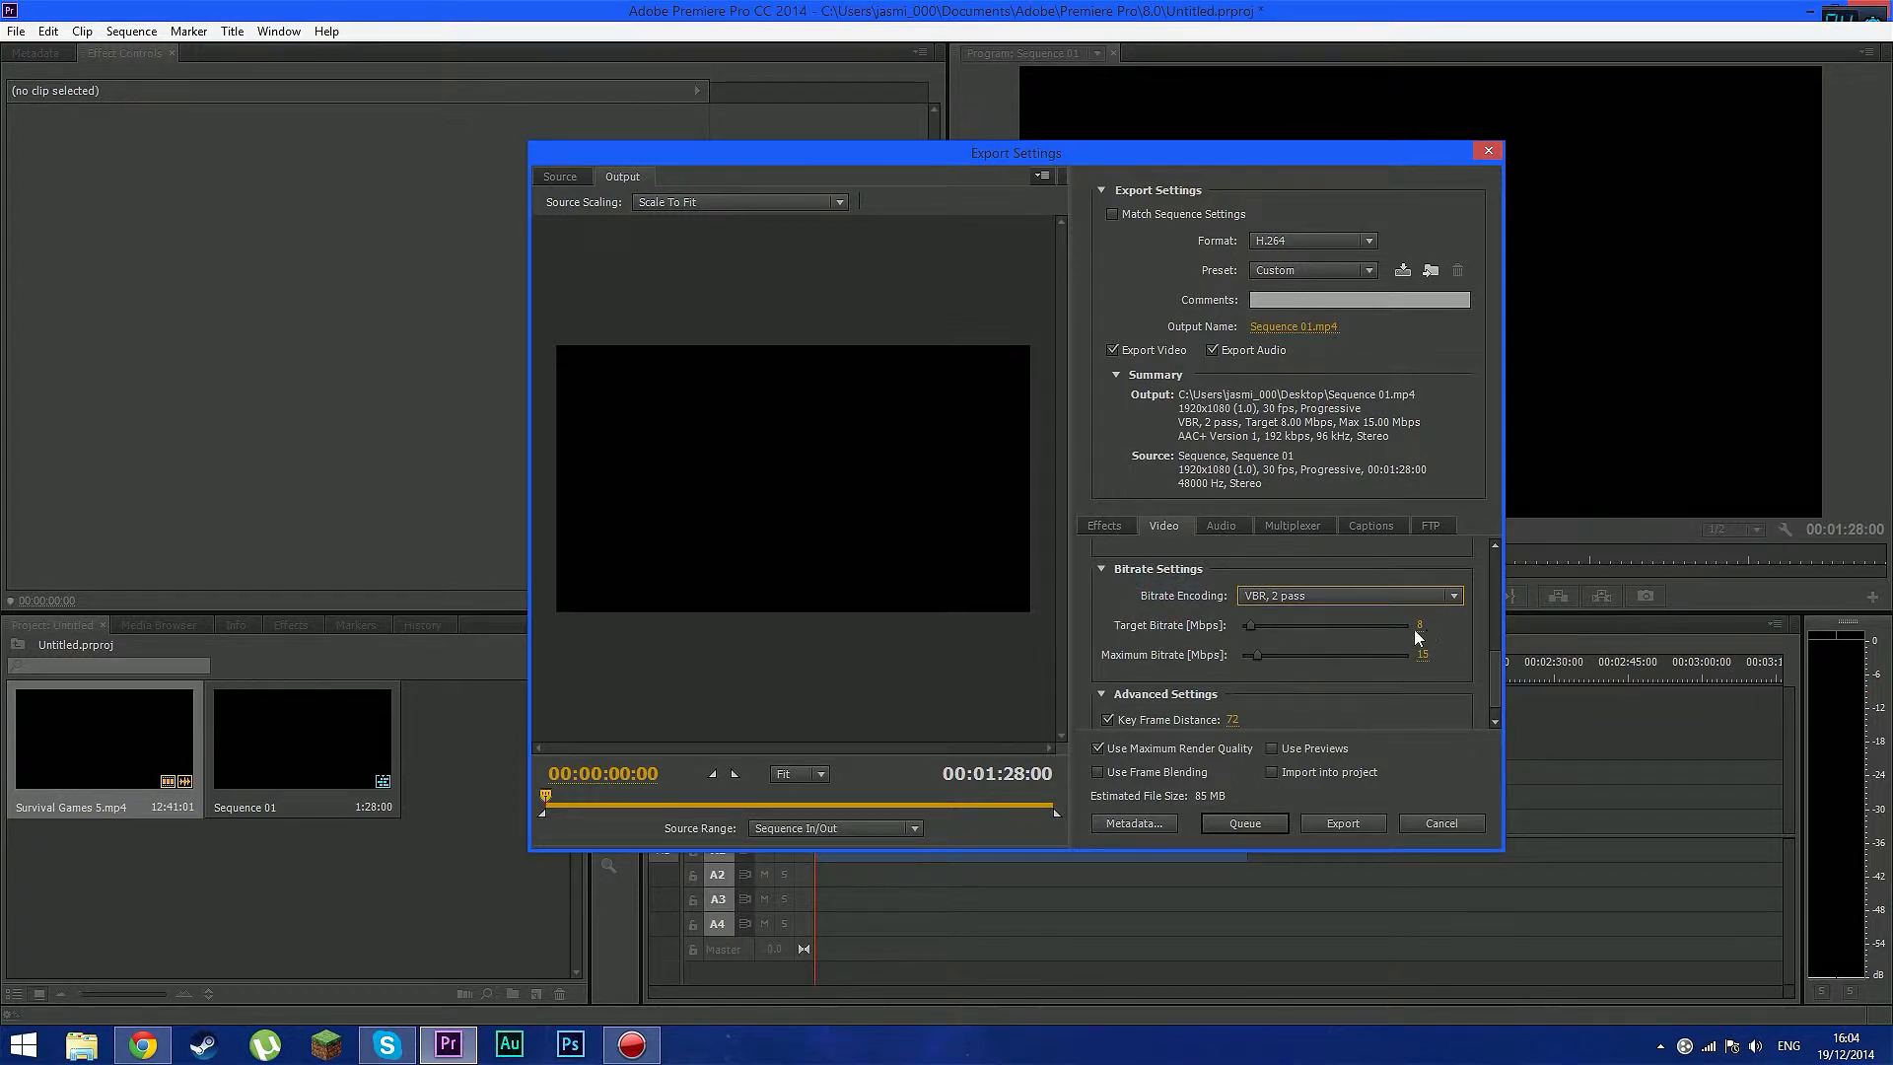
click(1419, 625)
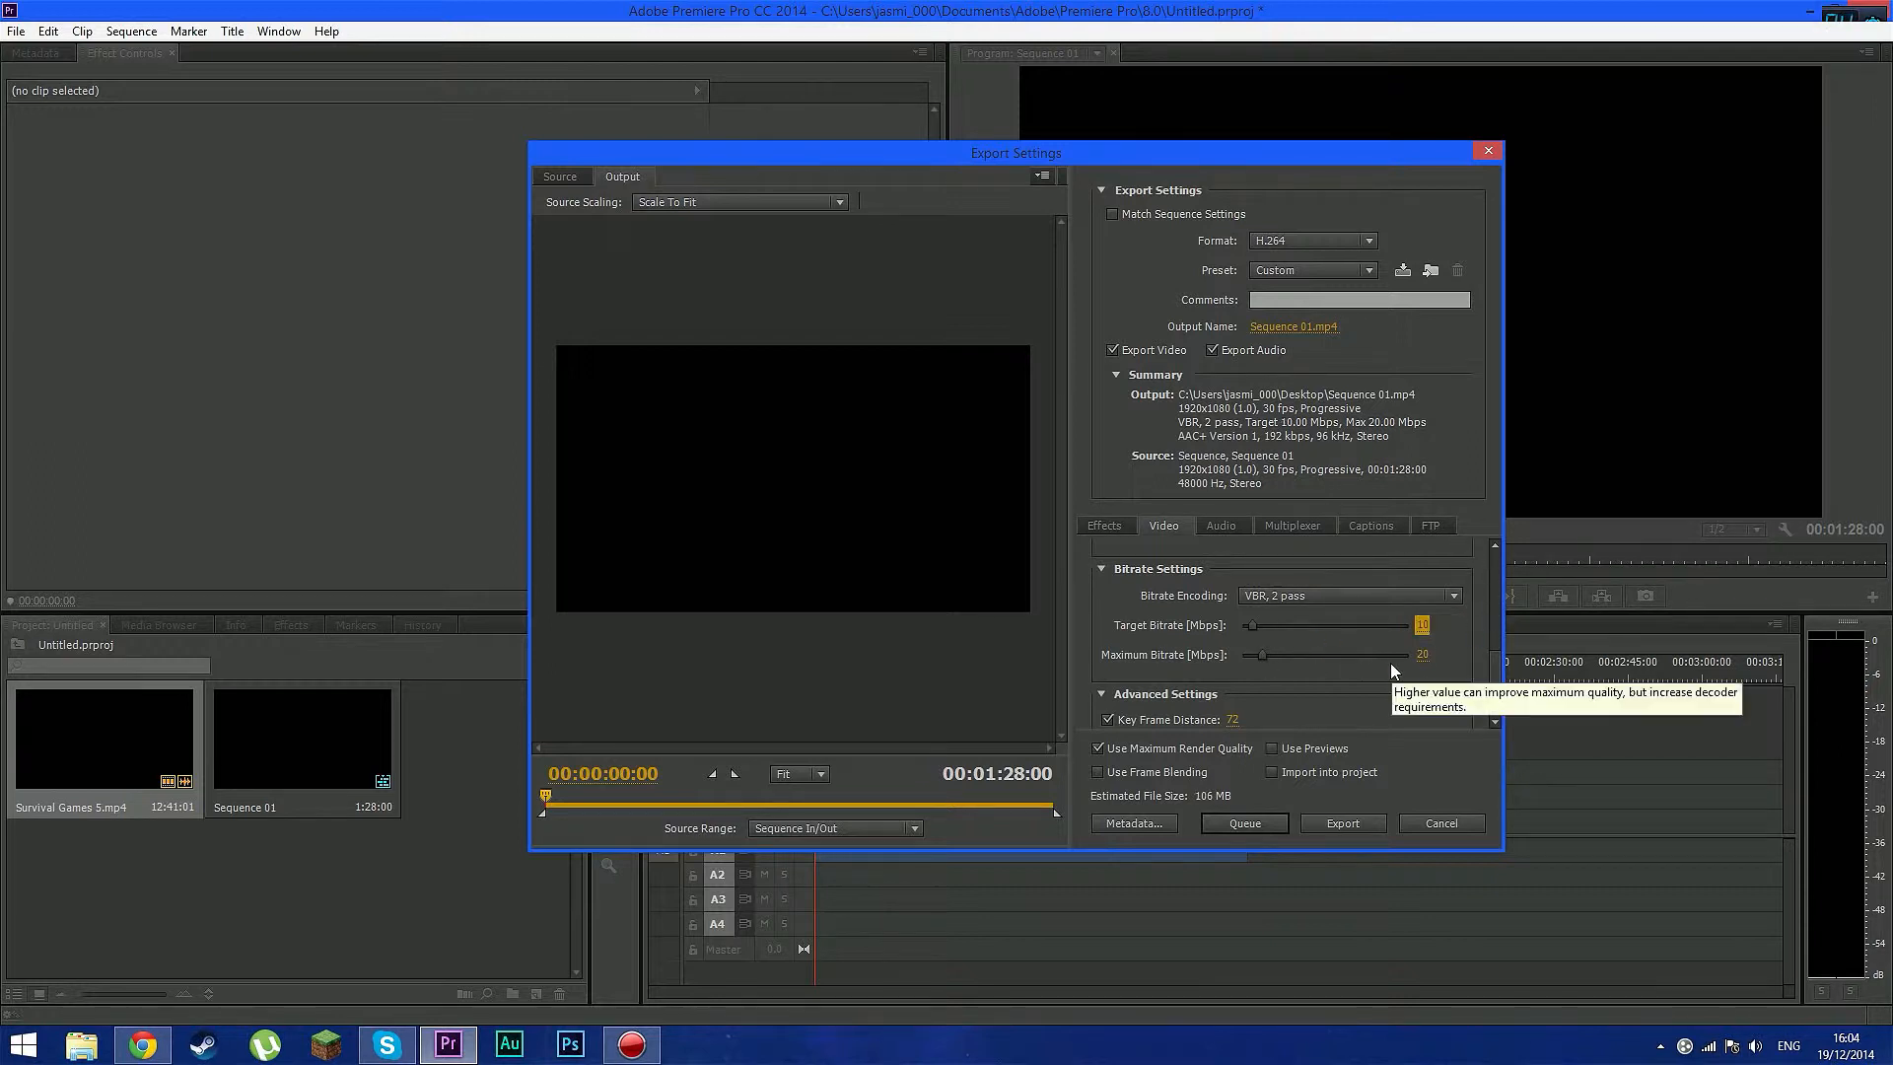
click(1431, 654)
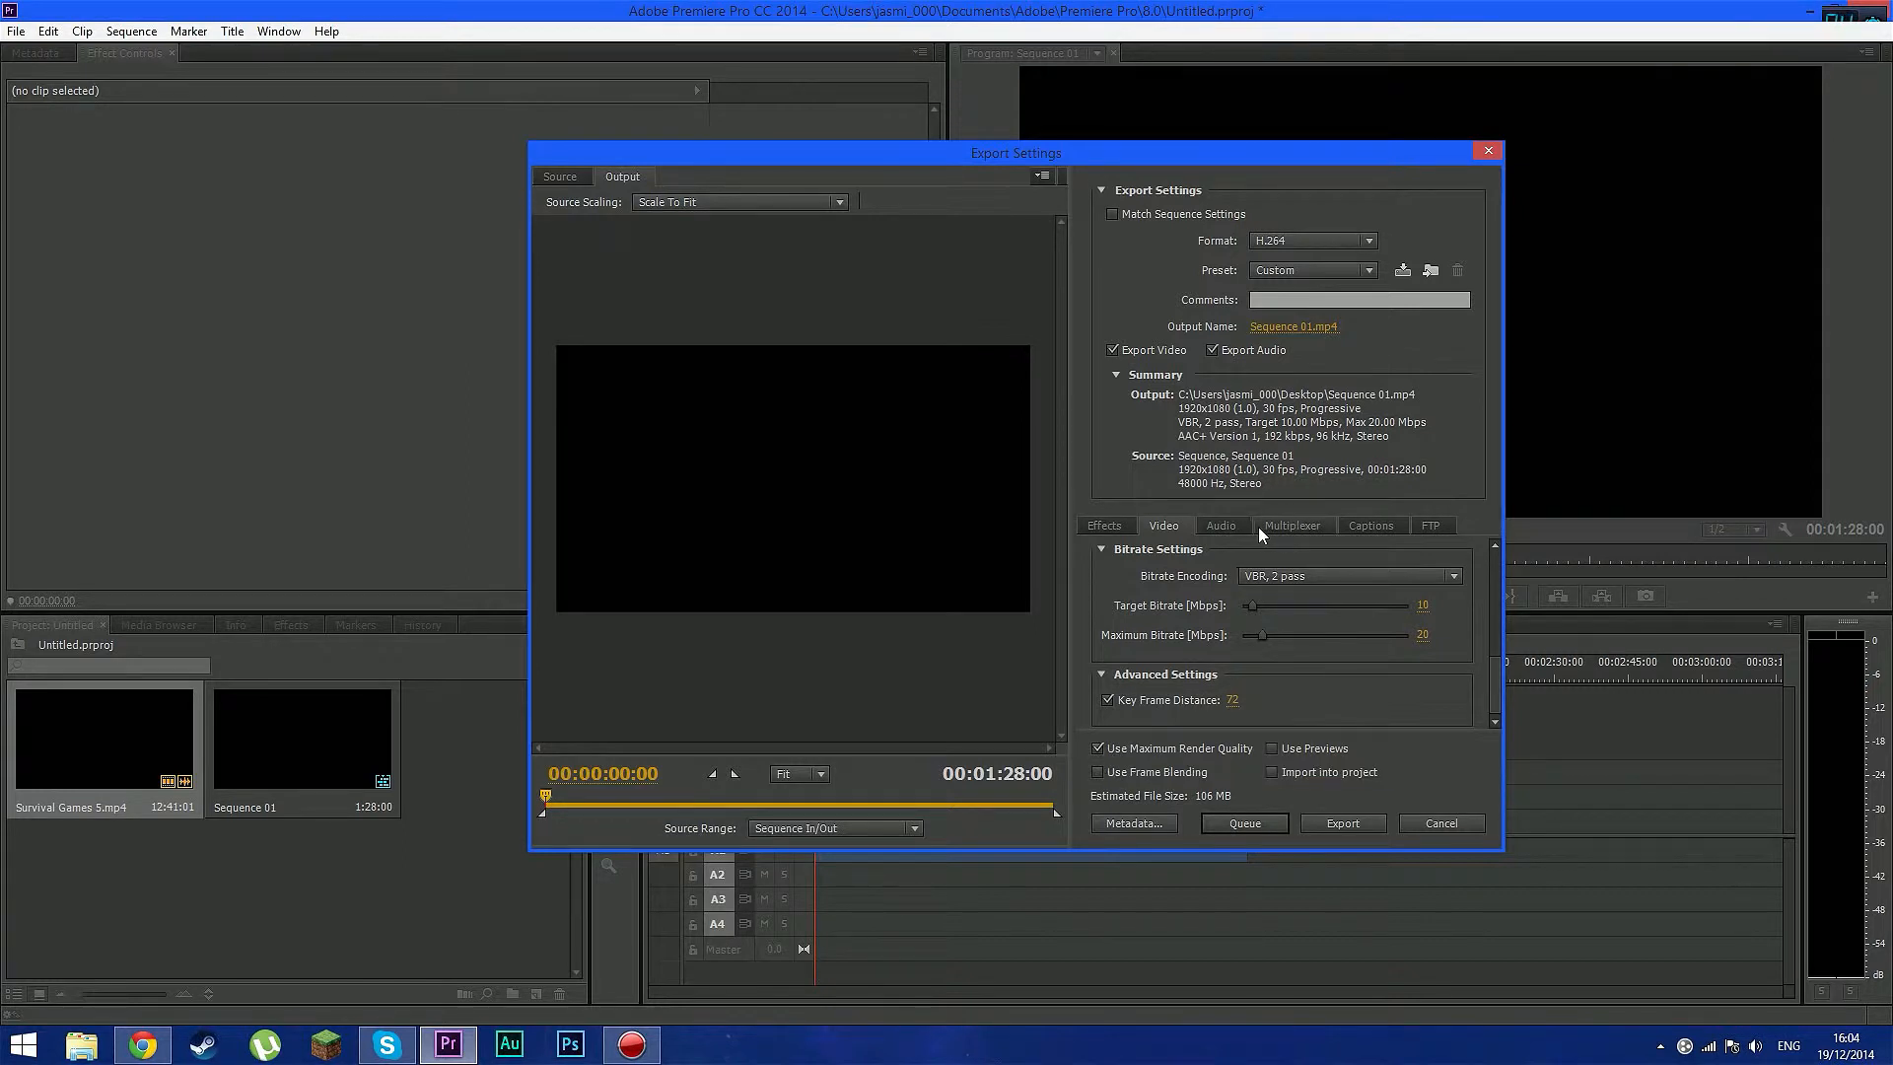
click(1221, 524)
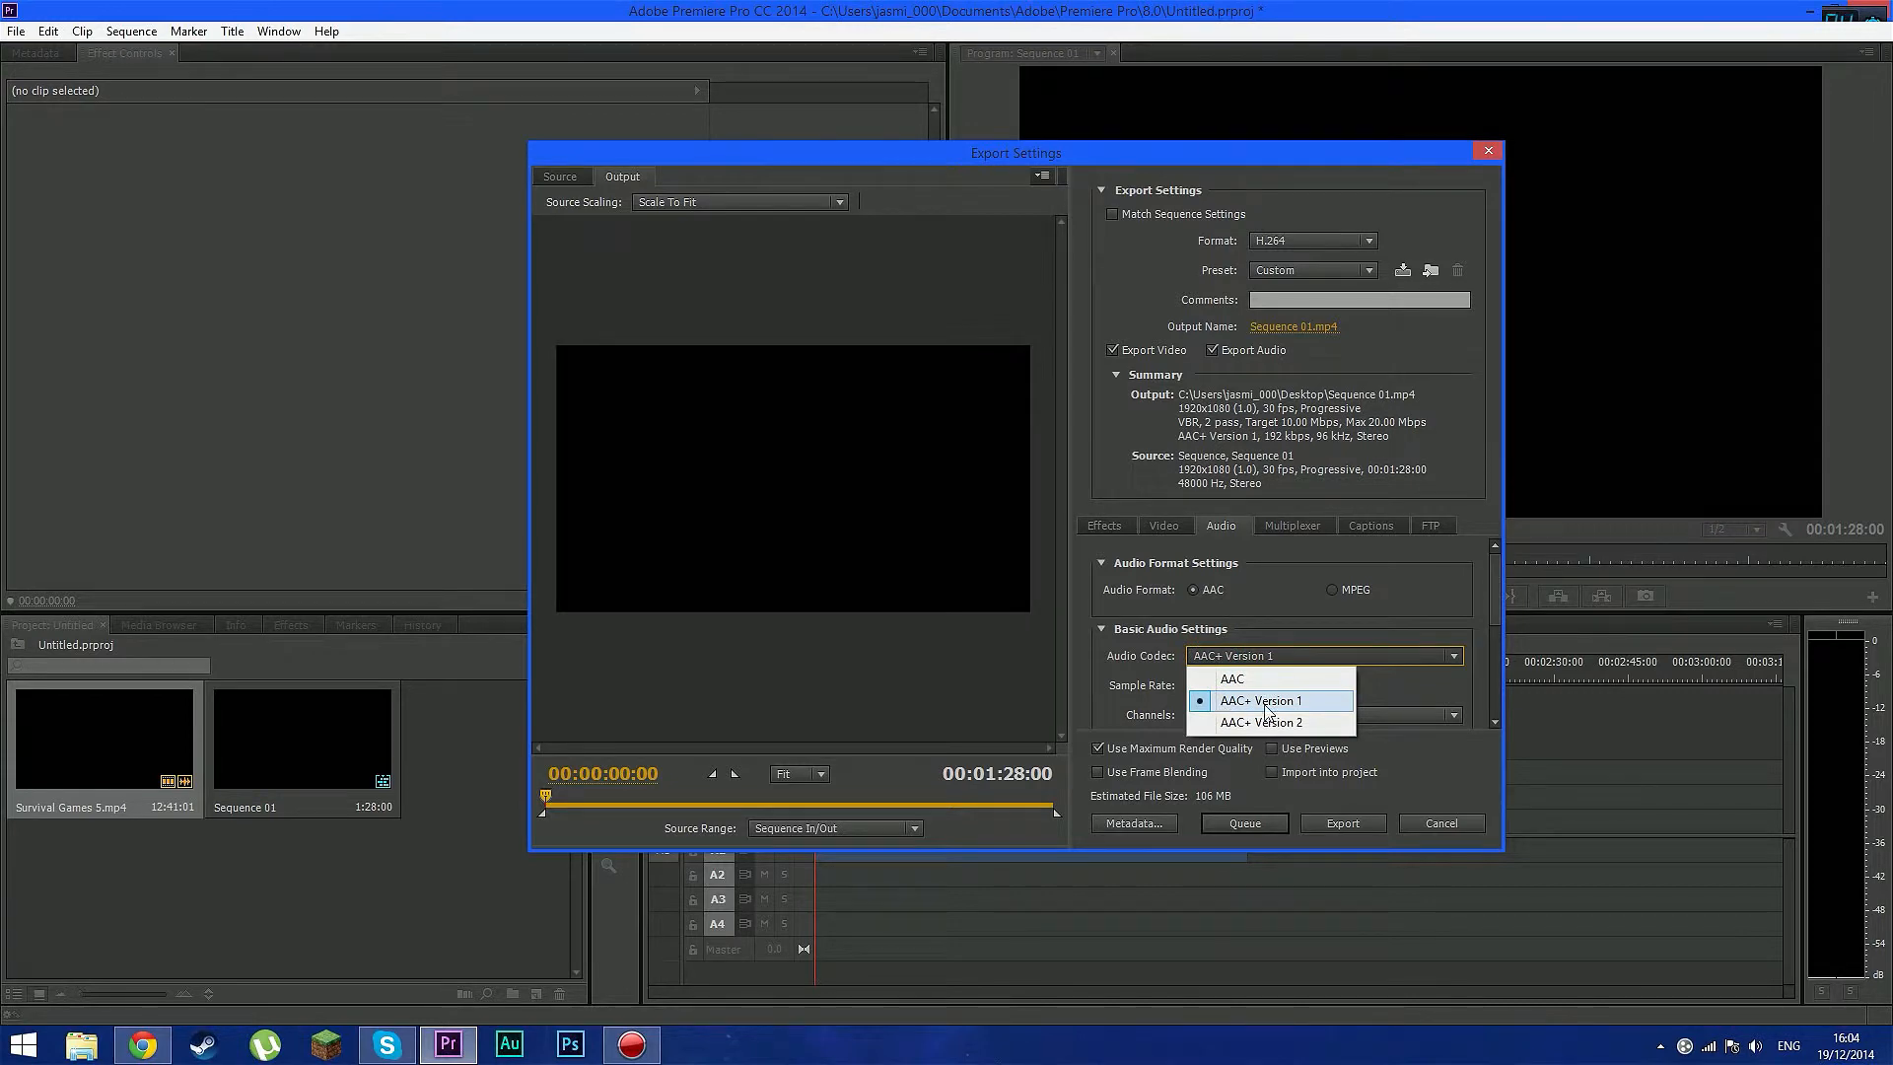
Set the audio codec to AAC+ Version 1 with Stereo channels
click(1260, 700)
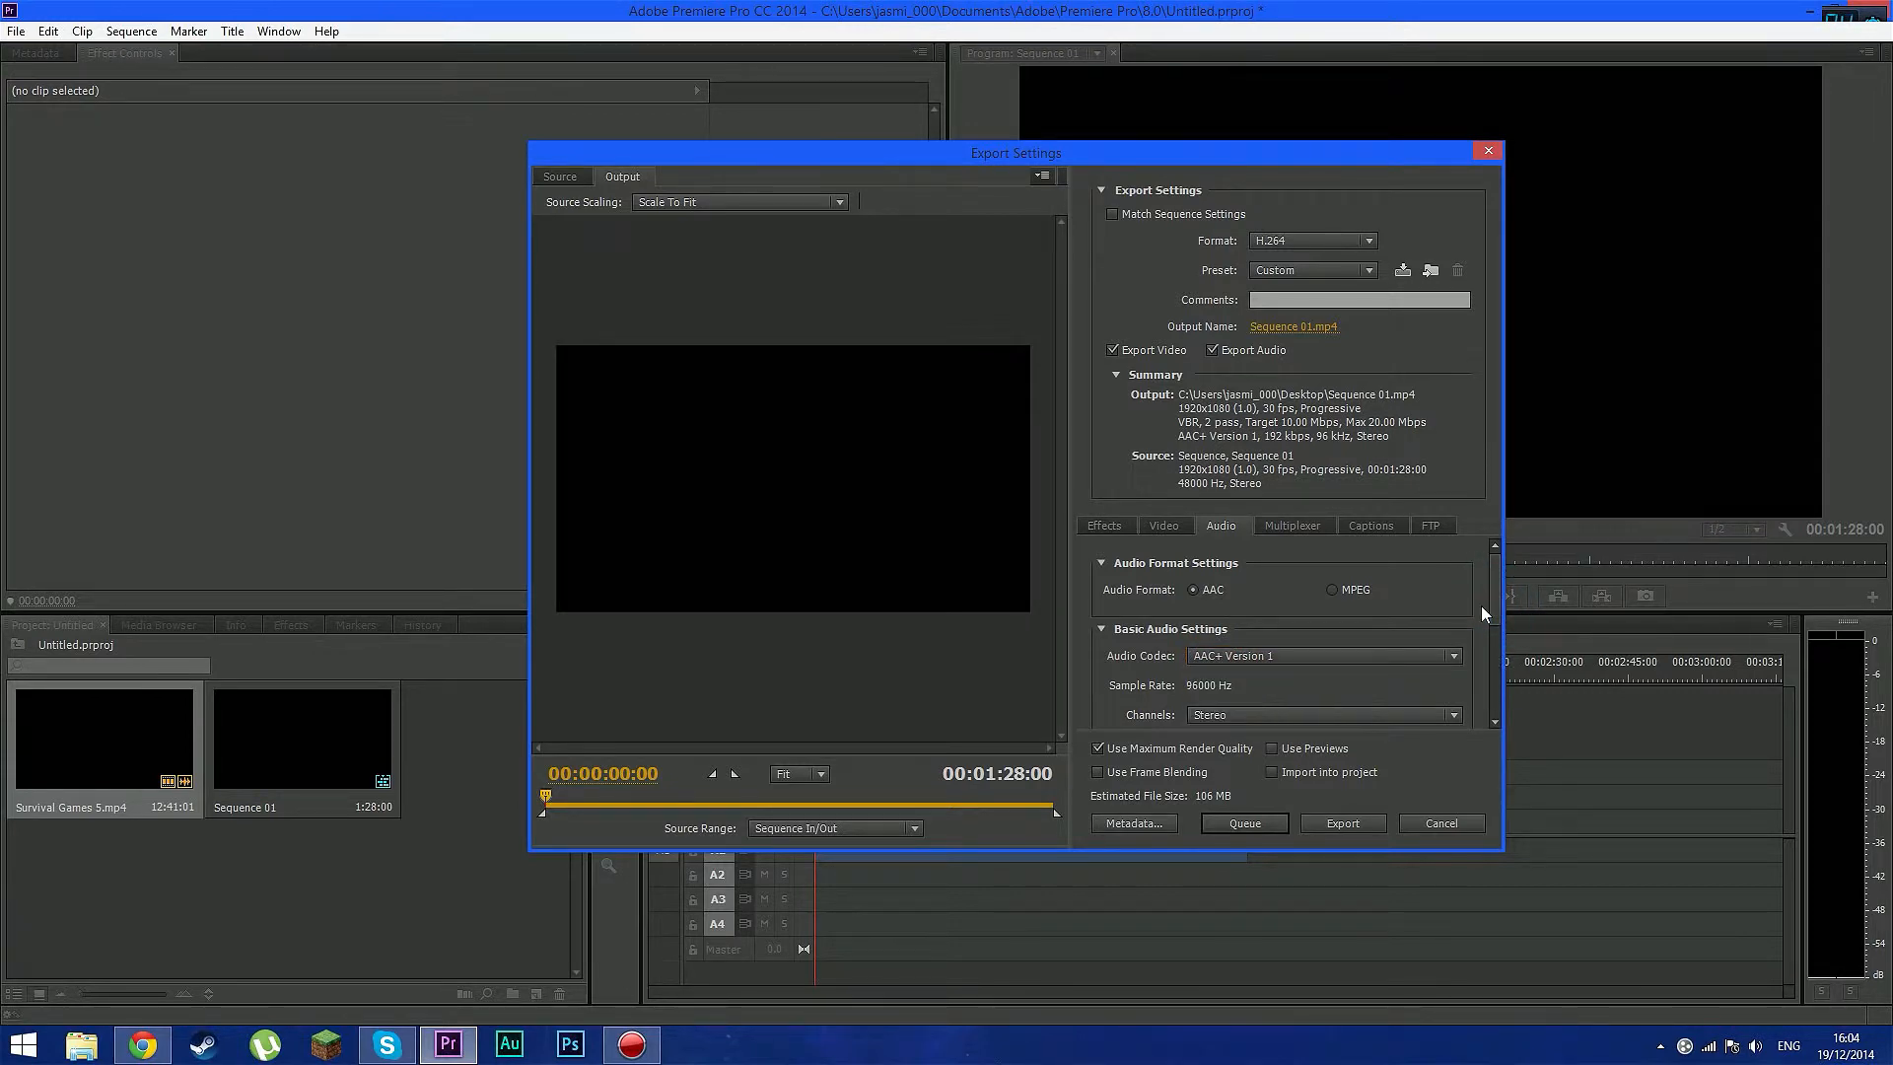
mouse_move(1508, 615)
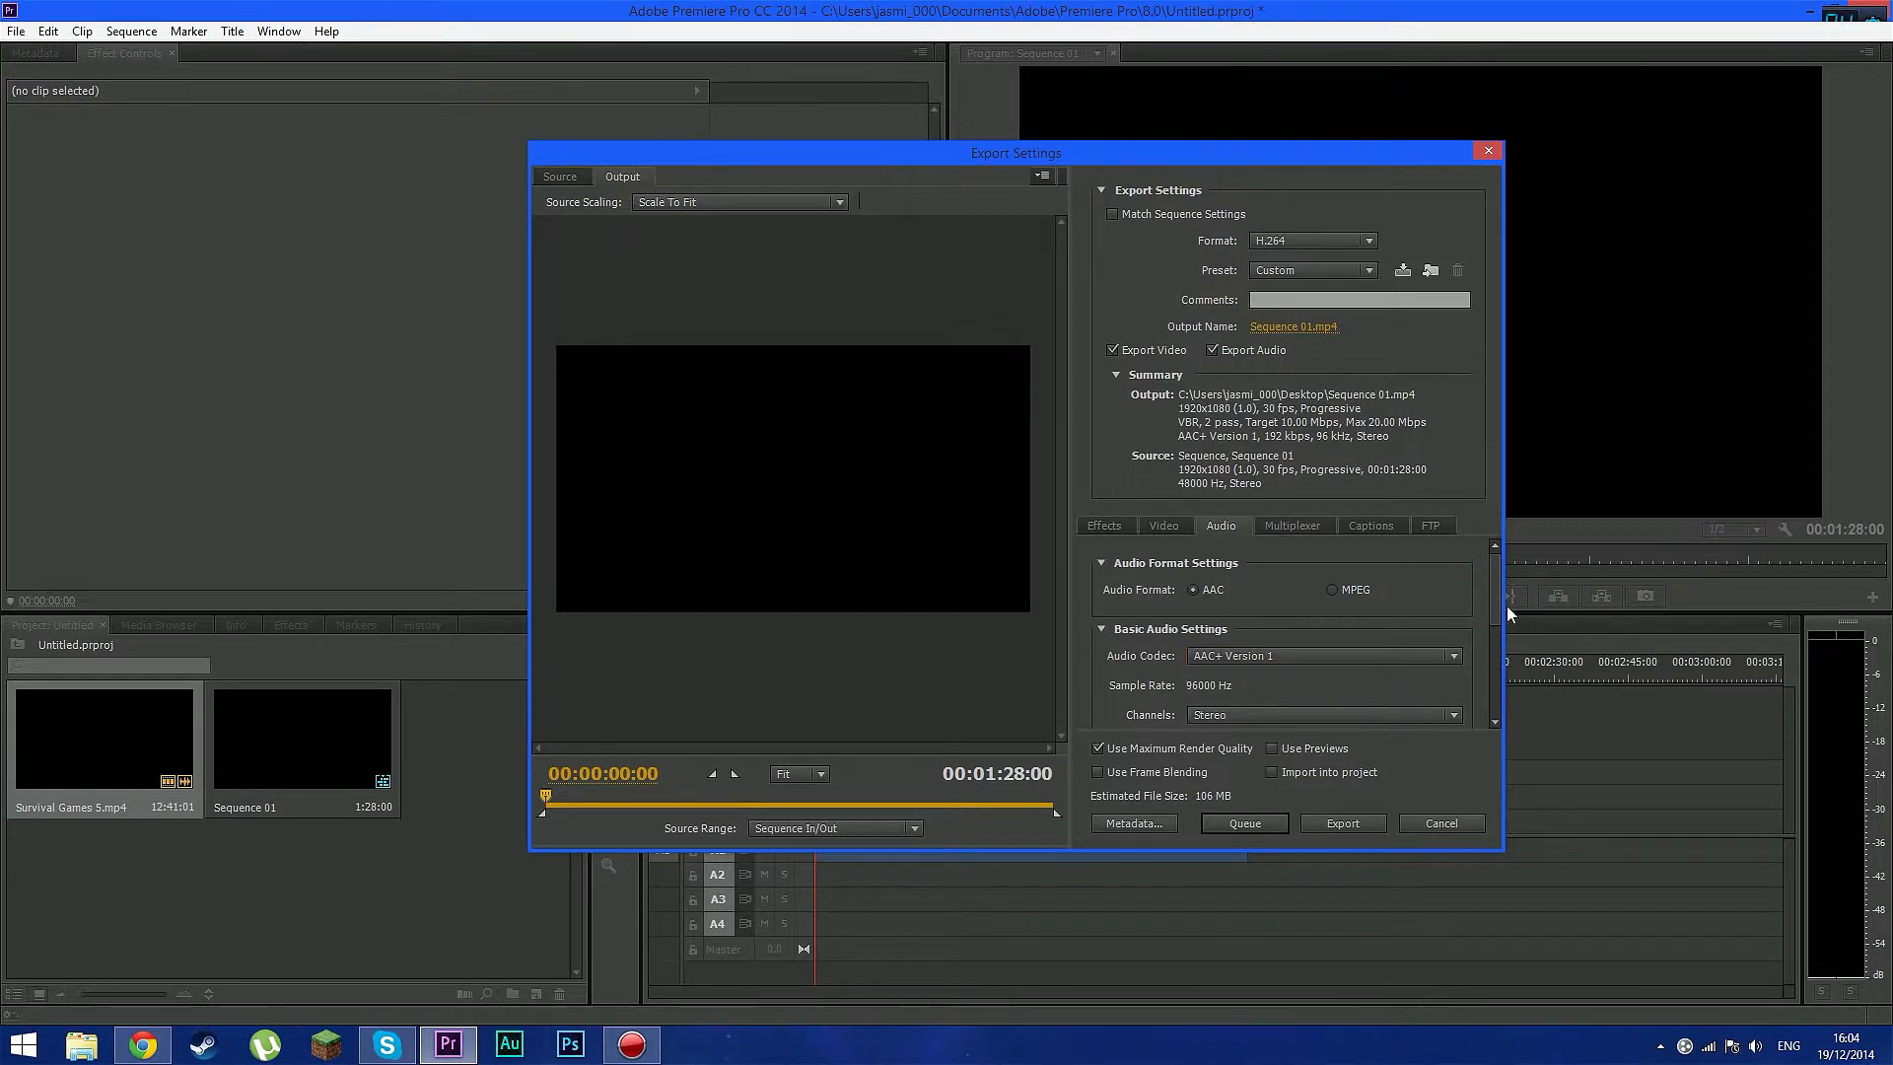
scroll(down, 3)
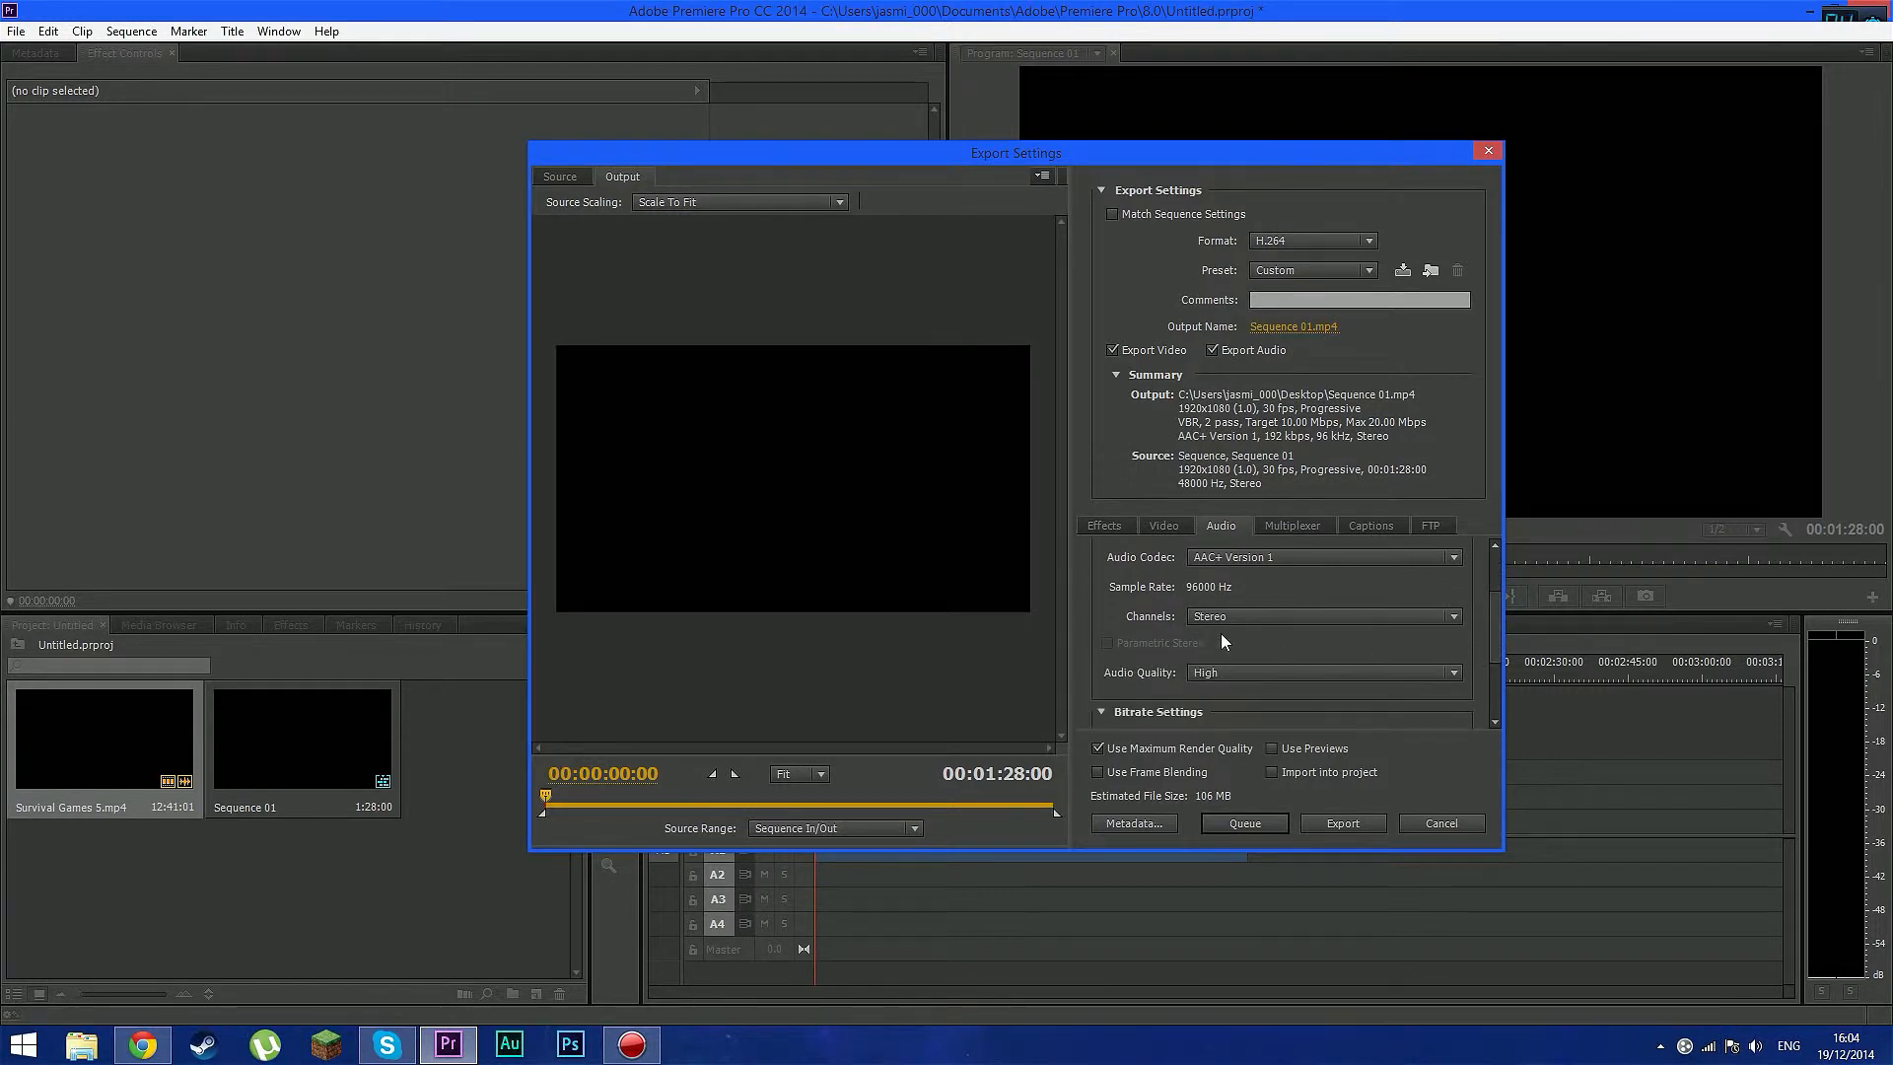
click(1325, 615)
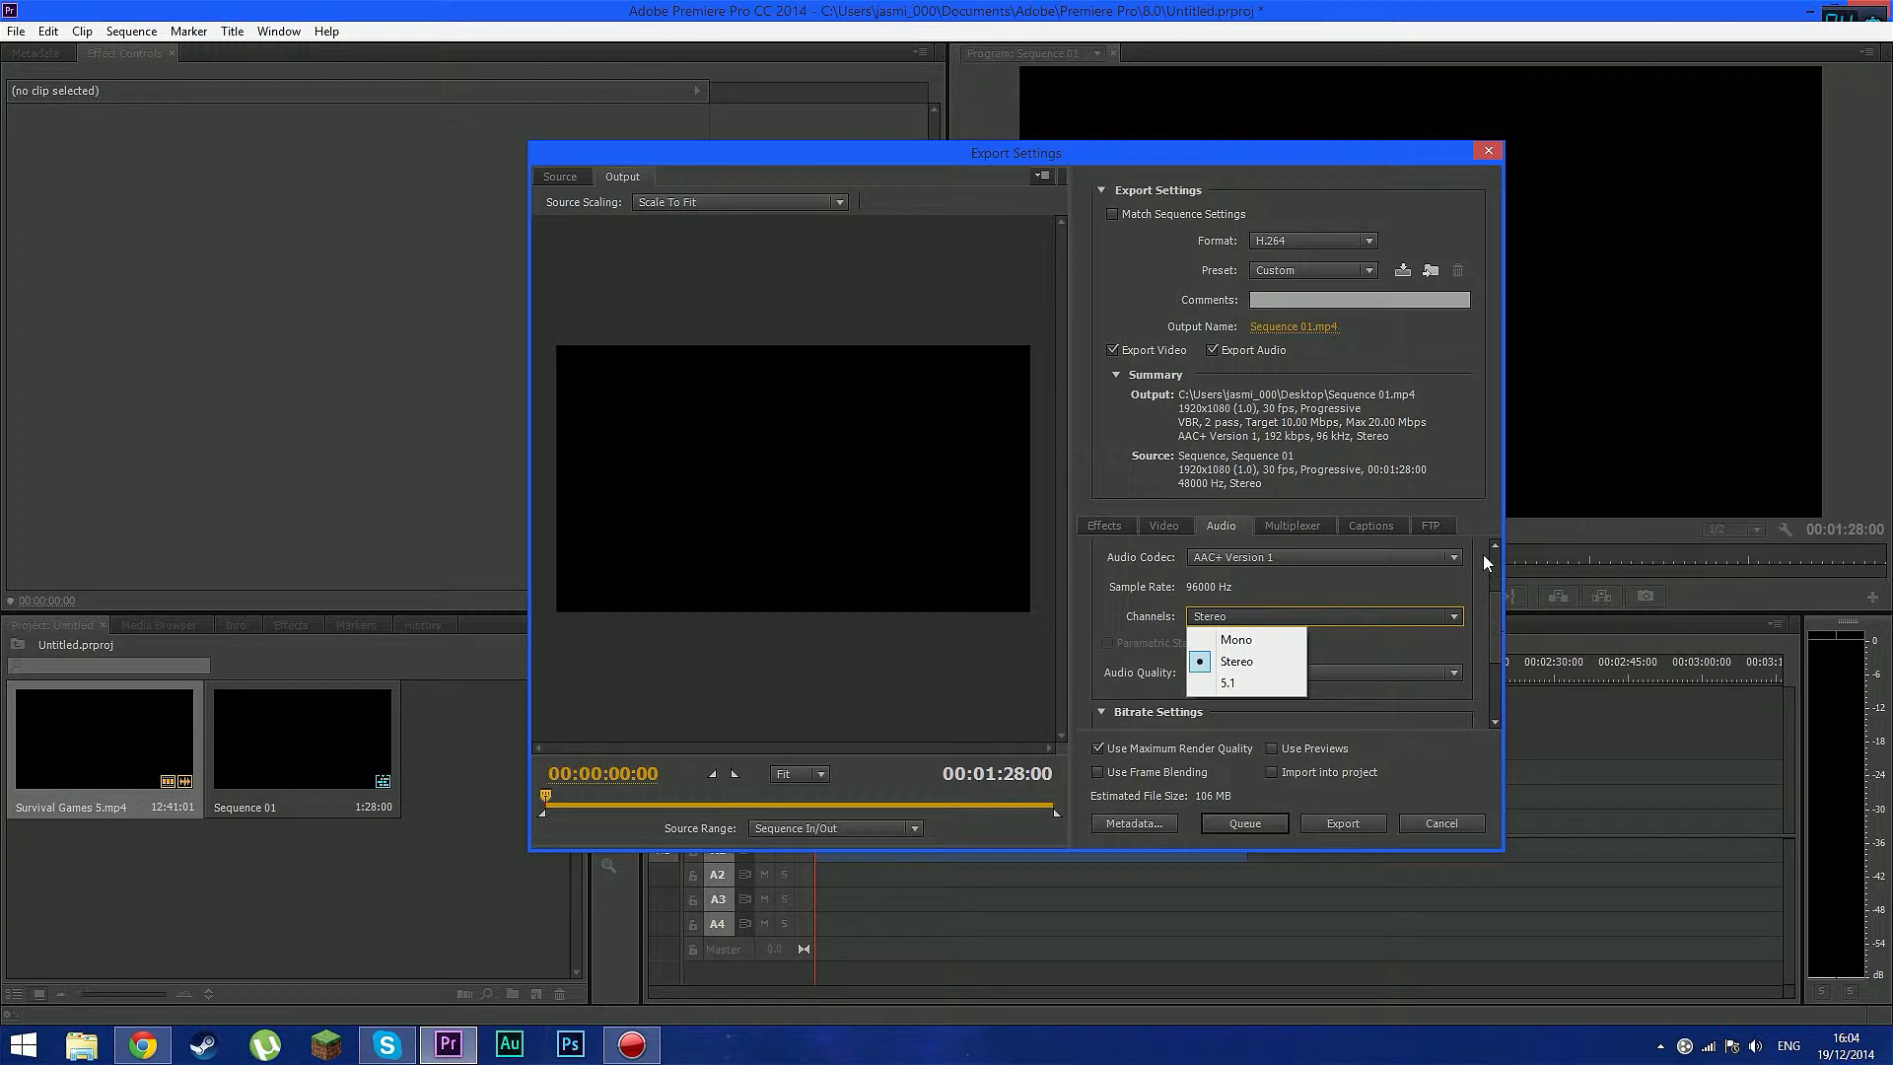
click(1238, 661)
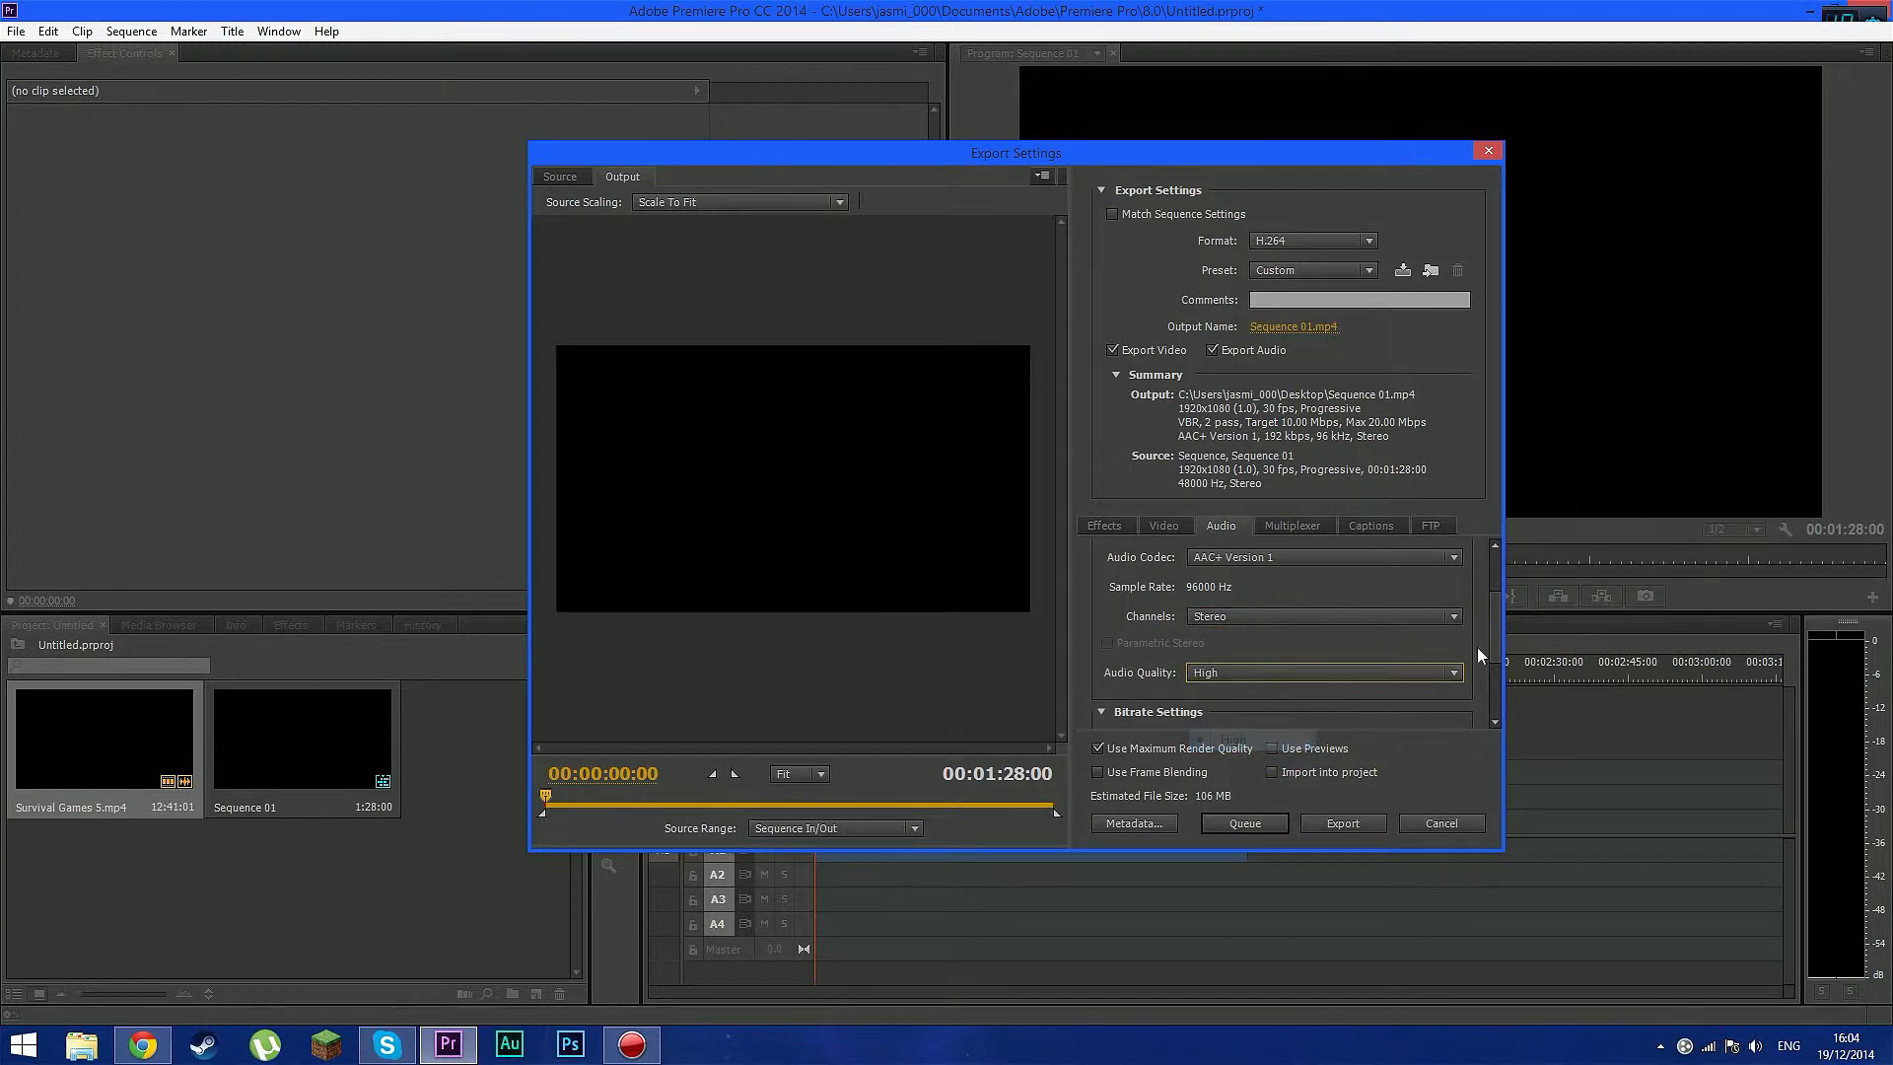
scroll(down, 3)
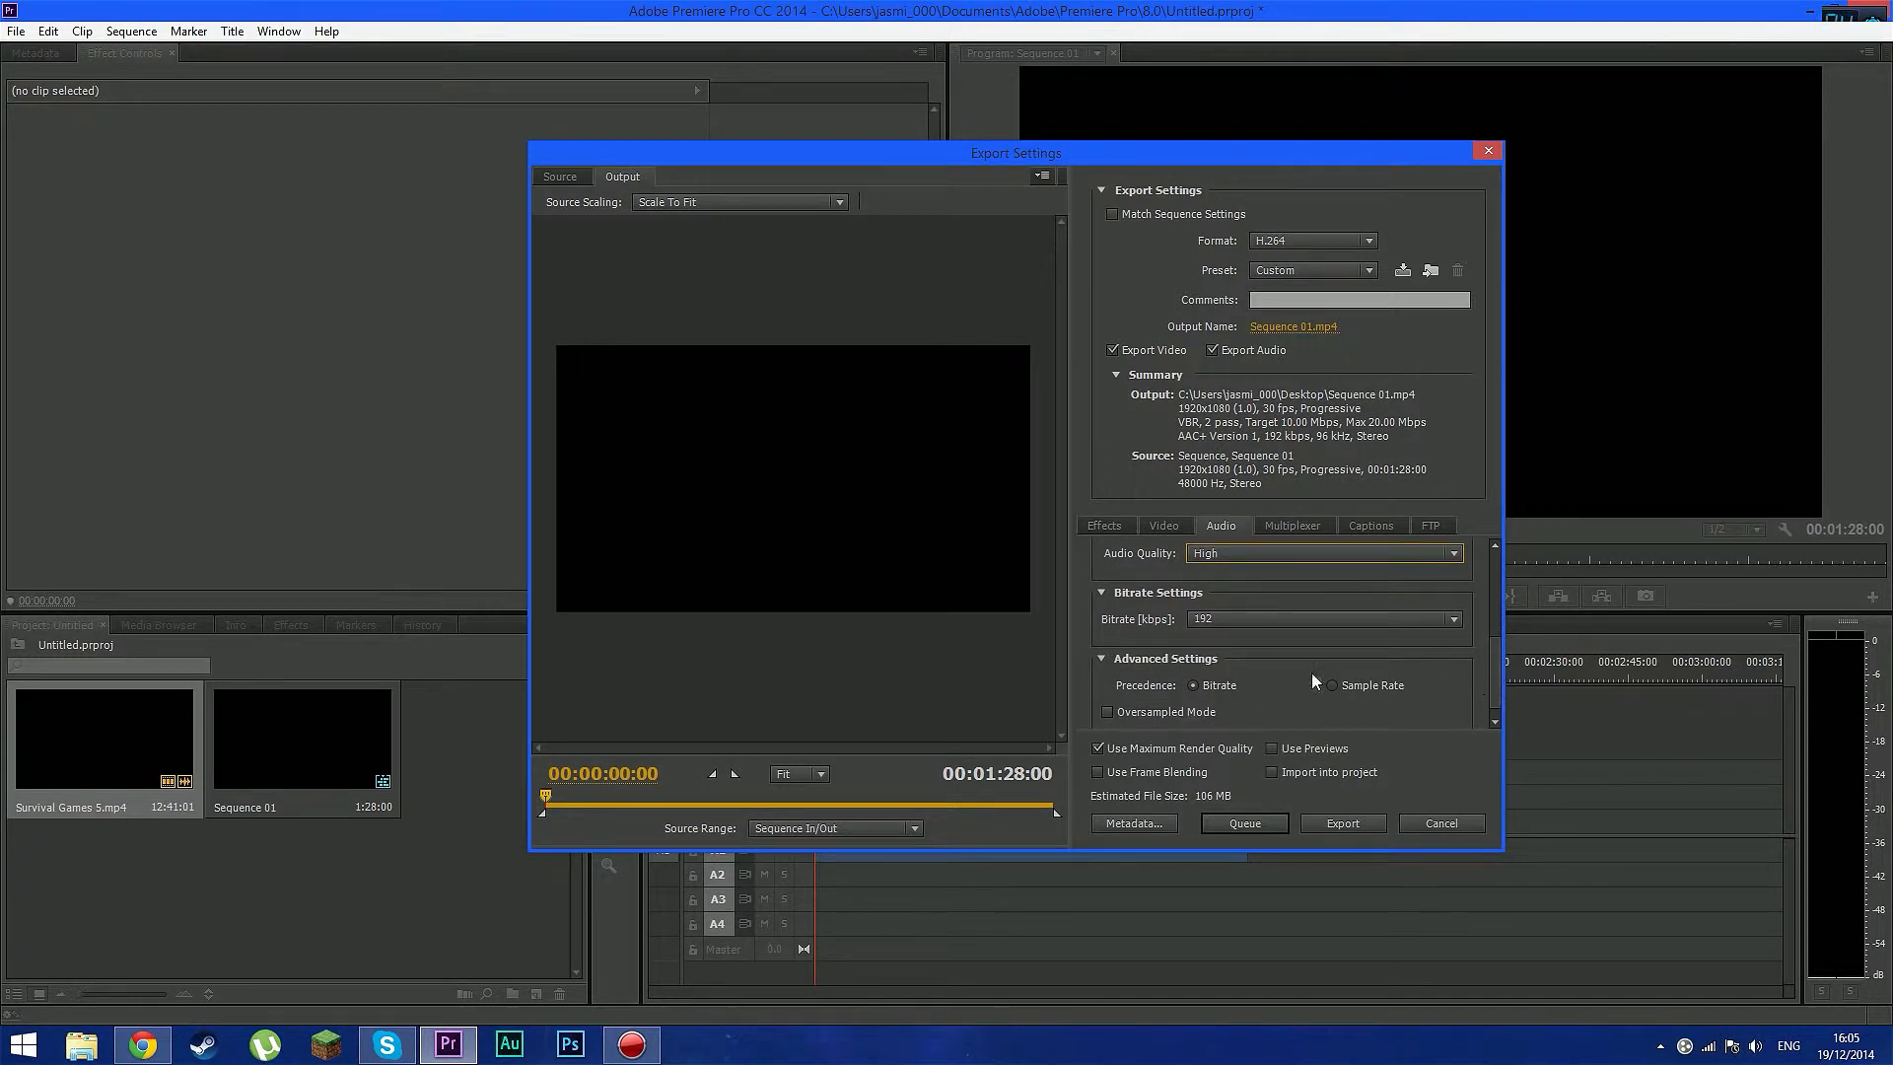
mouse_move(1203, 568)
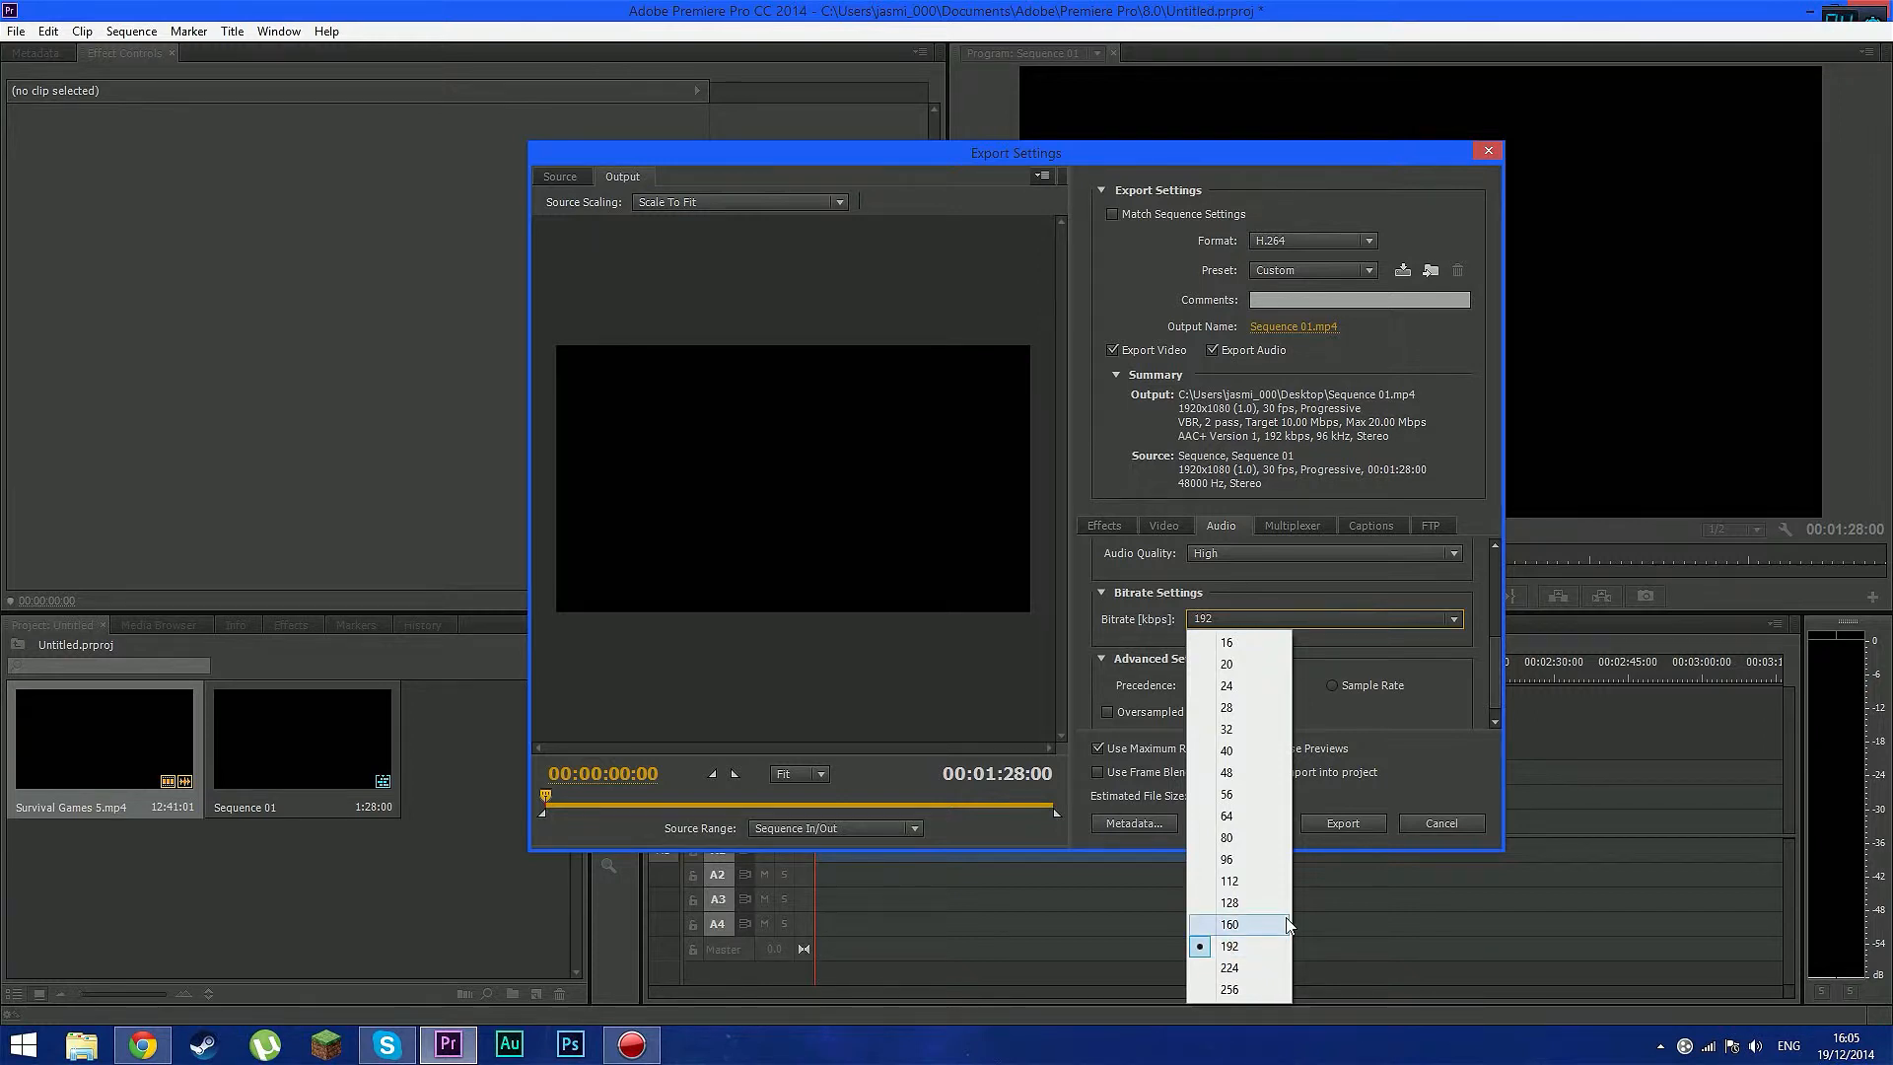
mouse_move(1636, 913)
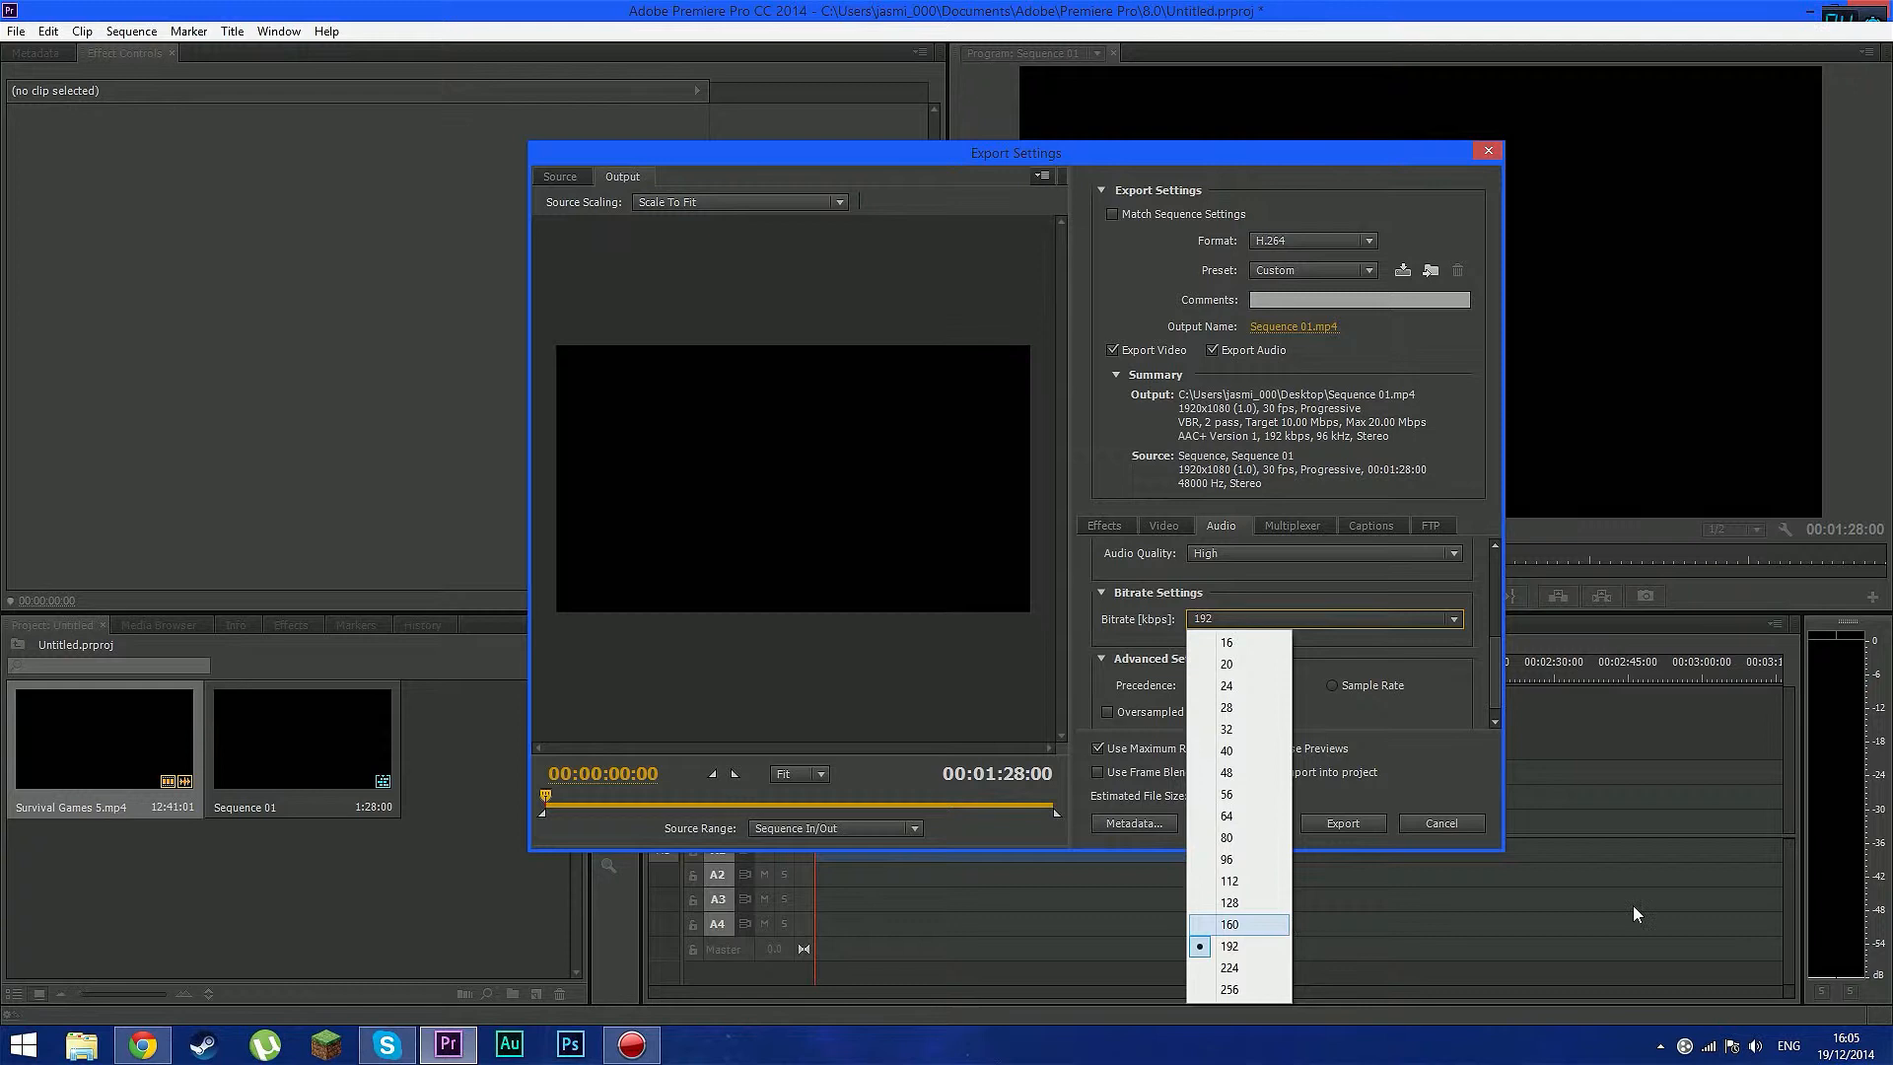
mouse_move(1232, 966)
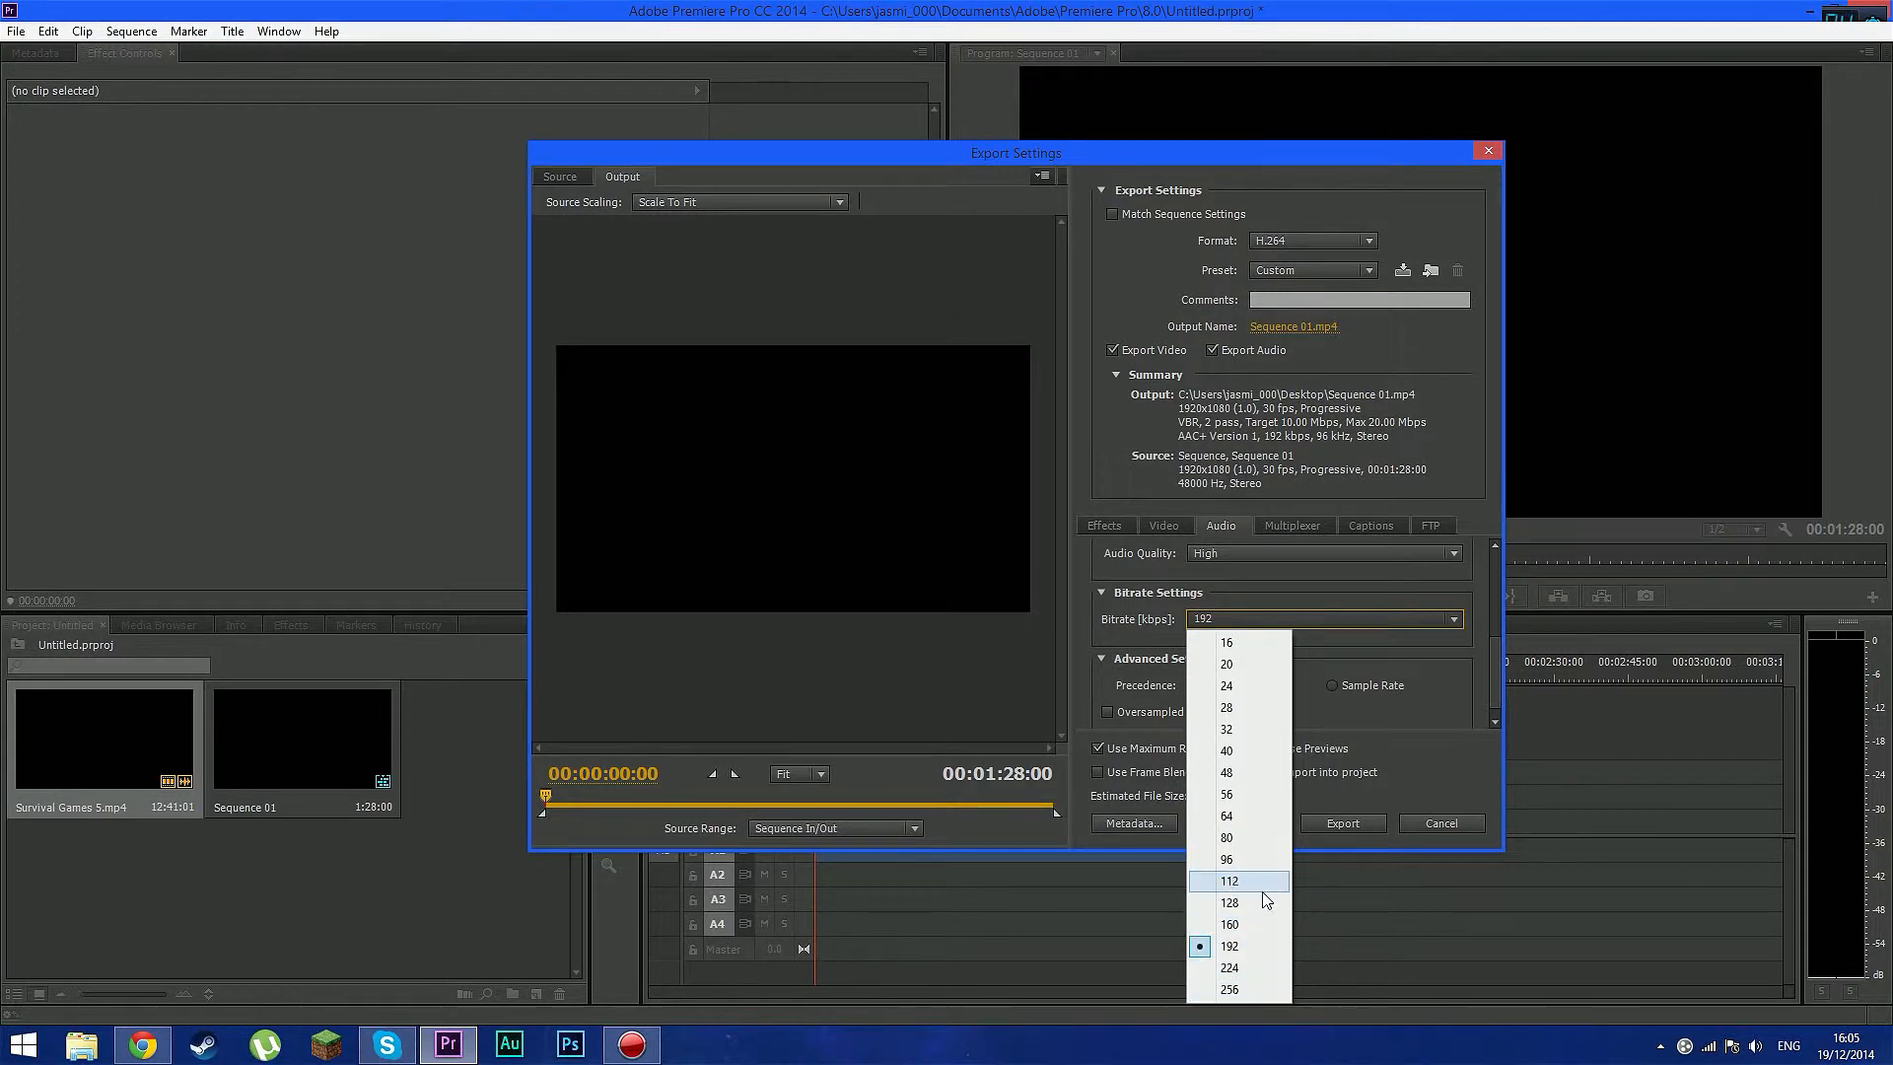
mouse_move(1250, 899)
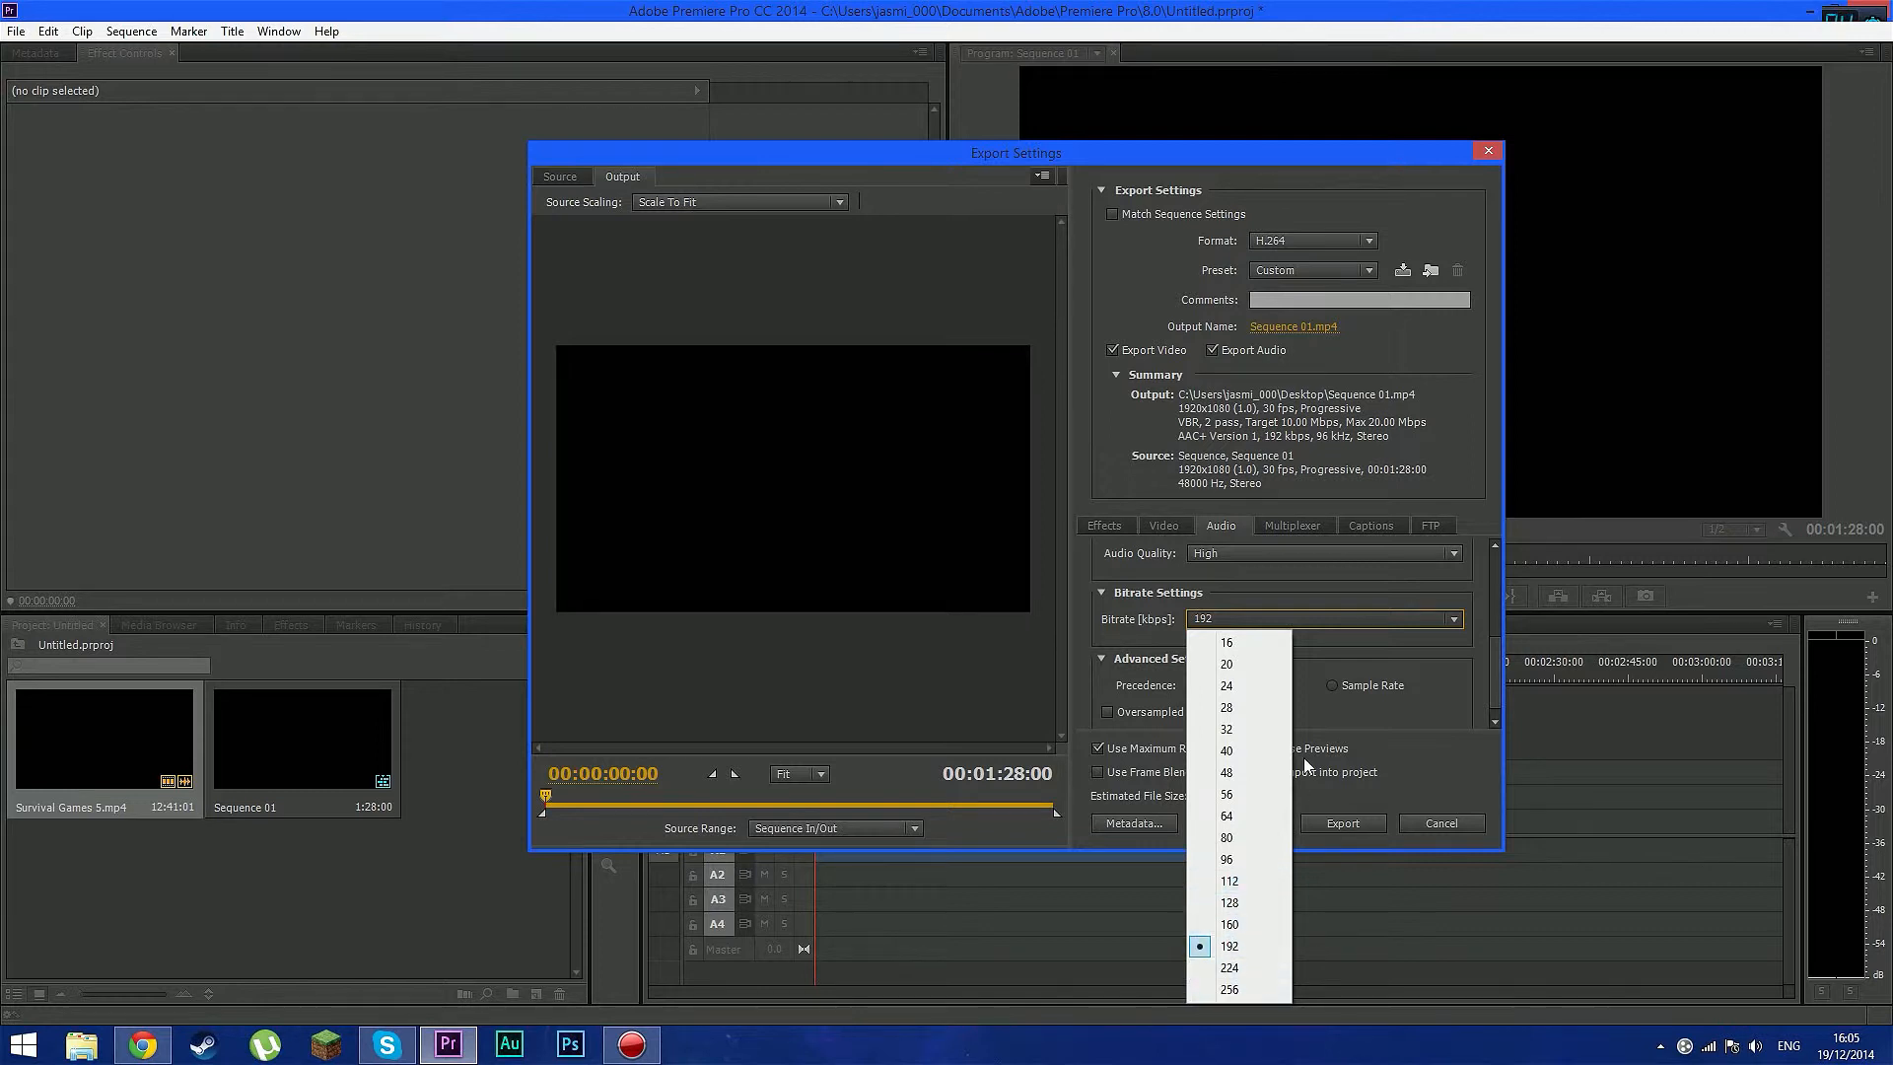
click(1229, 947)
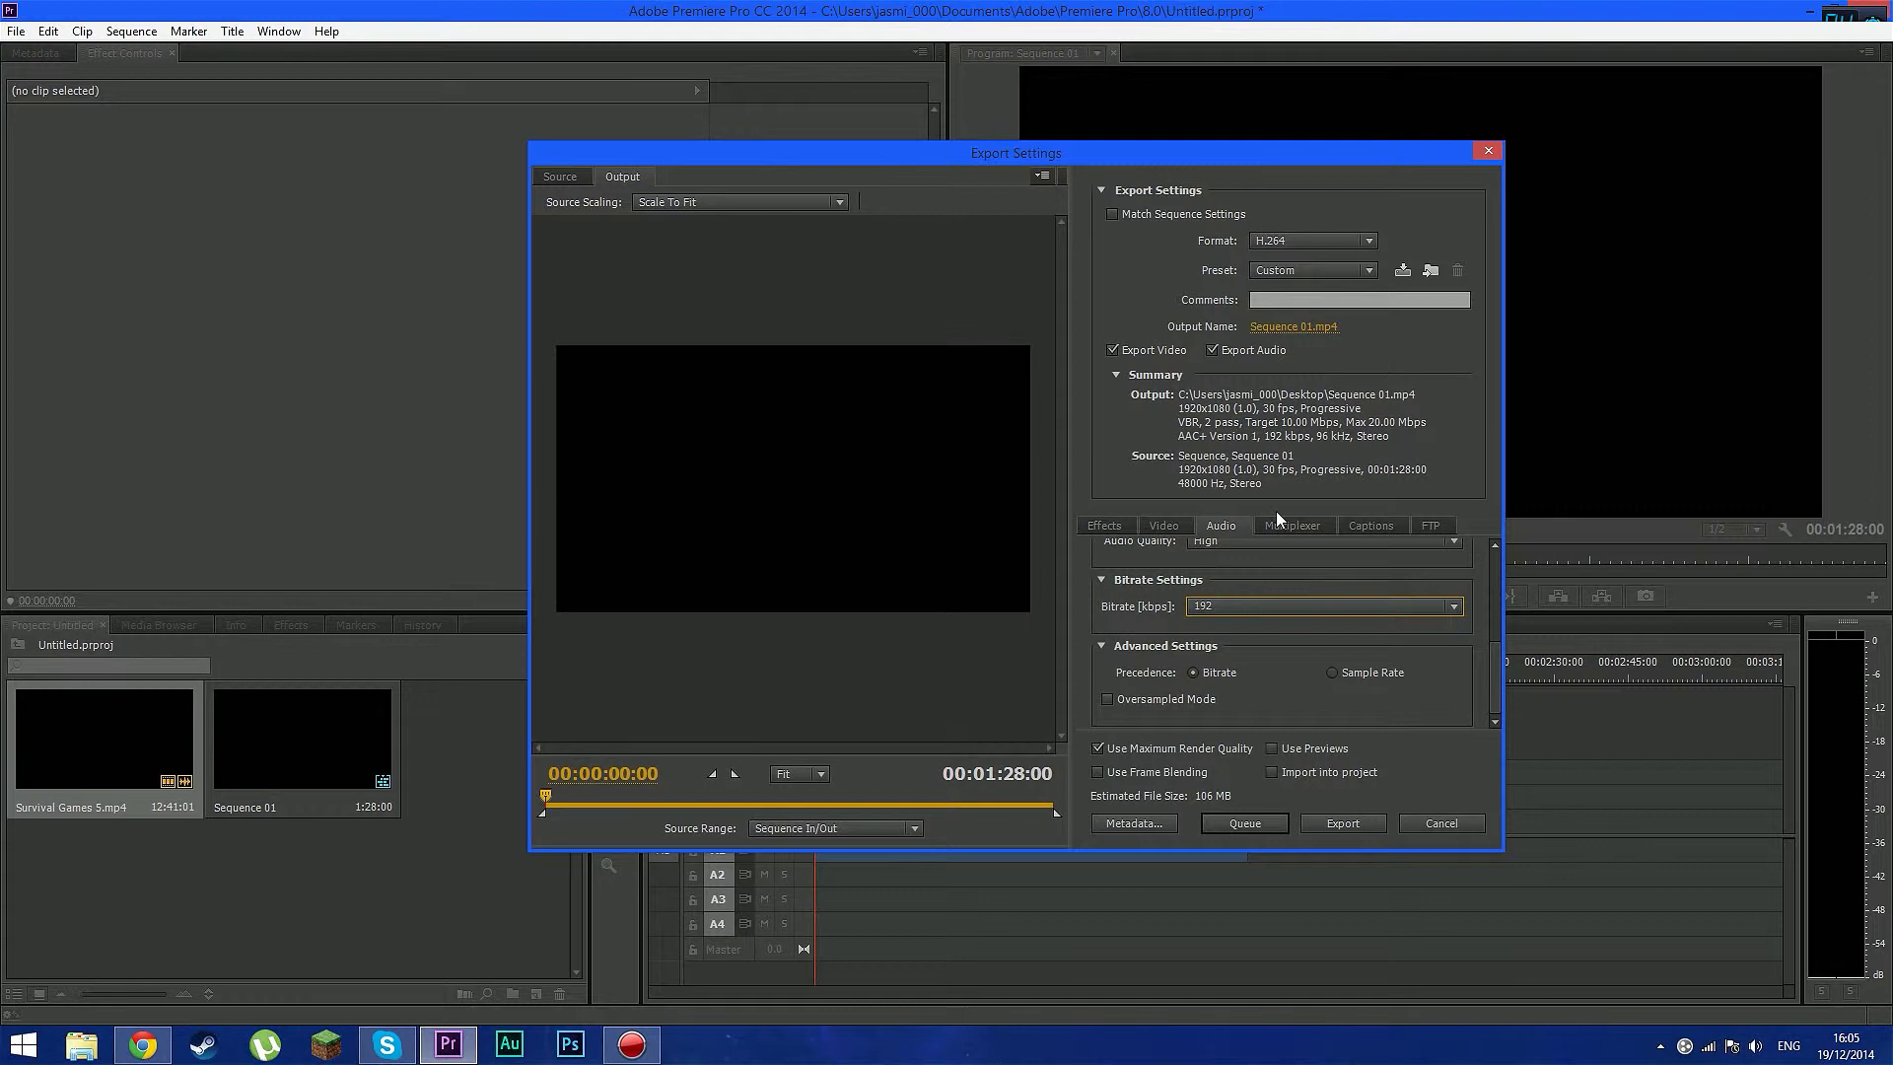
click(1164, 524)
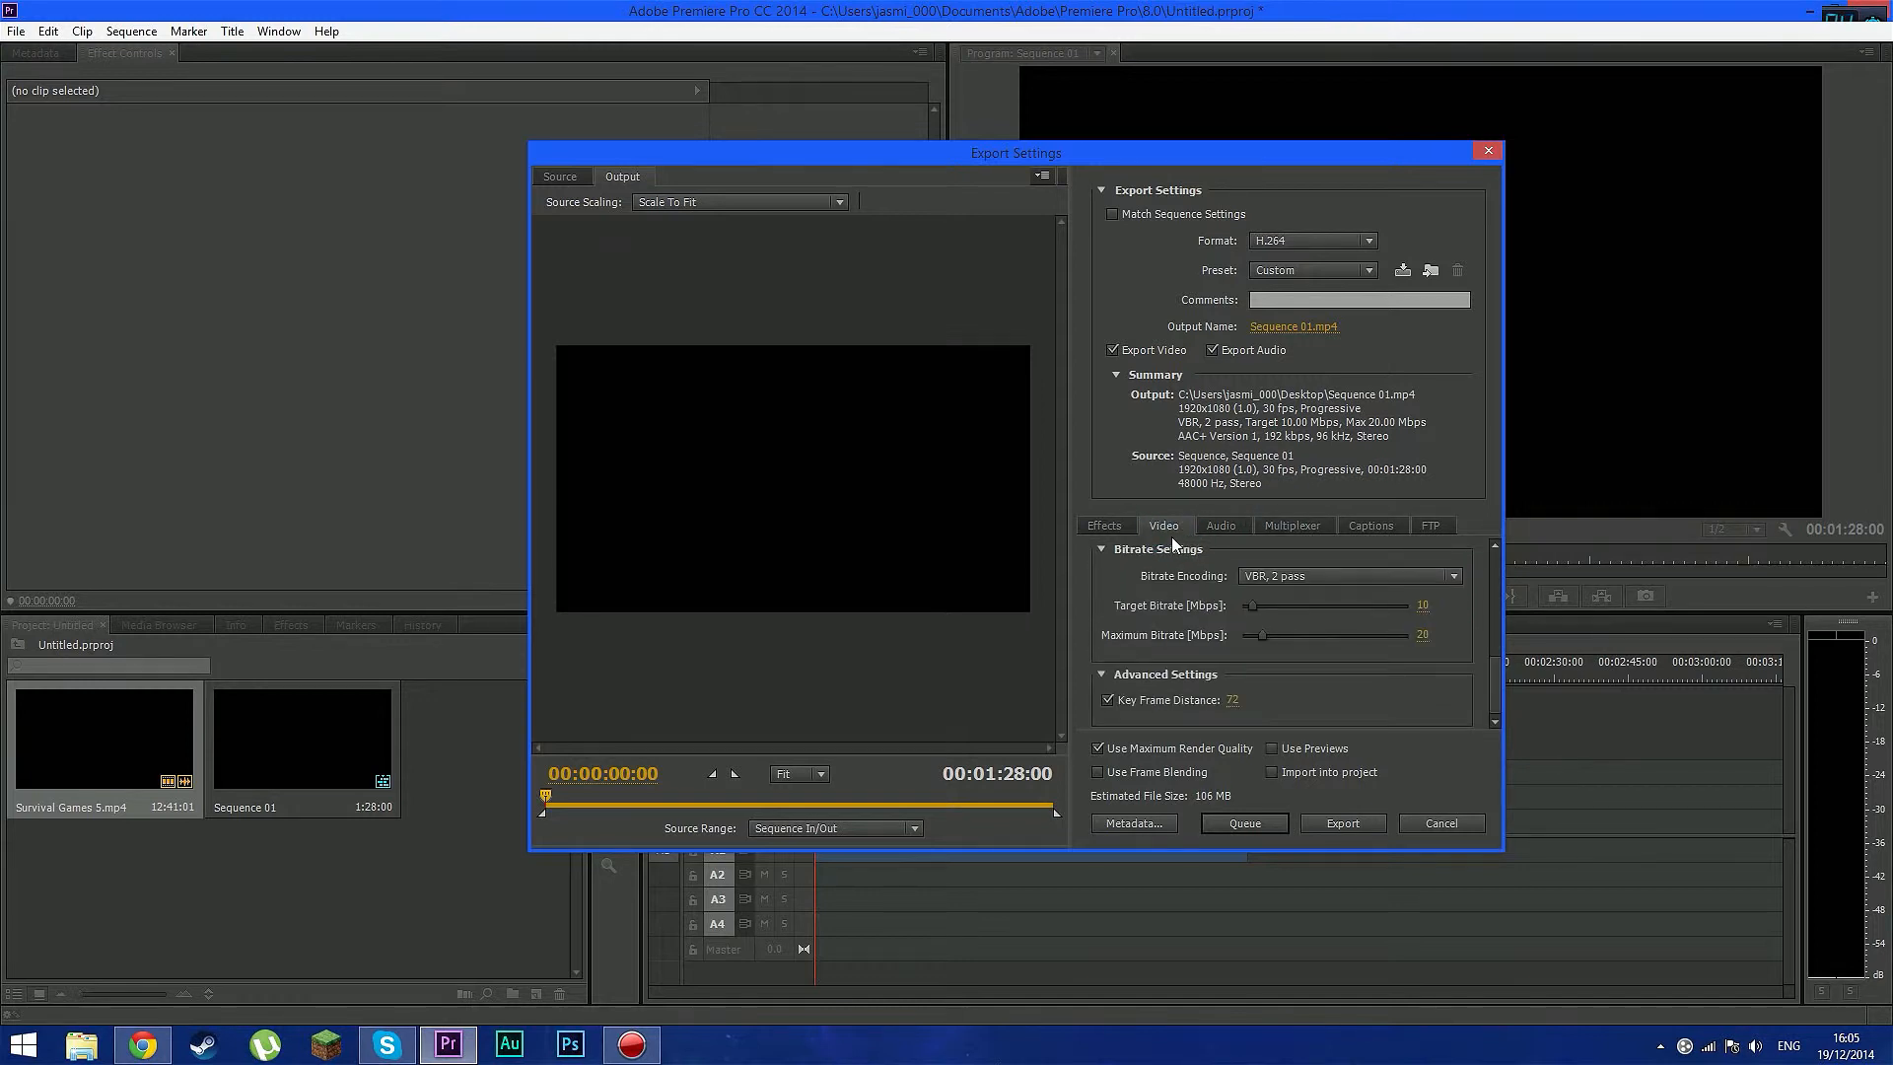
mouse_move(802, 142)
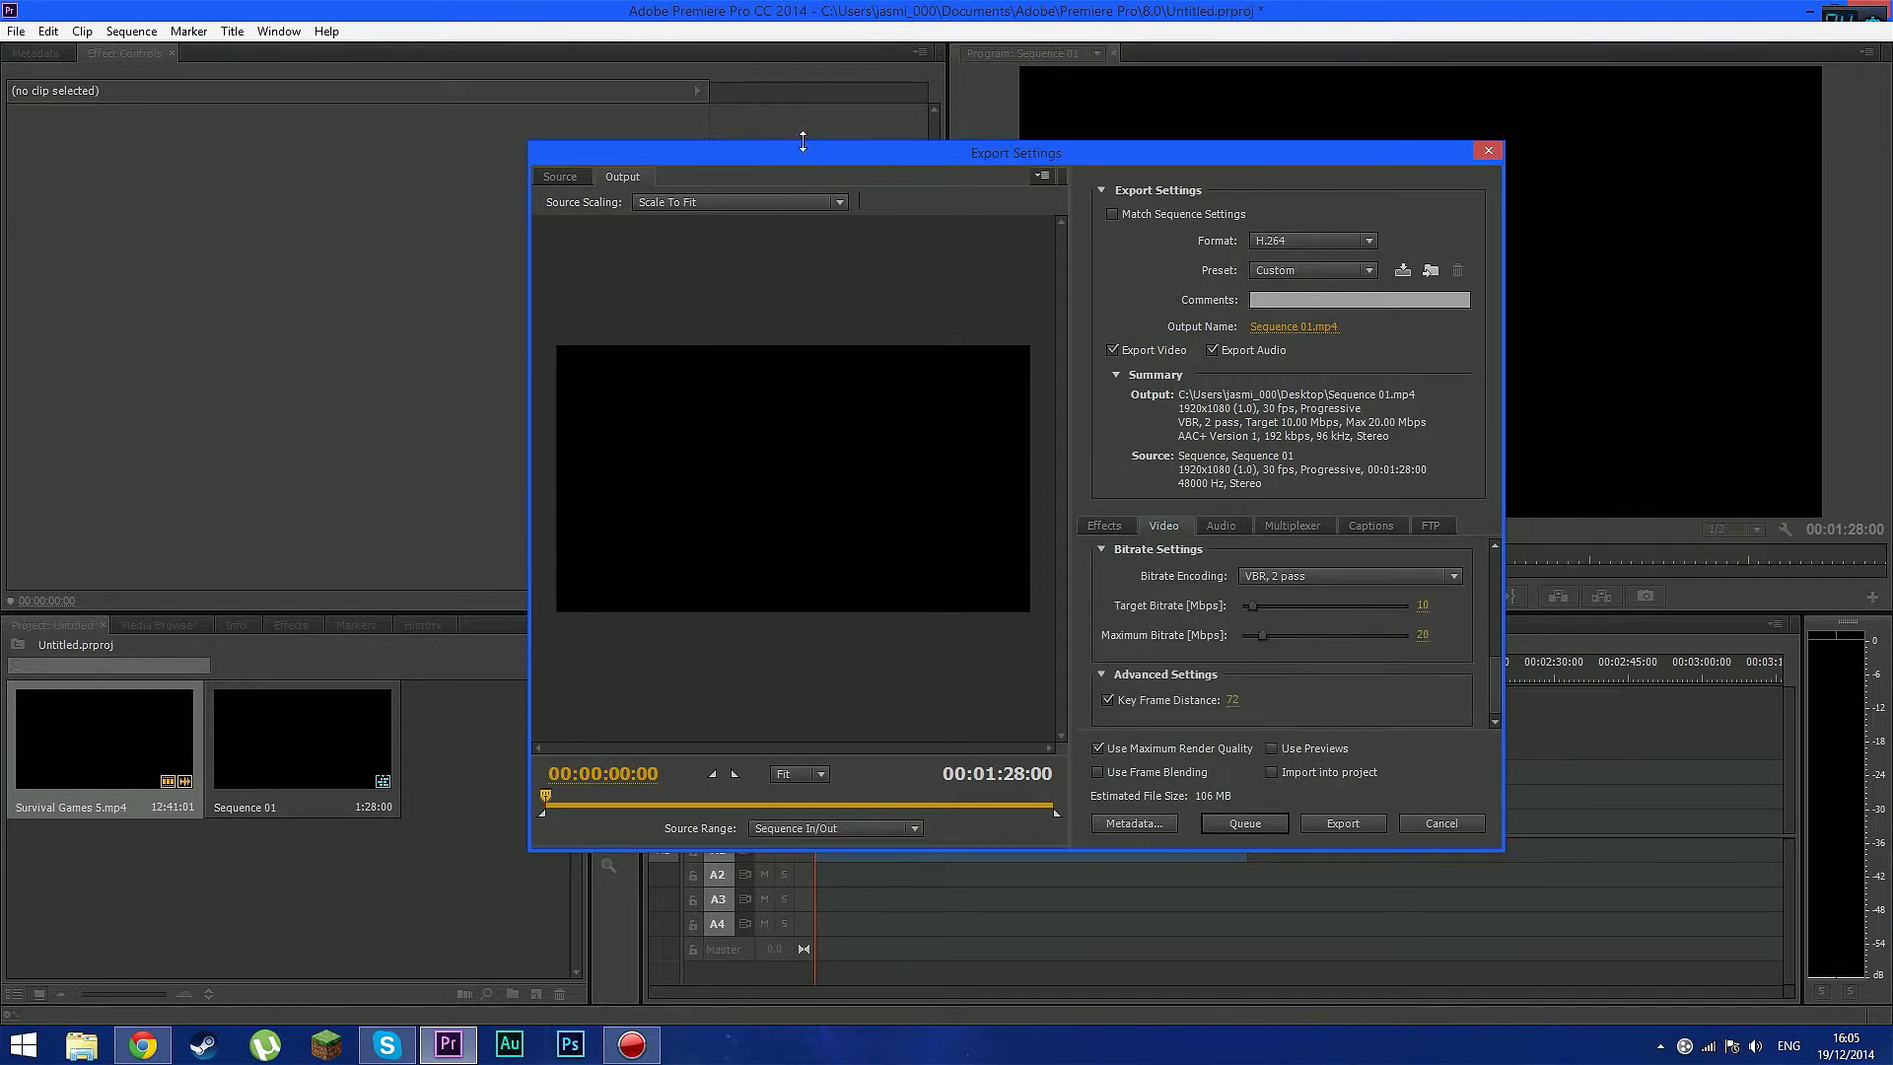
mouse_move(698, 201)
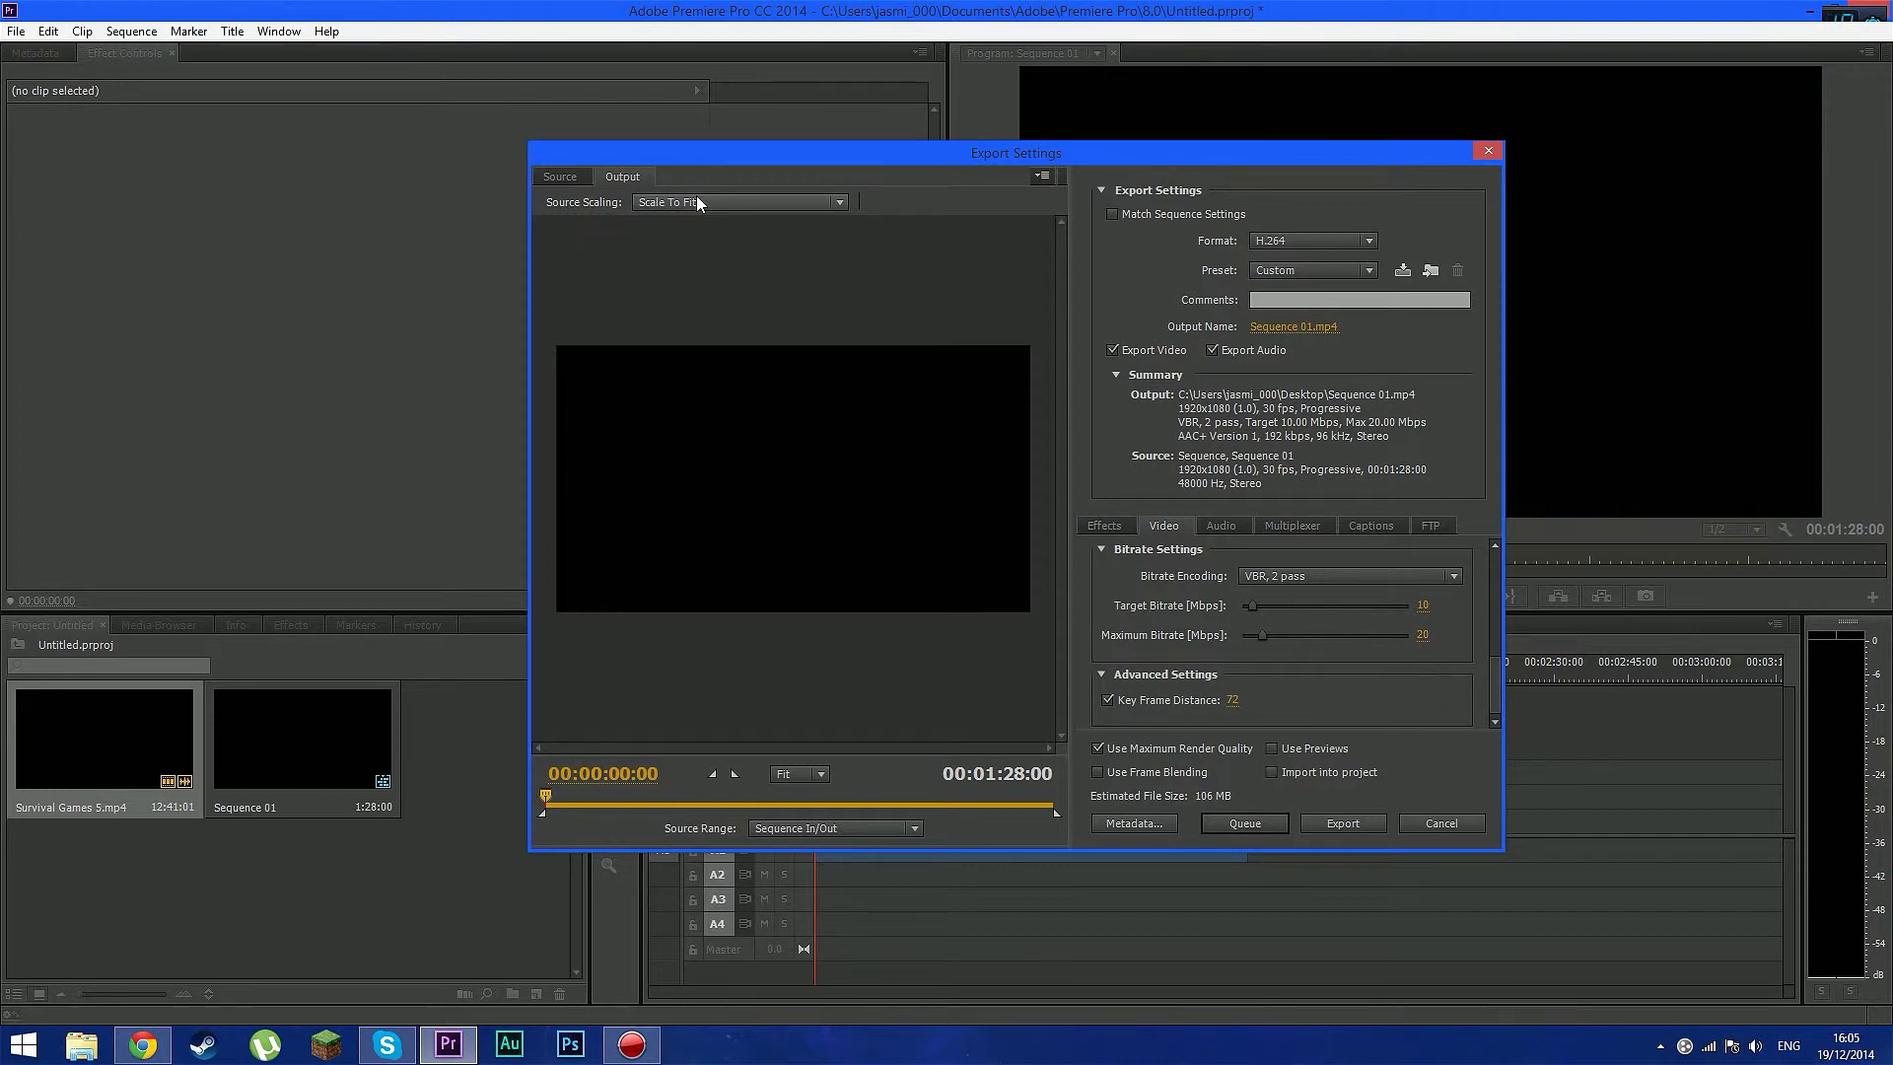
mouse_move(1402, 270)
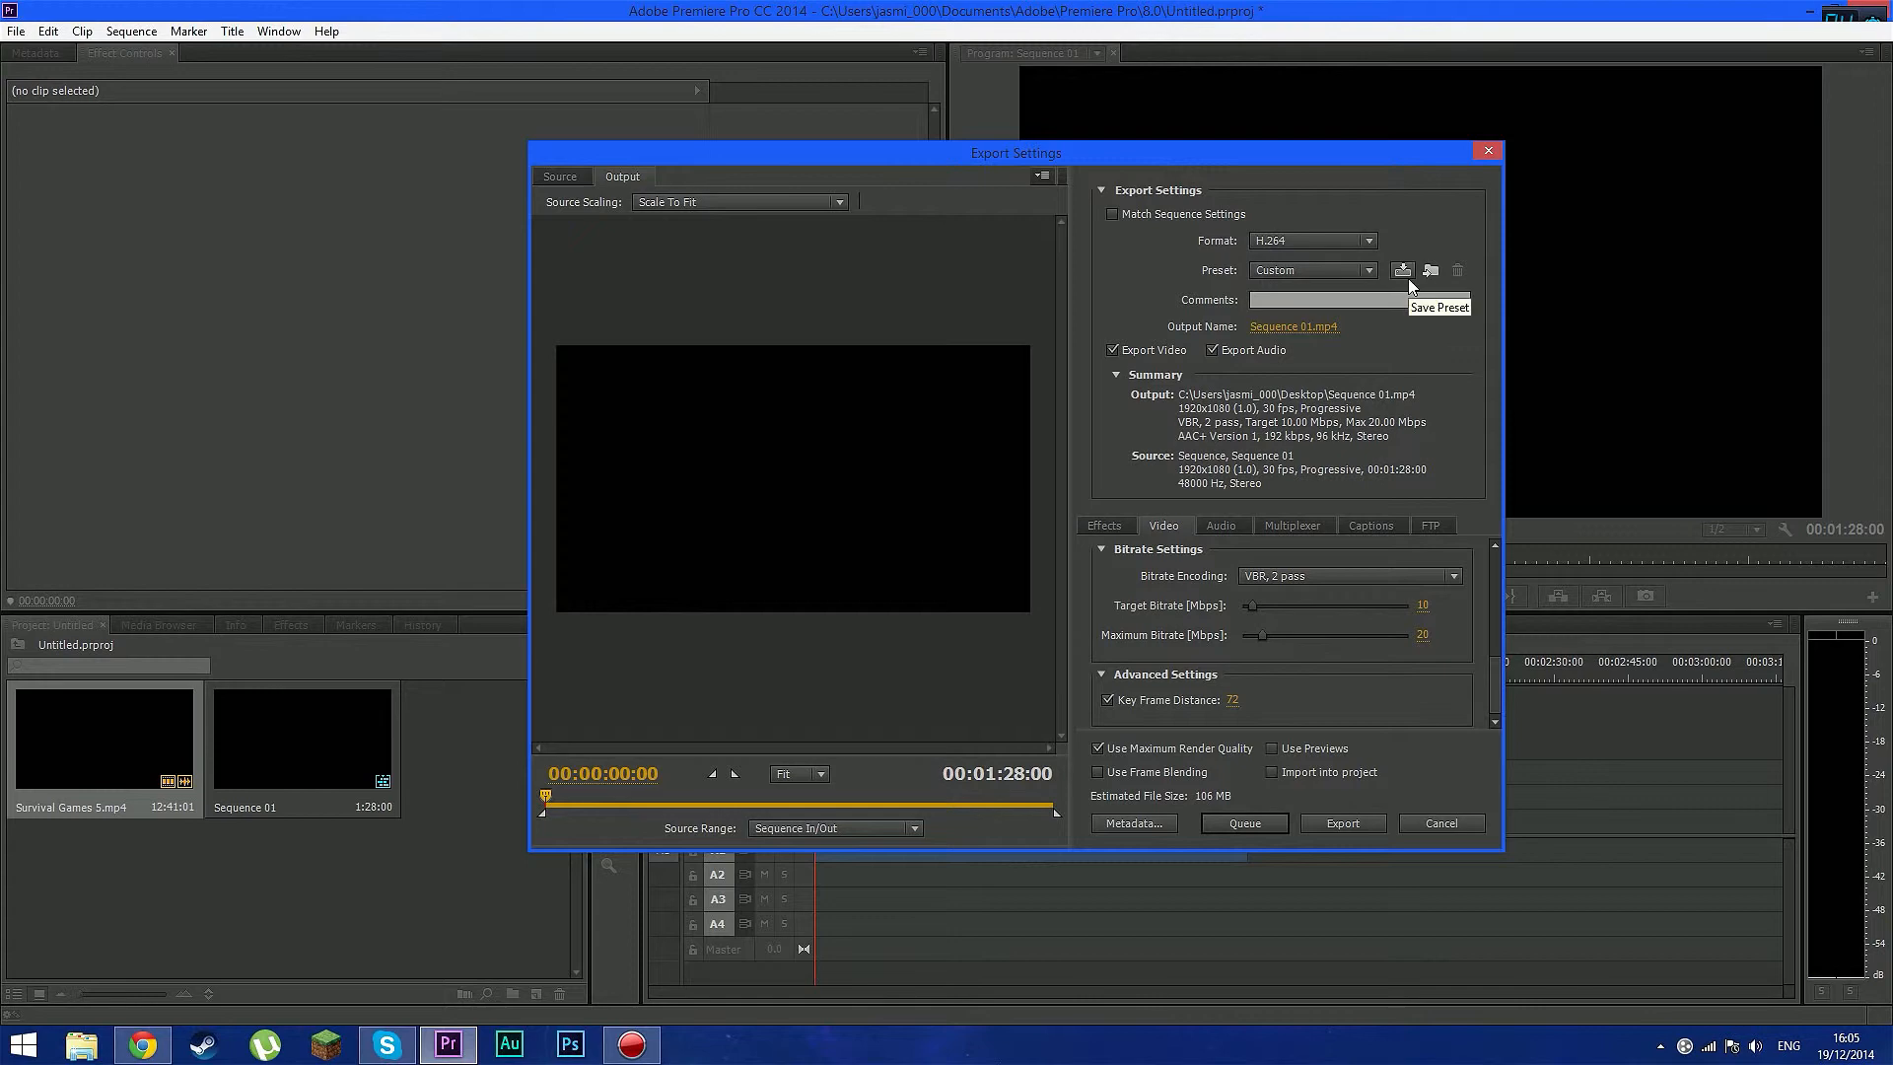
Save the export settings as a preset and show the Preset list
click(1402, 270)
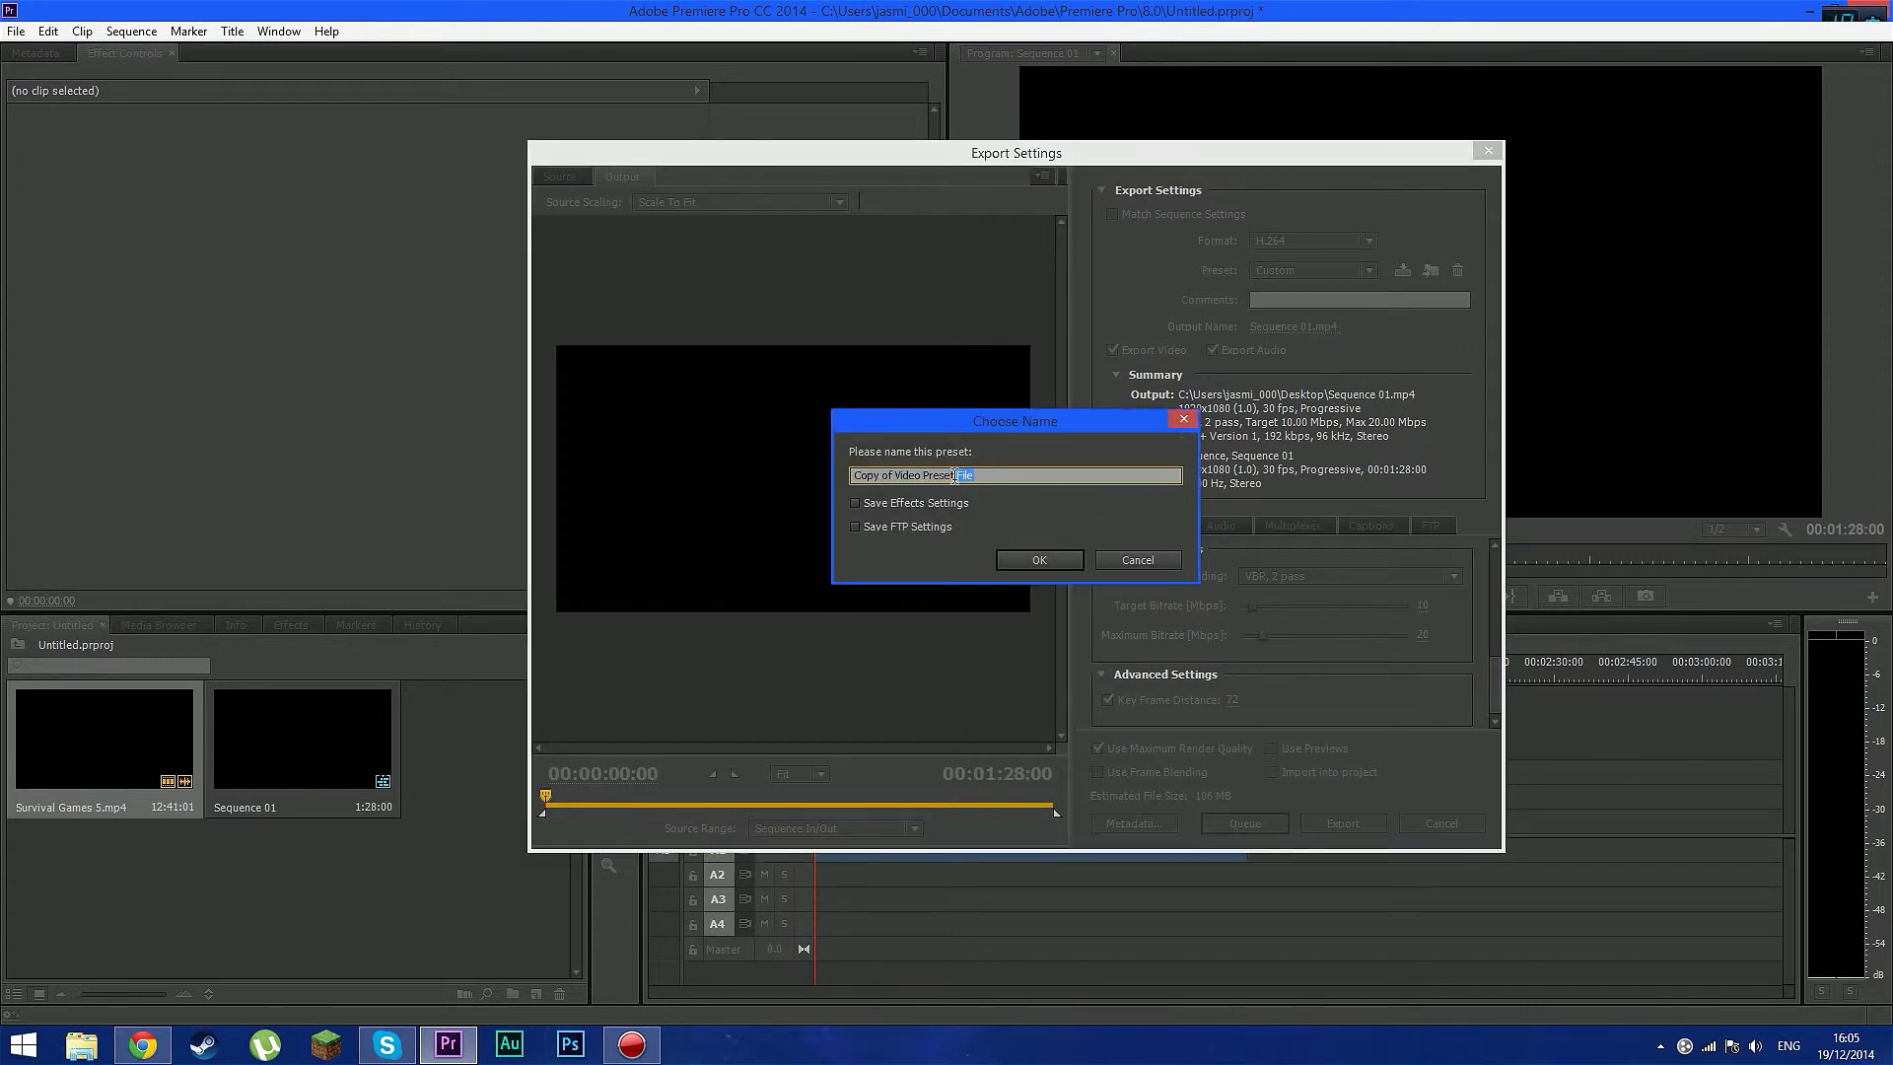
click(1137, 560)
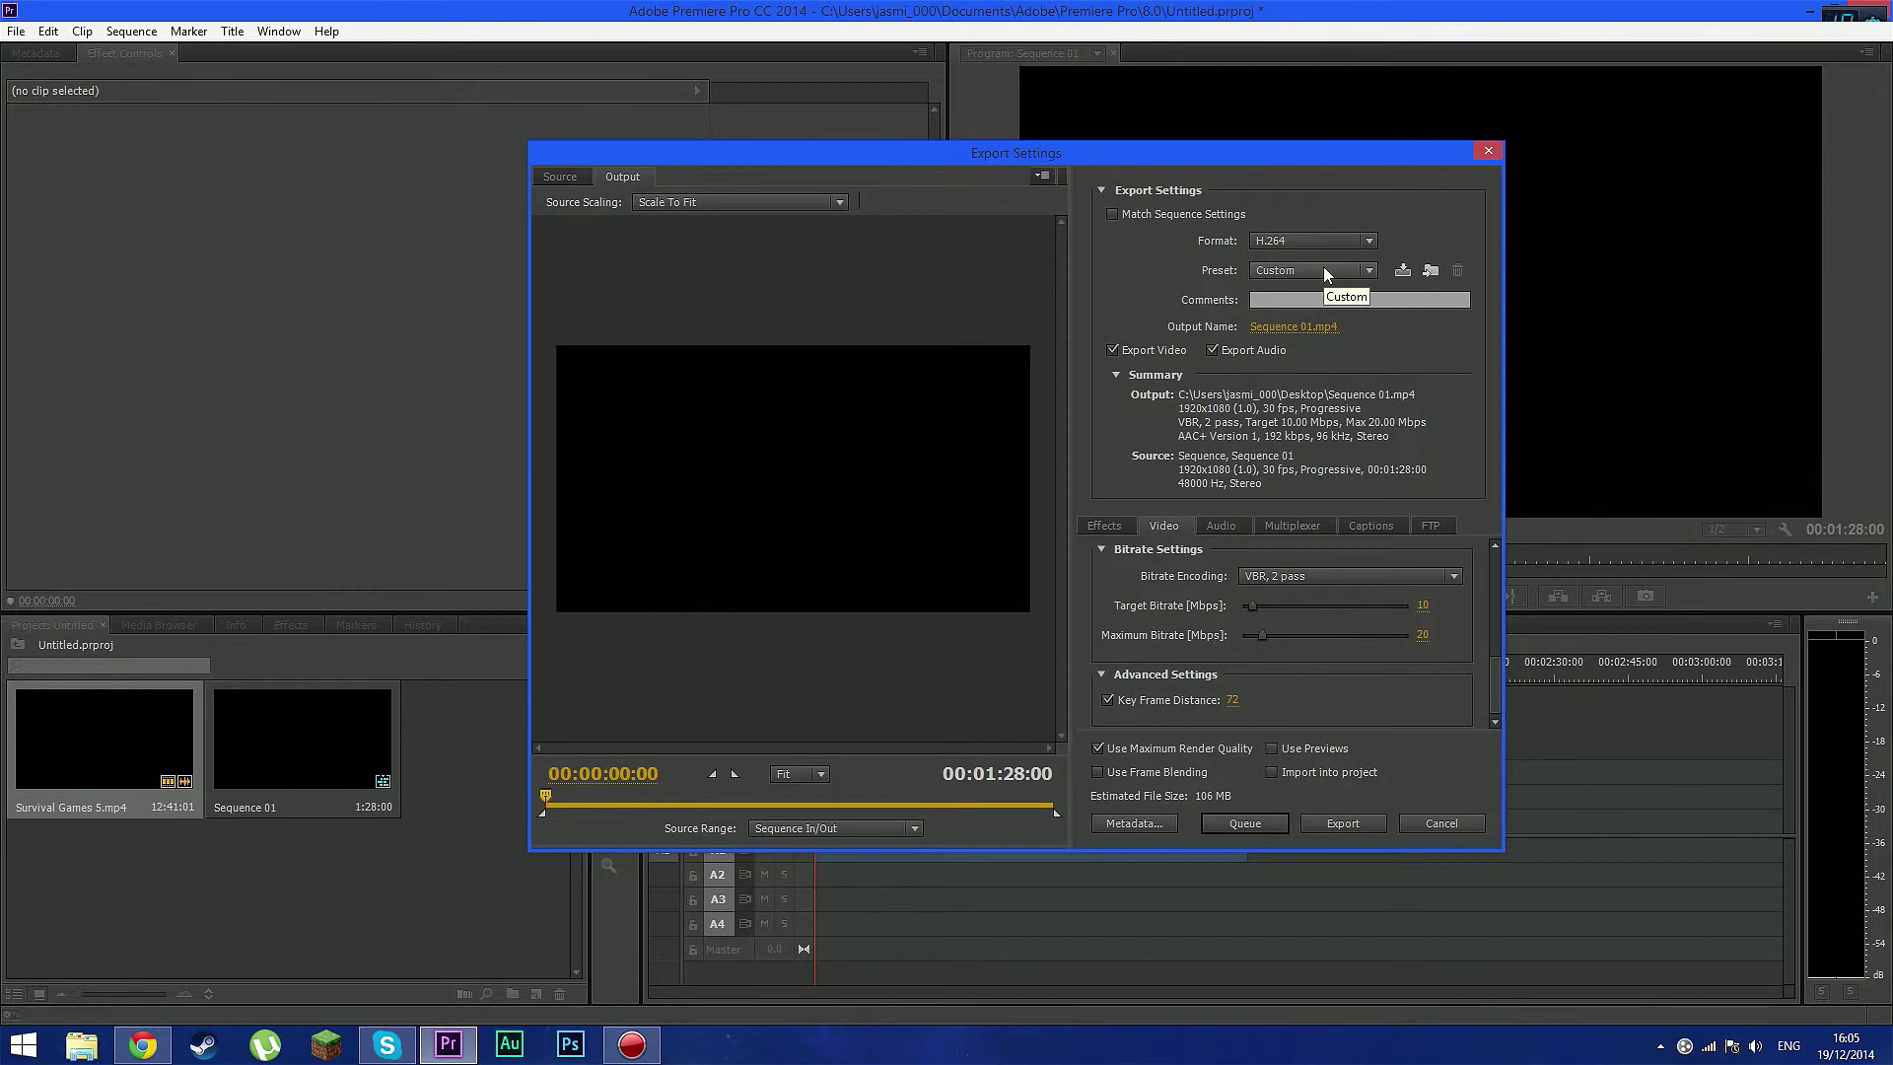
click(1364, 270)
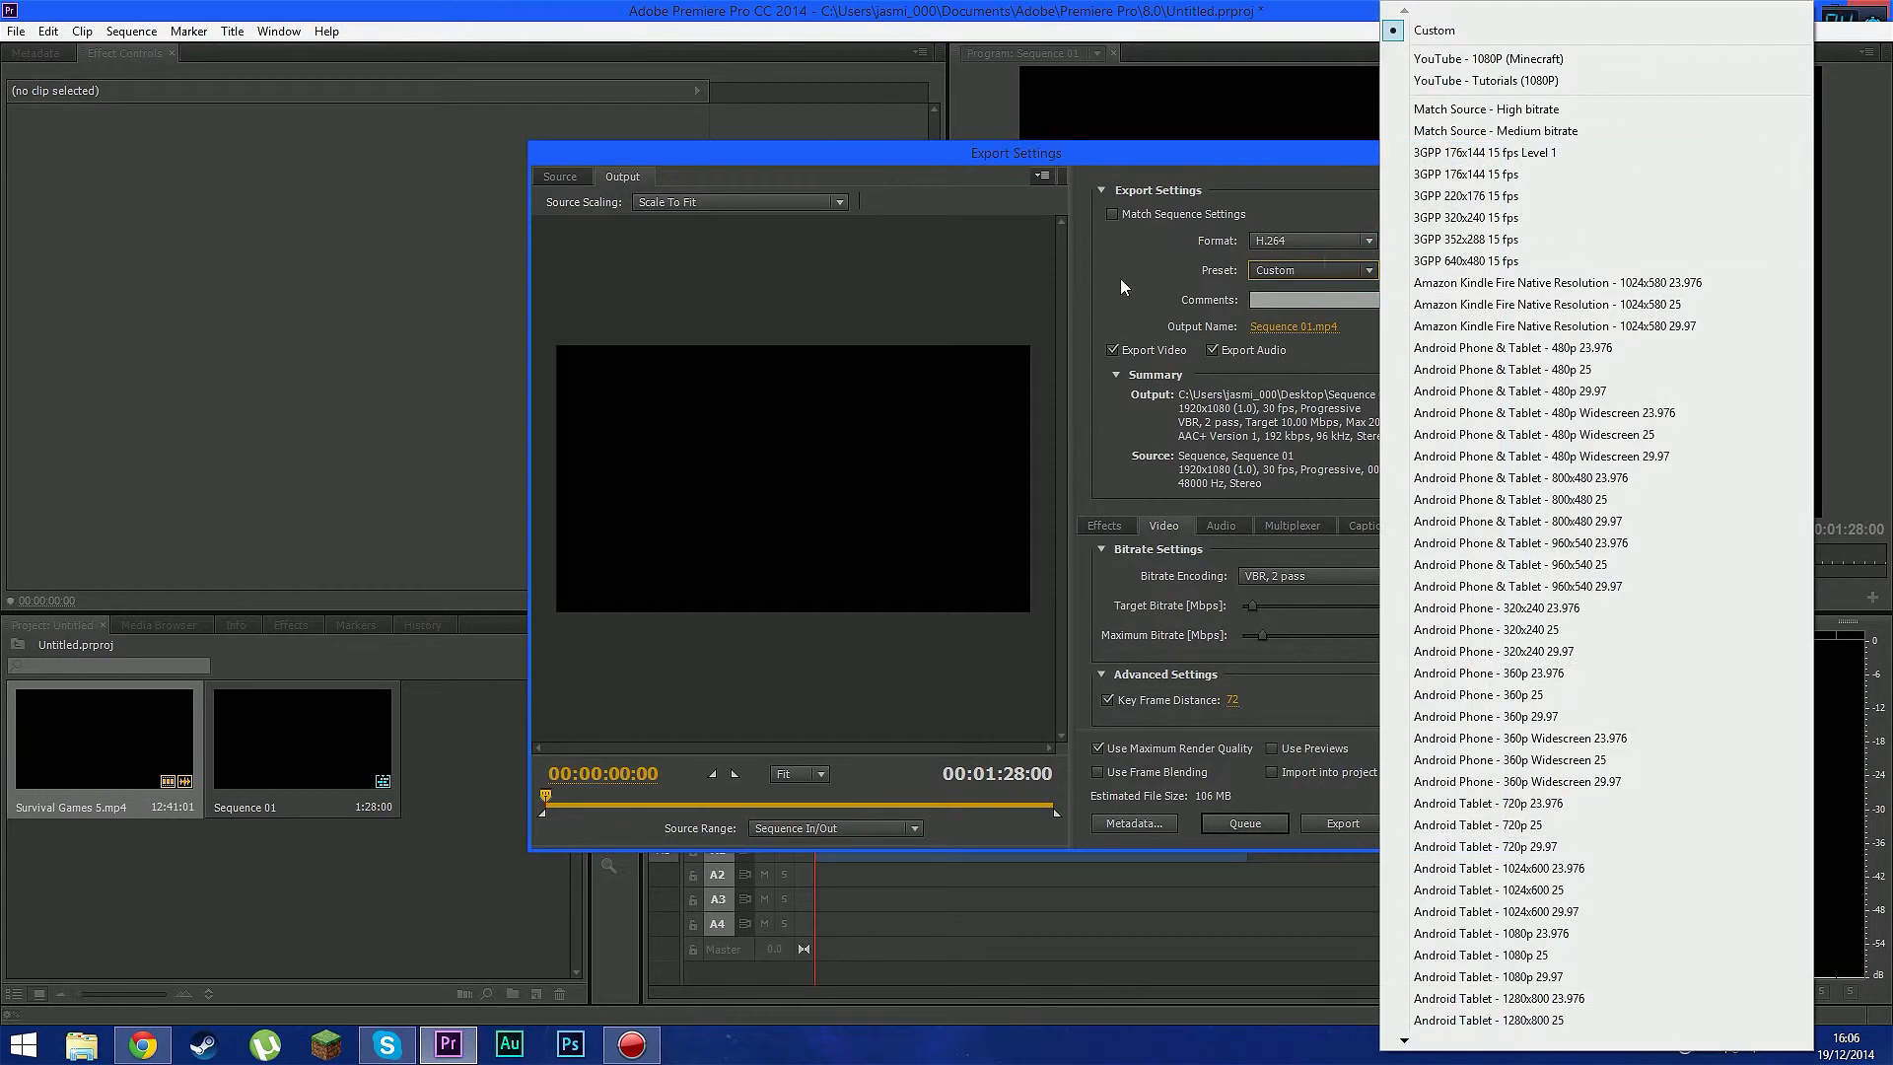